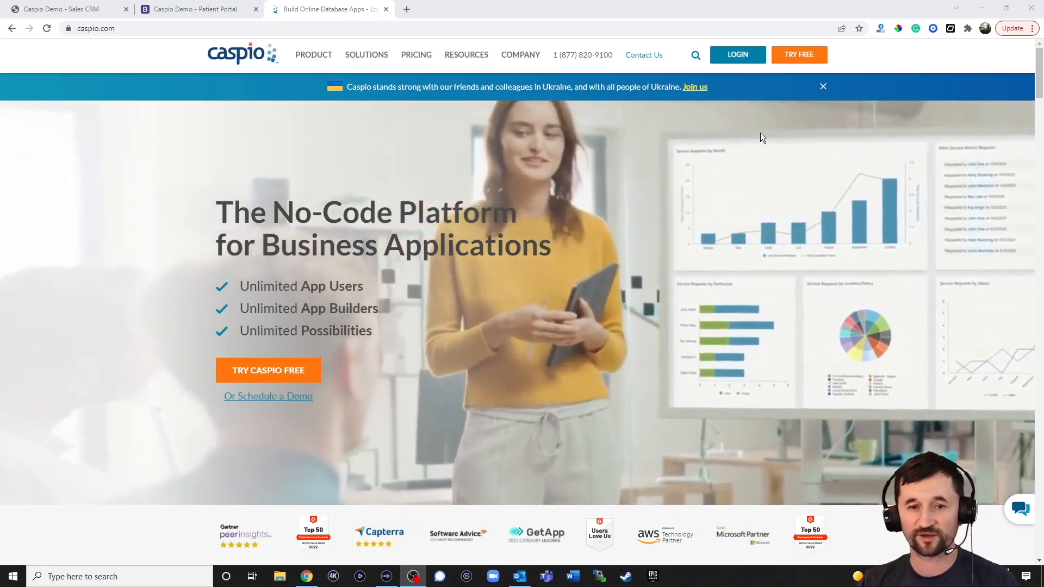
Switch to the 'Caspio Demo - Sales CRM' tab showing the pre-filled login page.
click(63, 8)
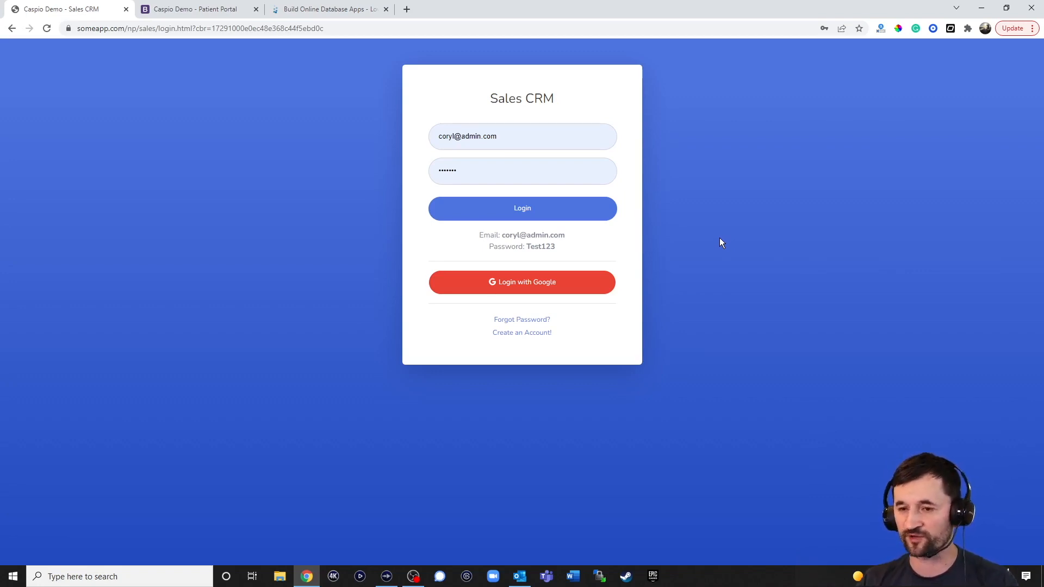
mouse_move(638, 226)
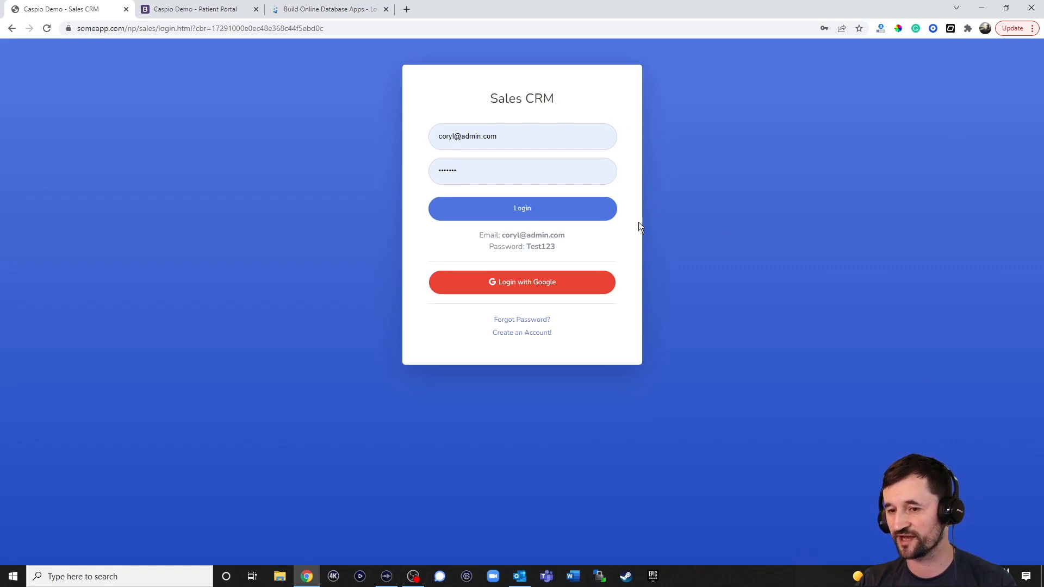
mouse_move(606, 230)
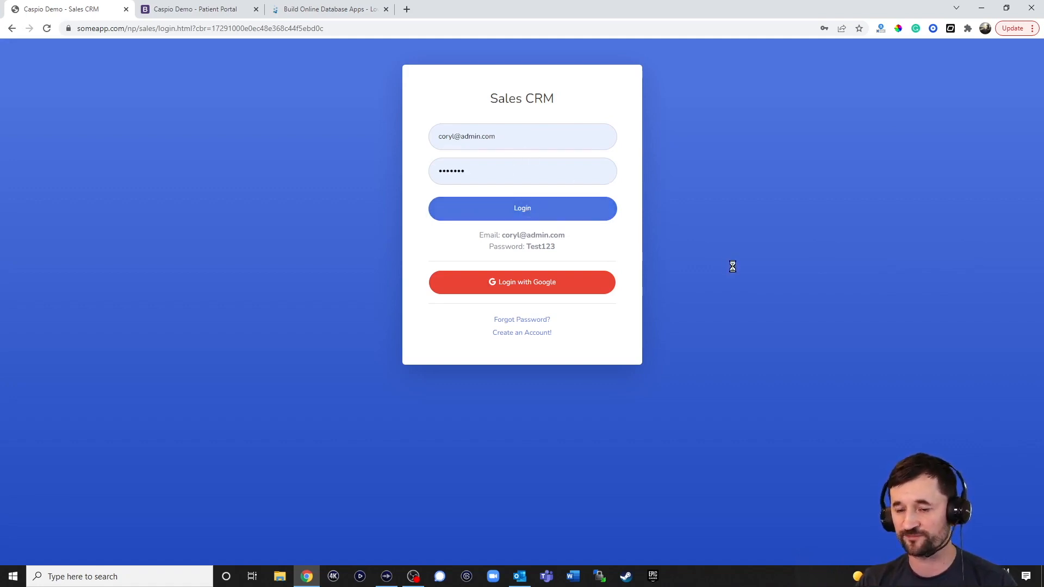
Log in, scroll the dashboard, and hide Laptop 45FR from the Sales by Product chart.
click(522, 208)
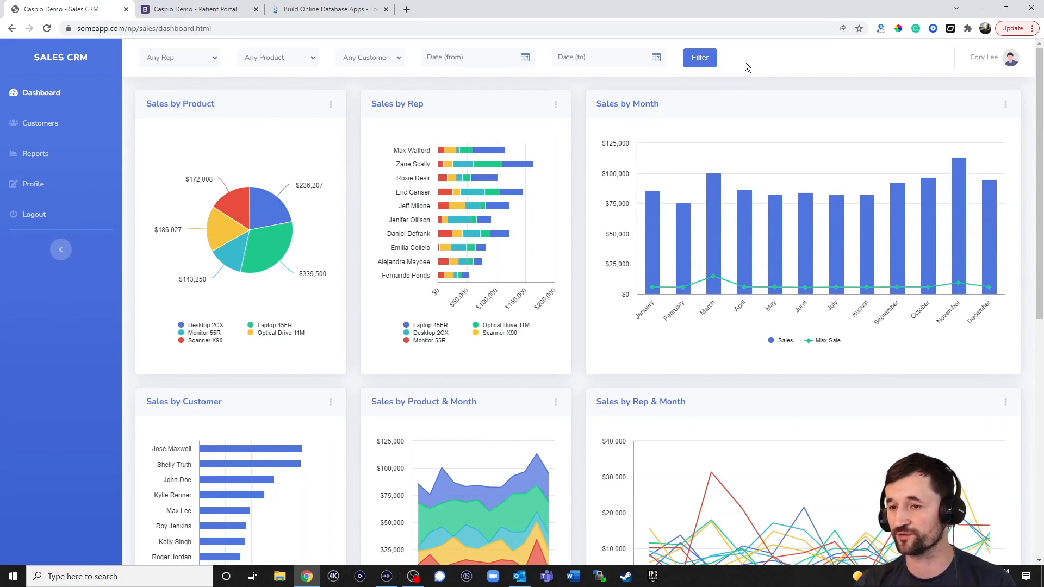
mouse_move(749, 71)
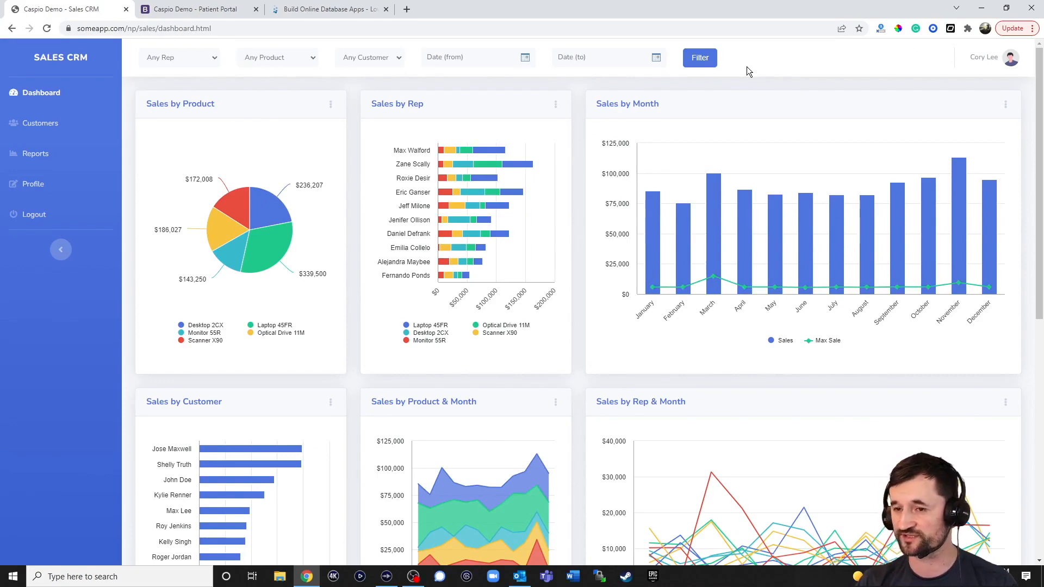
scroll(down, 3)
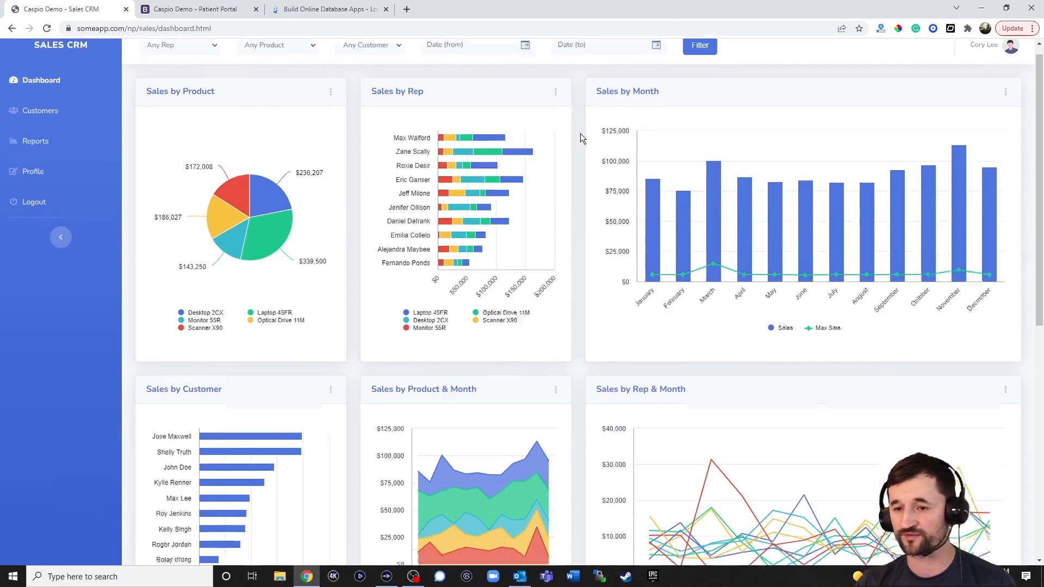
scroll(down, 3)
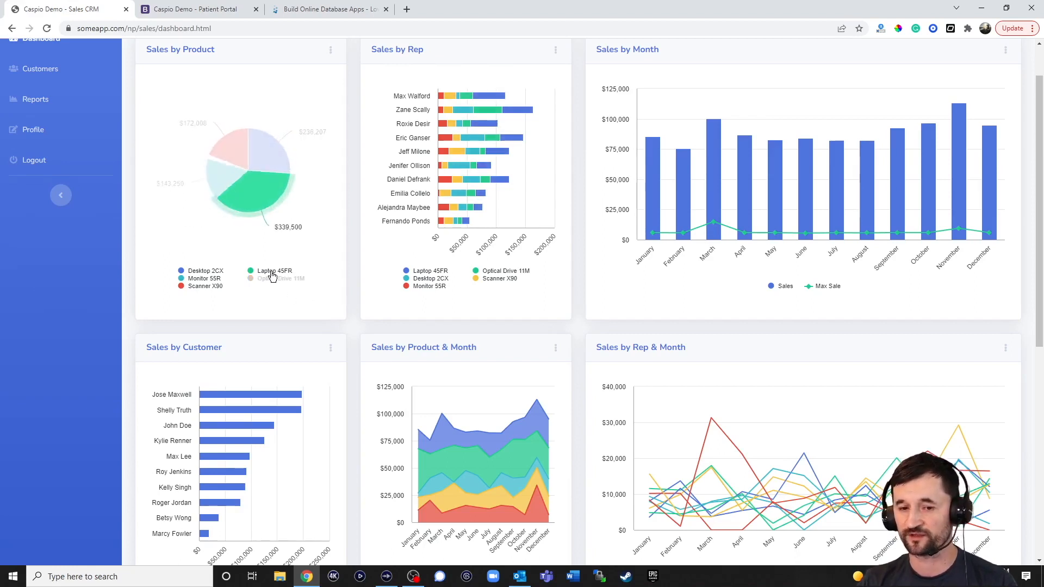
click(272, 270)
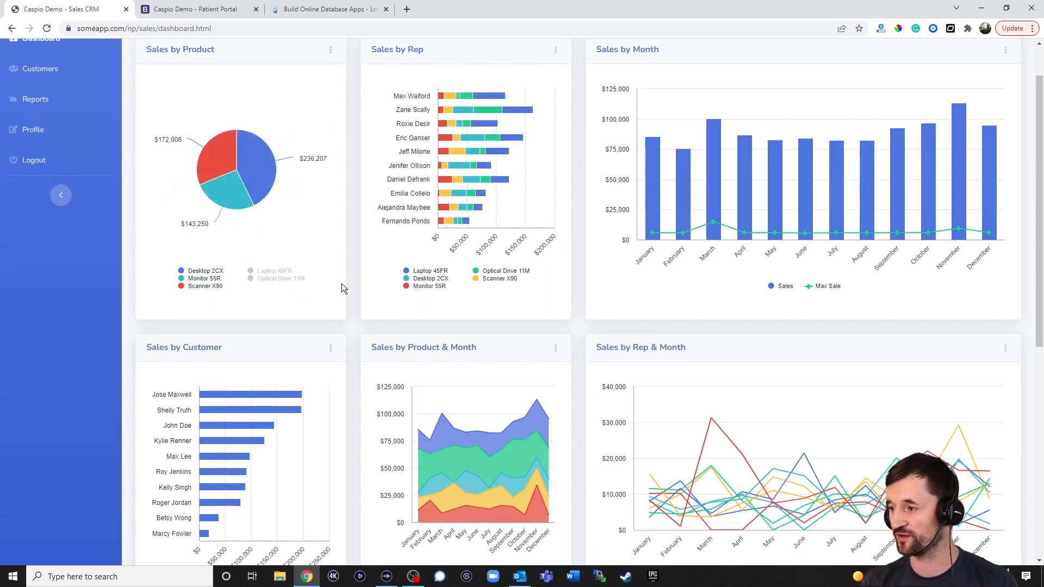
mouse_move(353, 286)
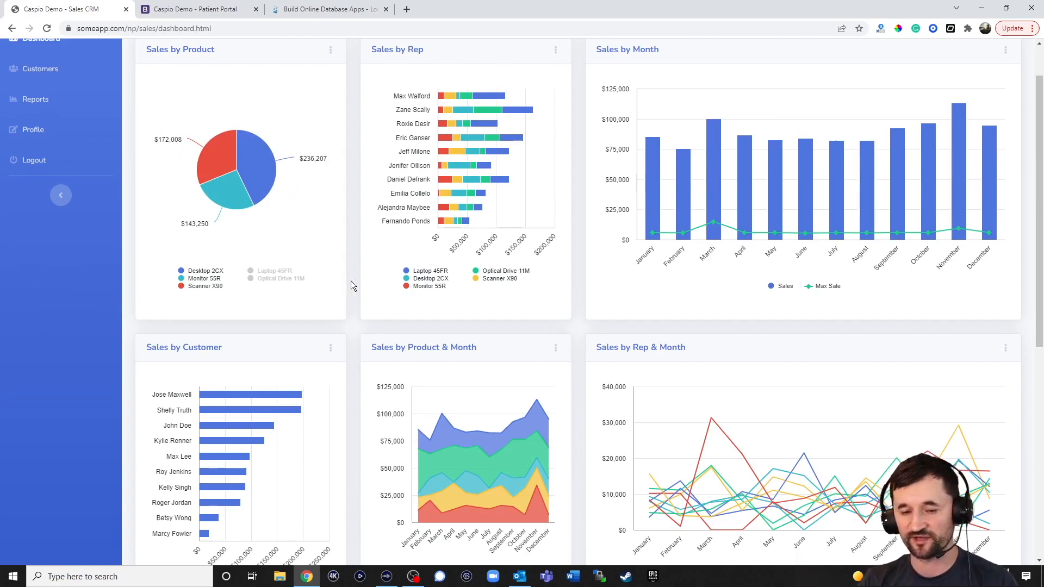
scroll(down, 3)
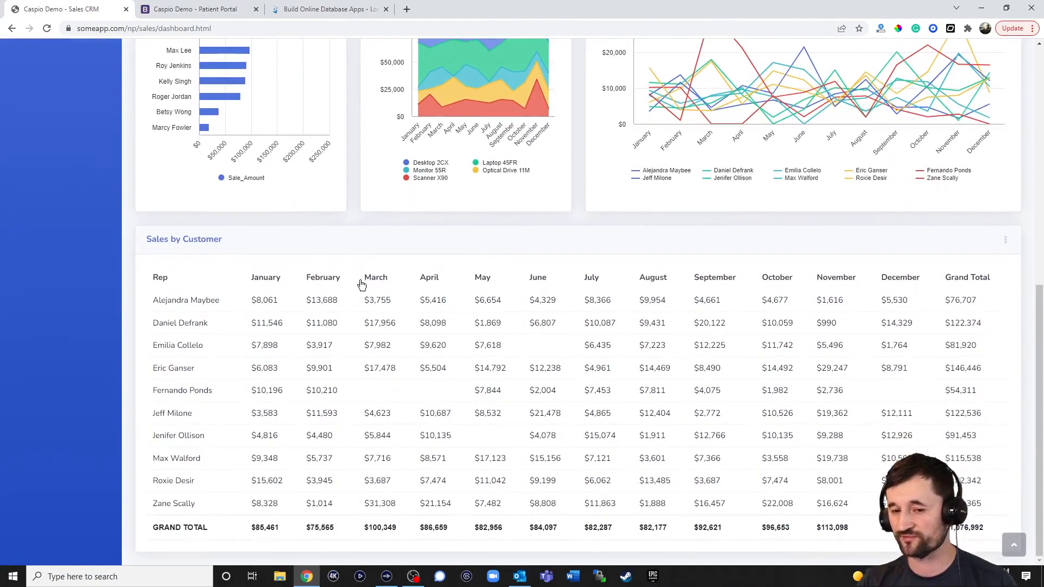
mouse_move(360, 279)
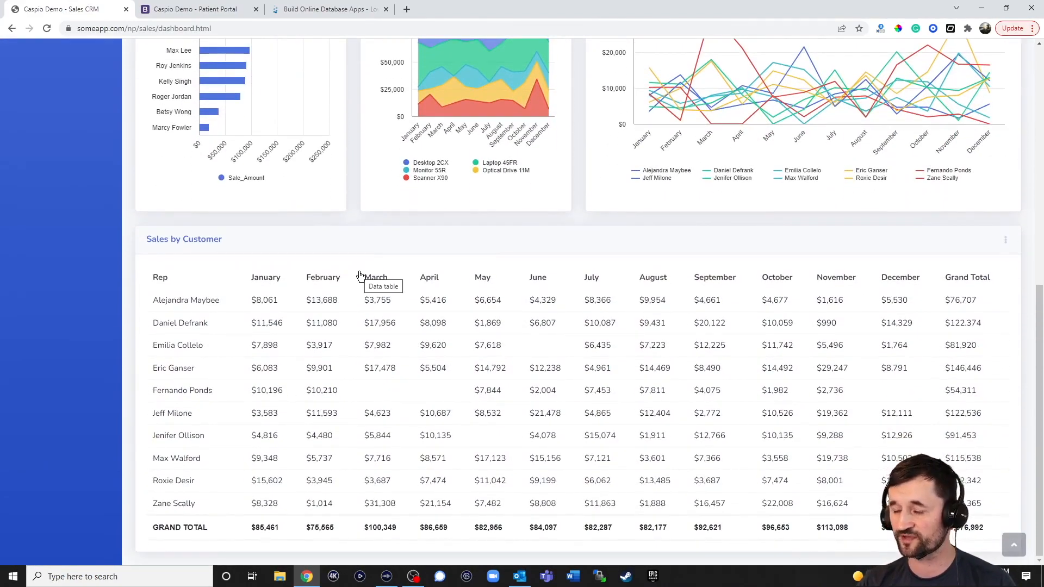
mouse_move(240, 350)
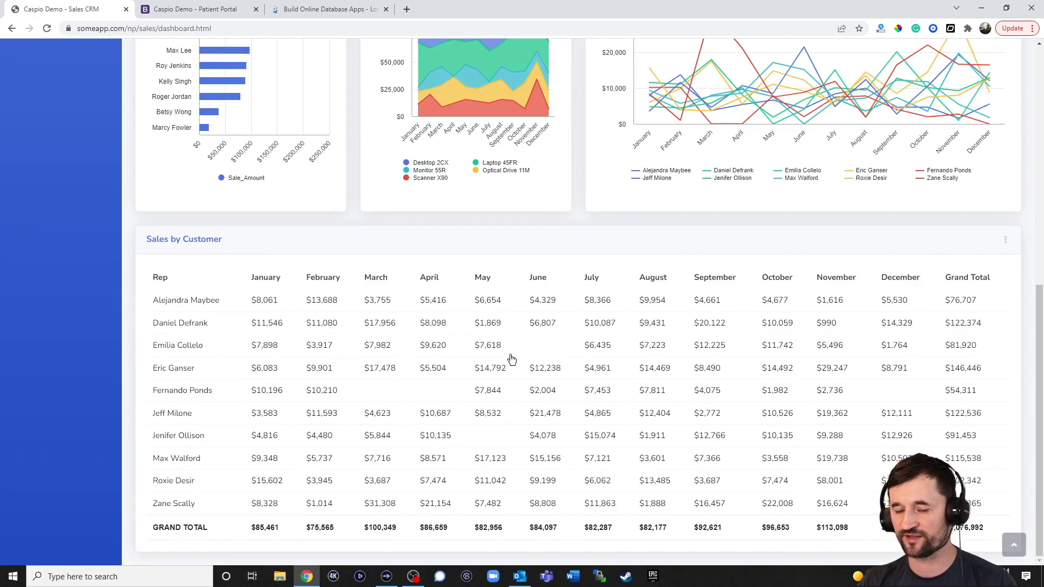
mouse_move(413, 232)
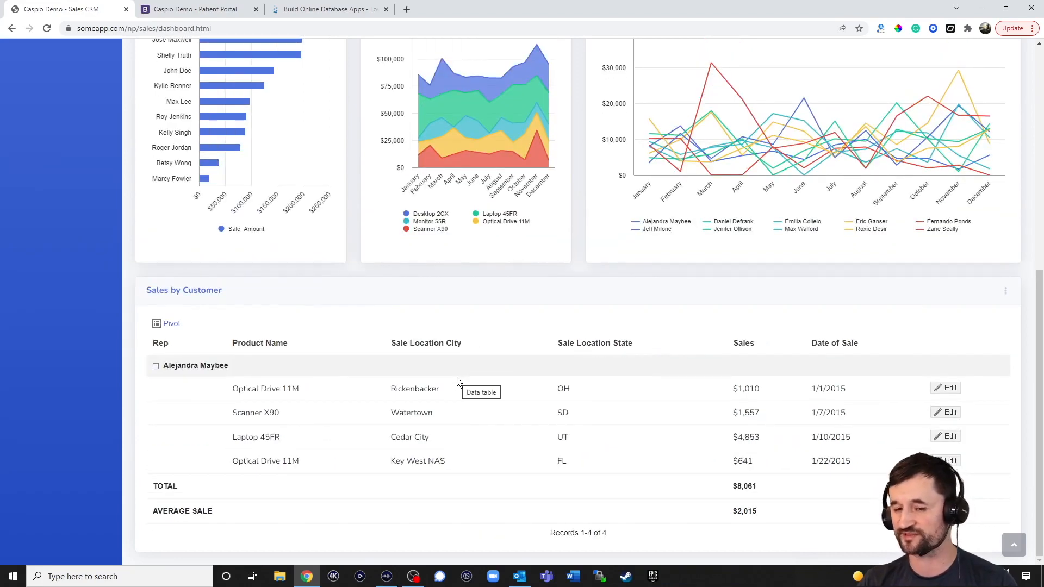
mouse_move(498, 312)
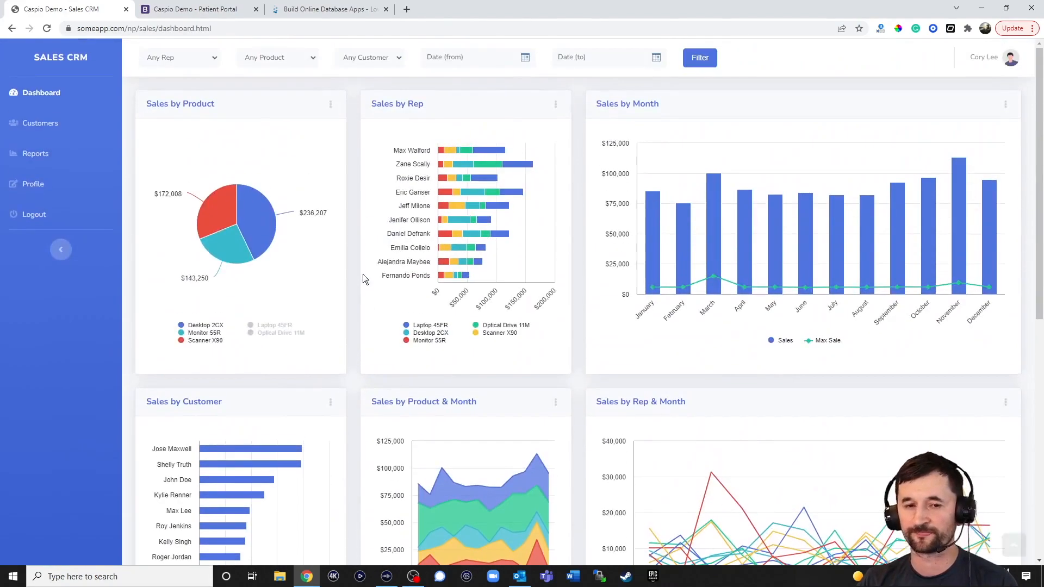
Open Customers, preview and close New Customer, then view John Doe's details.
click(41, 123)
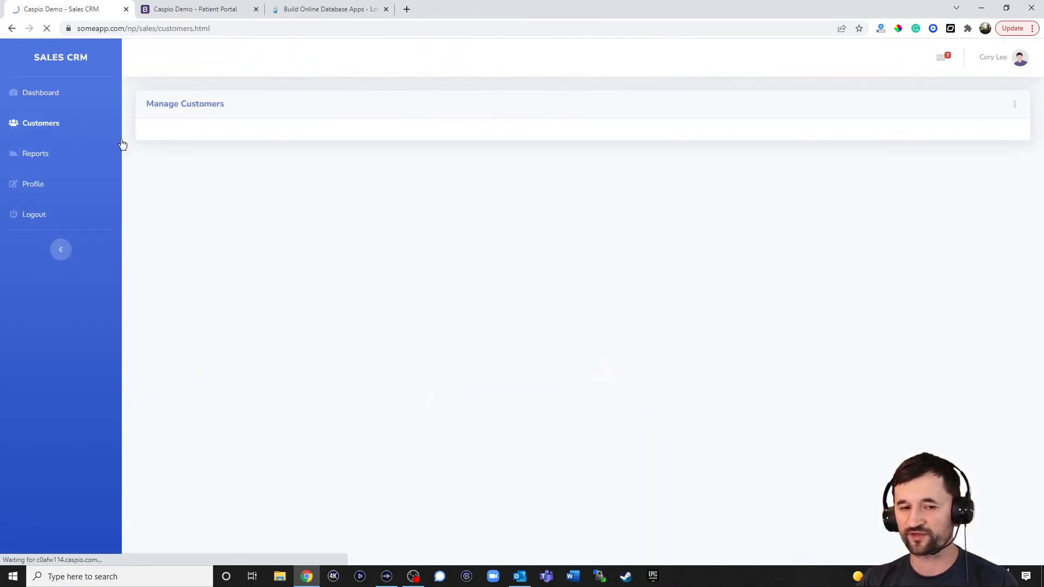
click(40, 122)
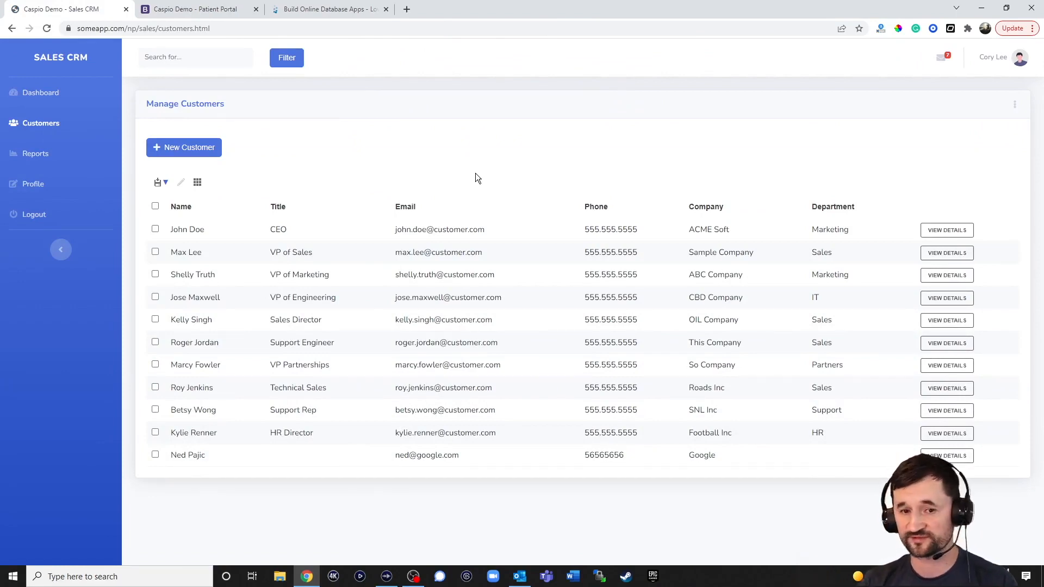
click(184, 147)
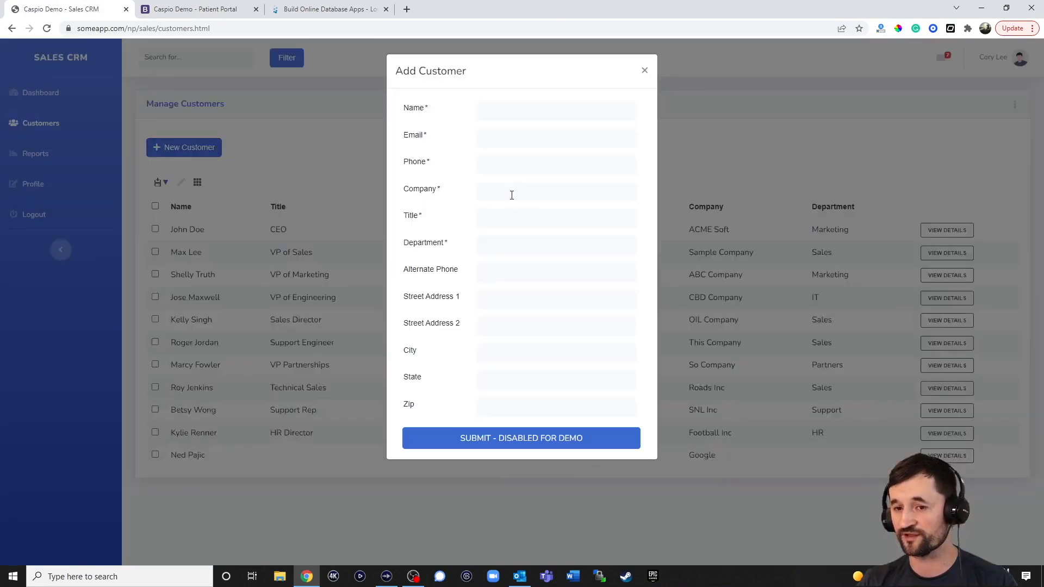
click(644, 71)
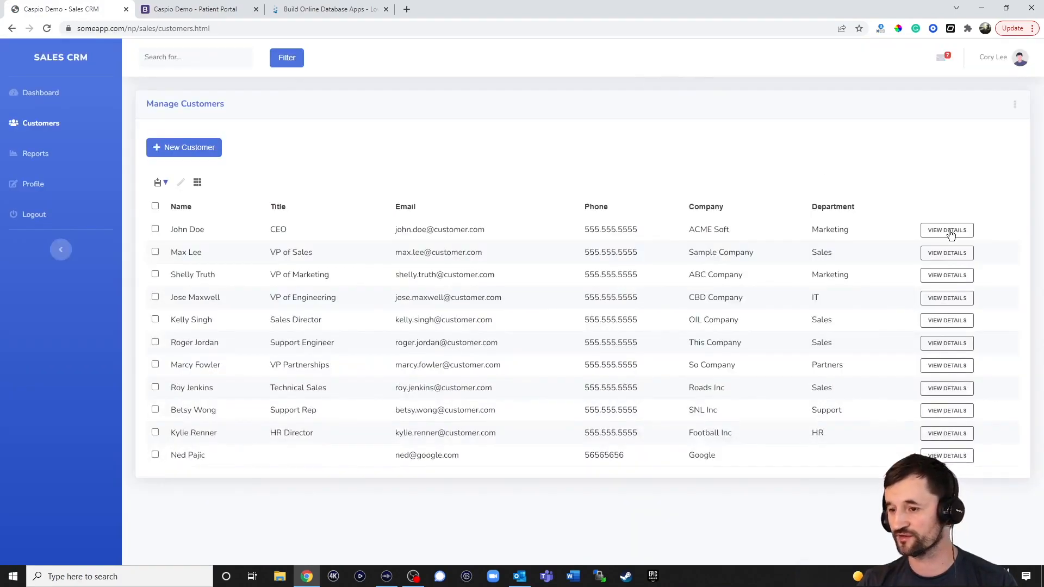
click(946, 230)
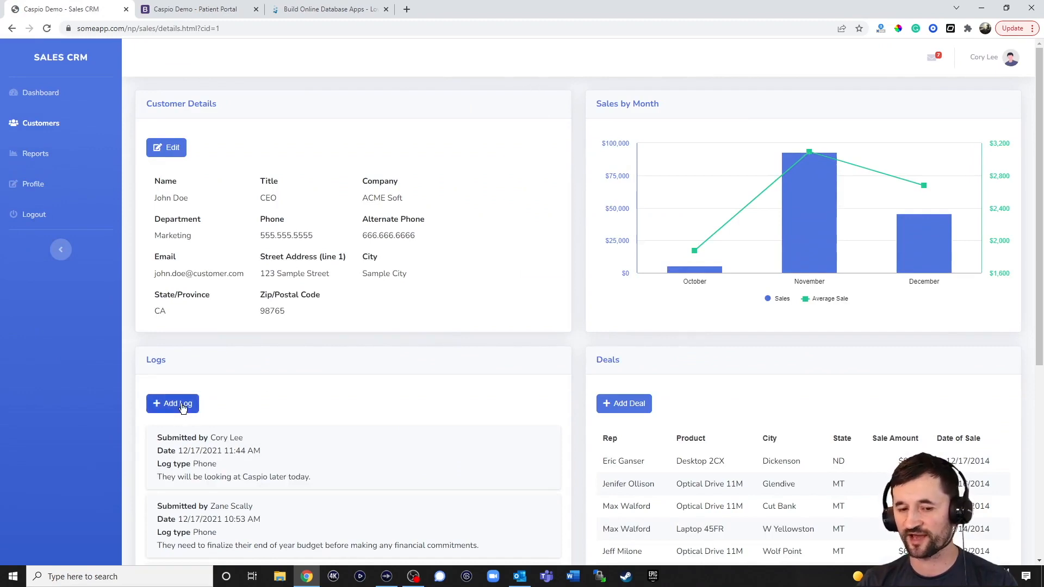
Open and close the Add Log and Add Deal forms for John Doe.
click(172, 403)
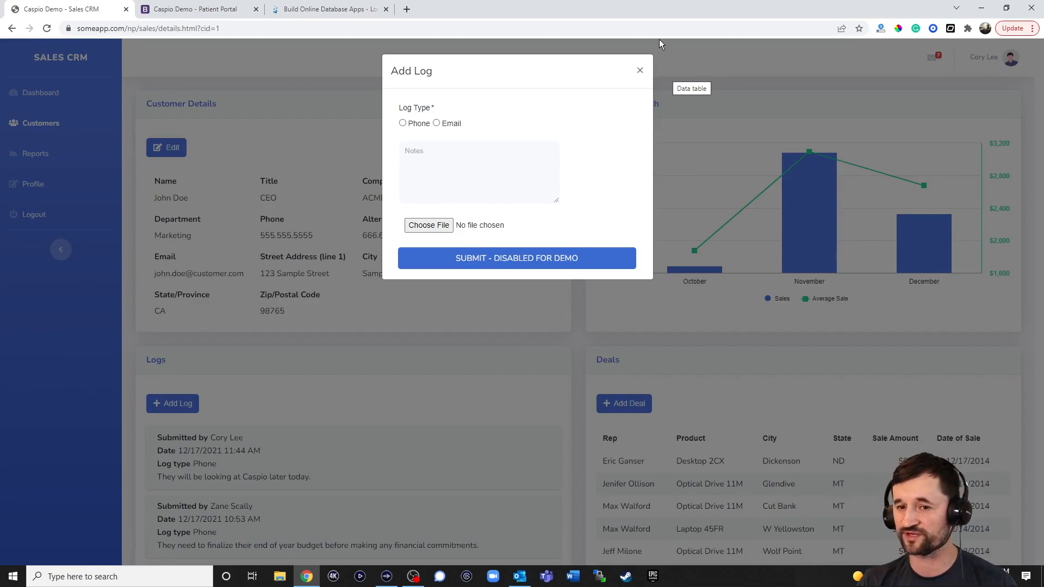
click(640, 70)
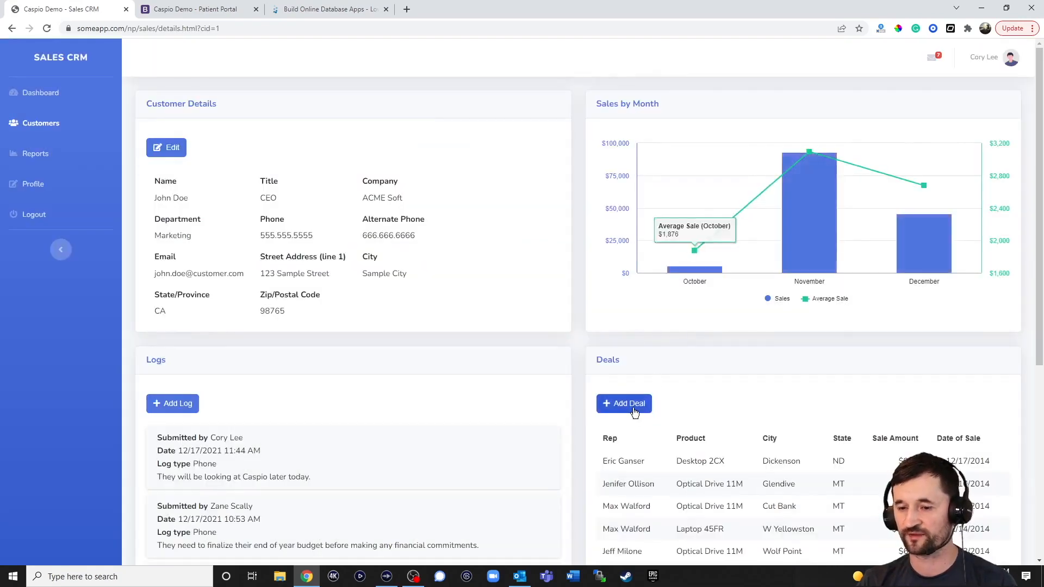
click(623, 403)
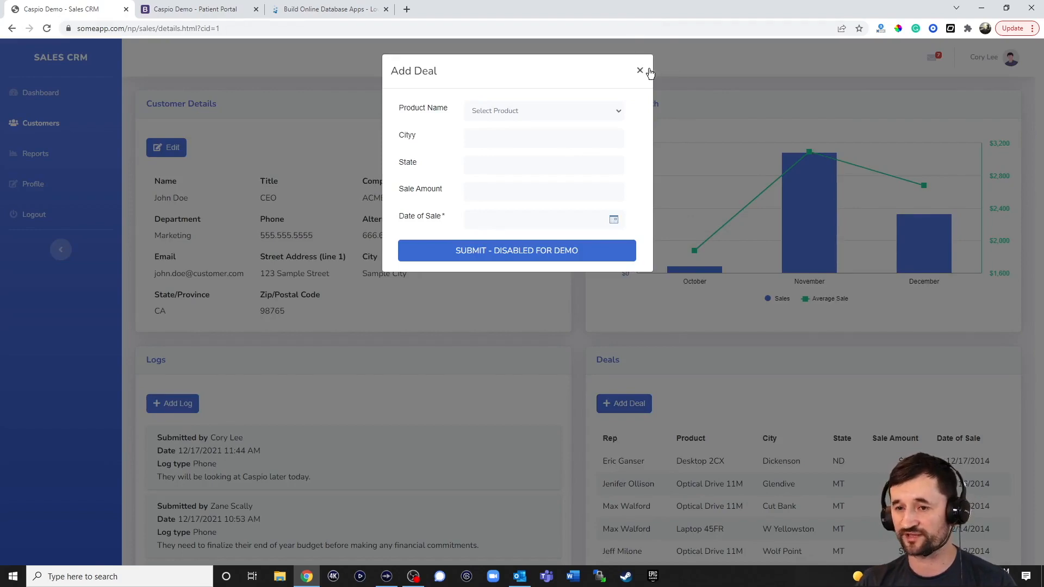
click(640, 71)
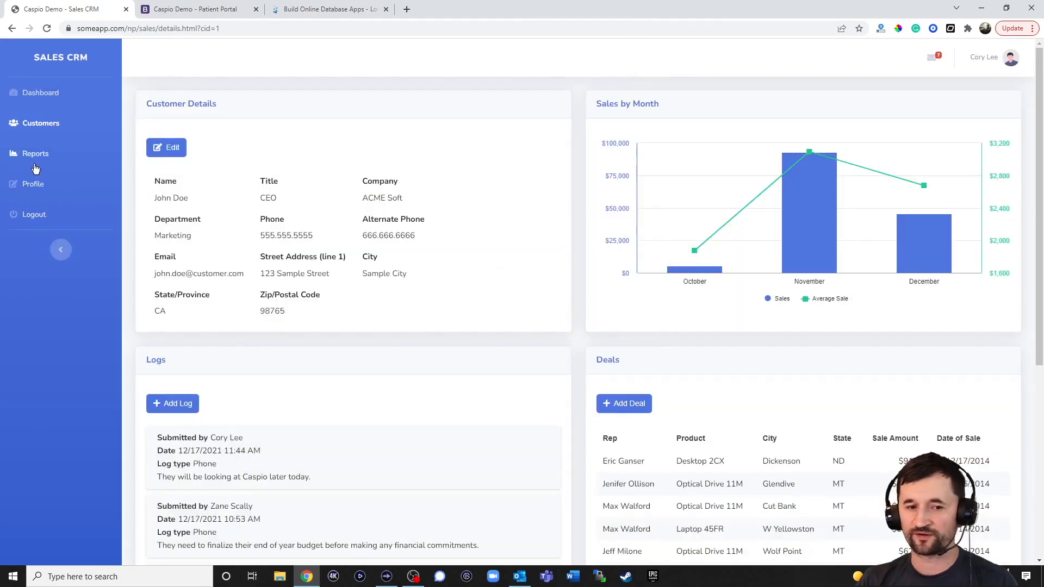
Open Reports and scroll through the per-rep sales chart and totals table.
click(36, 153)
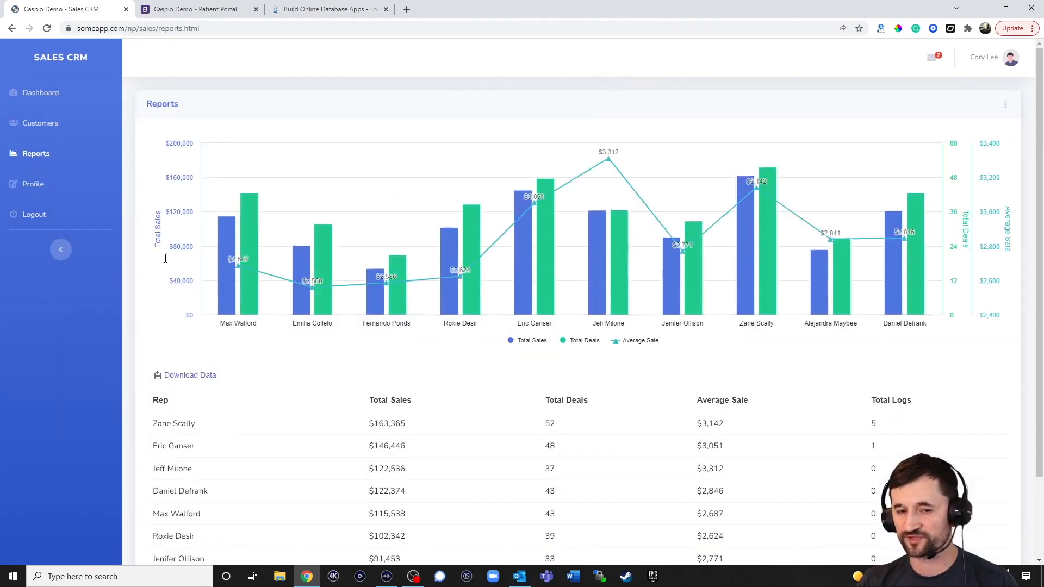
mouse_move(225, 355)
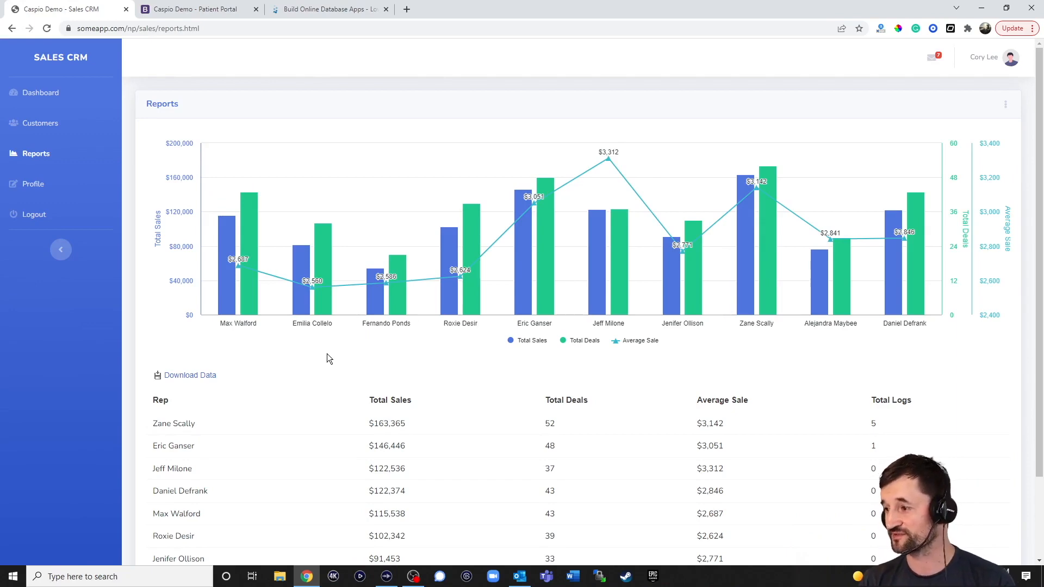
scroll(down, 3)
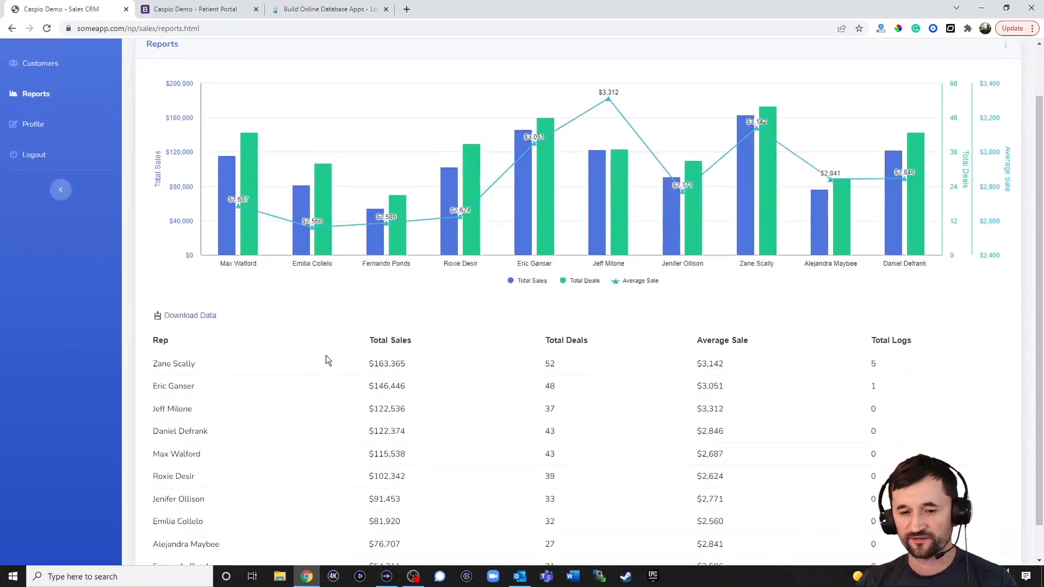
scroll(down, 3)
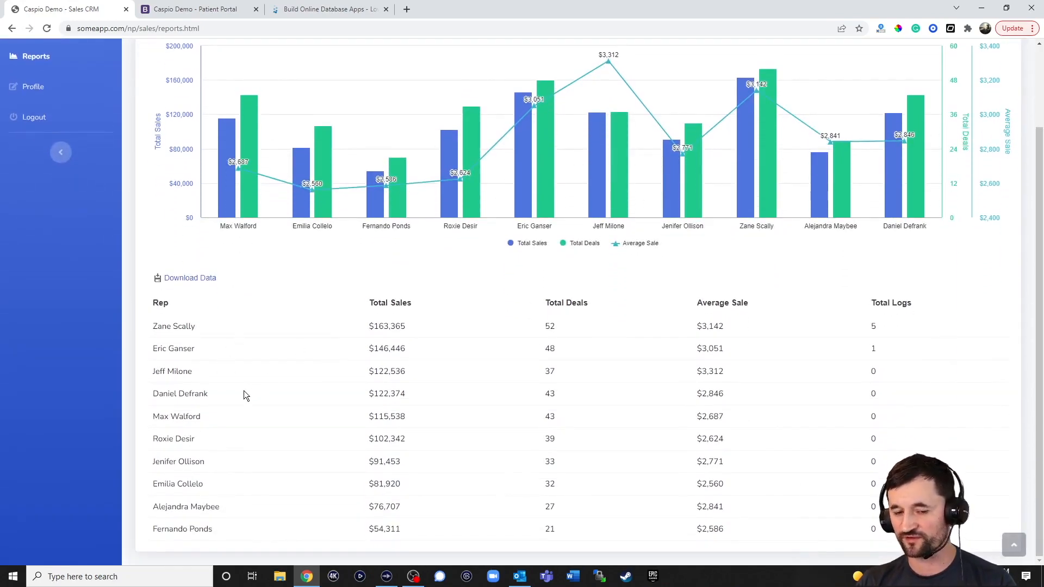
mouse_move(390, 261)
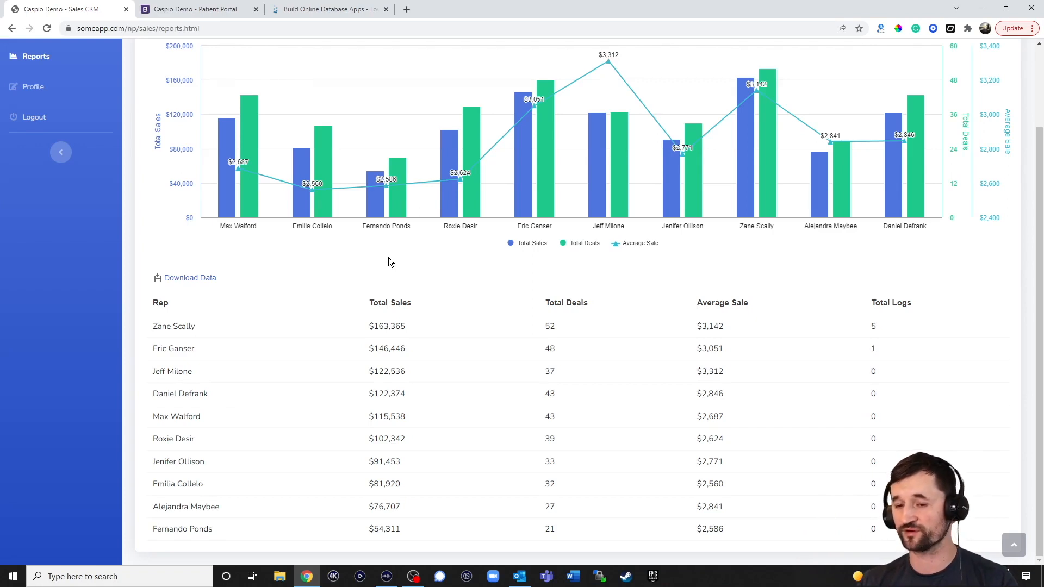
mouse_move(724, 276)
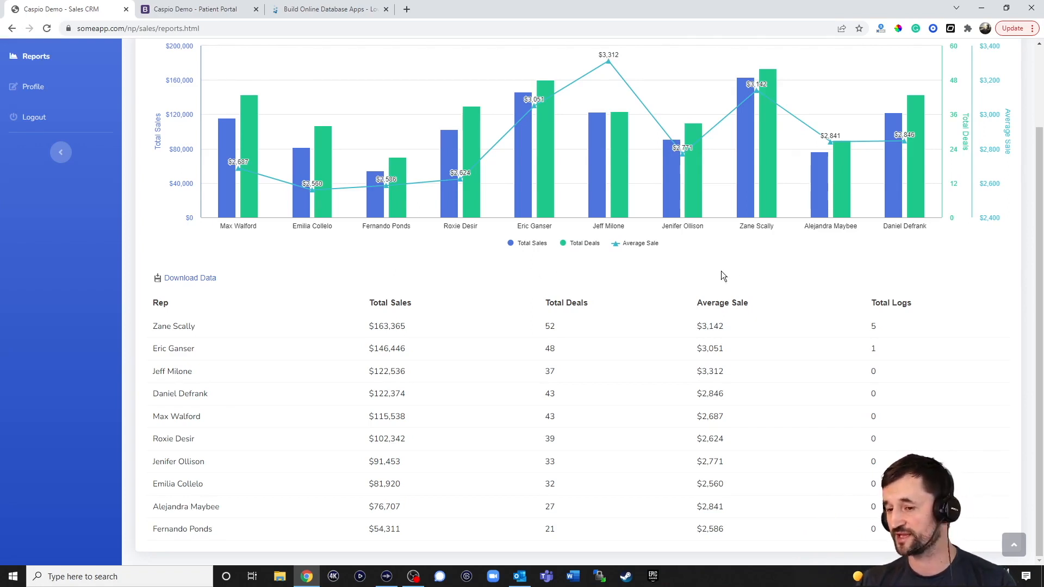
mouse_move(896, 281)
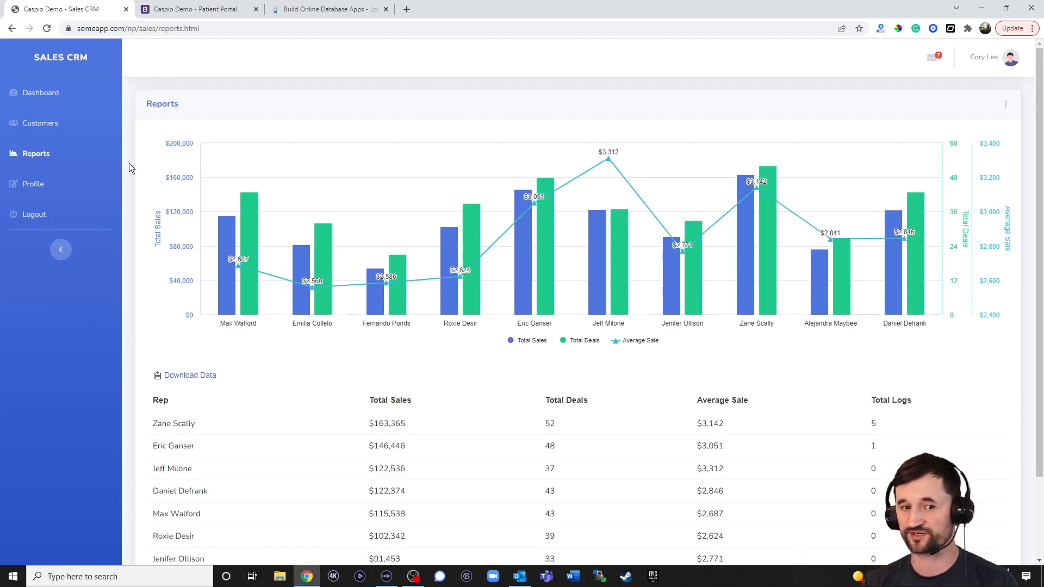
View the CRM profile page, then switch to the 'Caspio Demo - Patient Portal' tab.
click(33, 184)
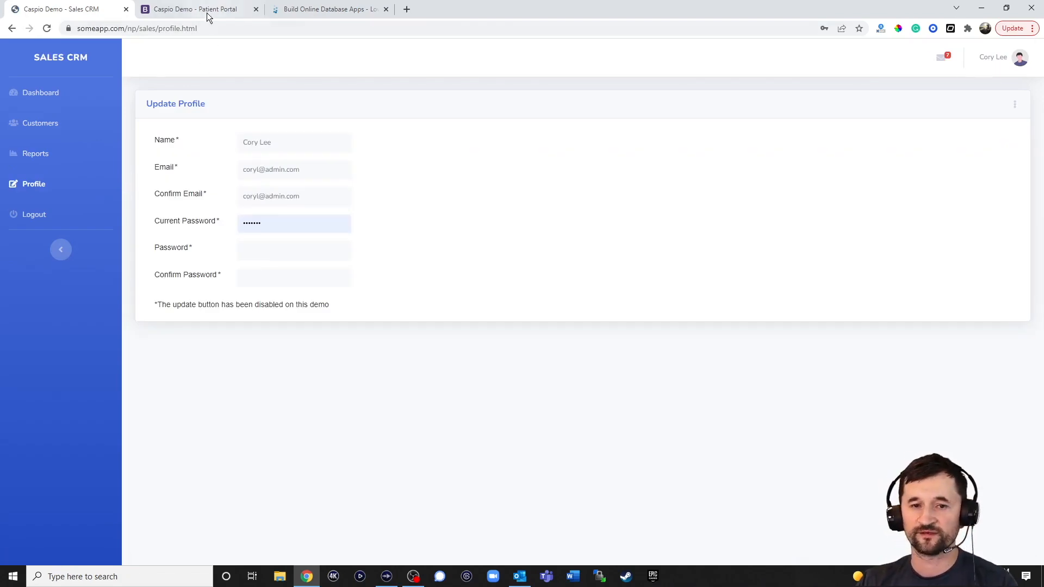
click(193, 9)
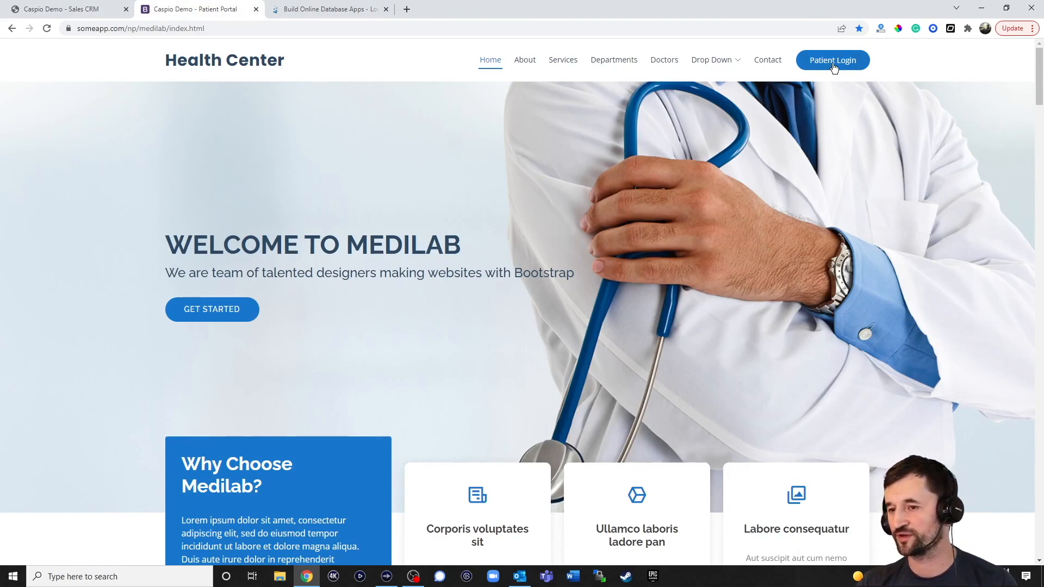
Preview the New Patient registration form, then log in as the saved demo patient.
click(832, 59)
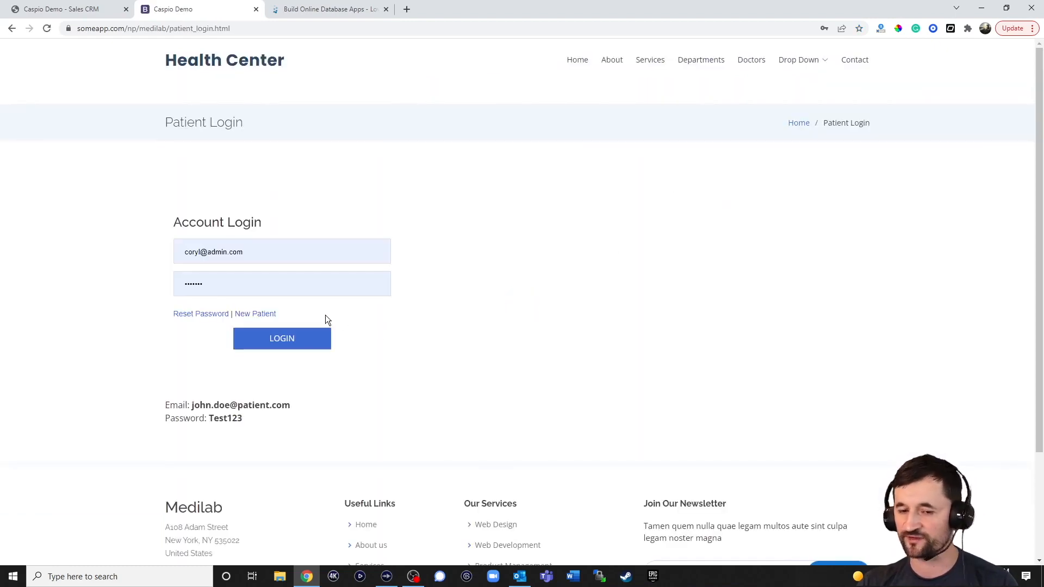
click(256, 314)
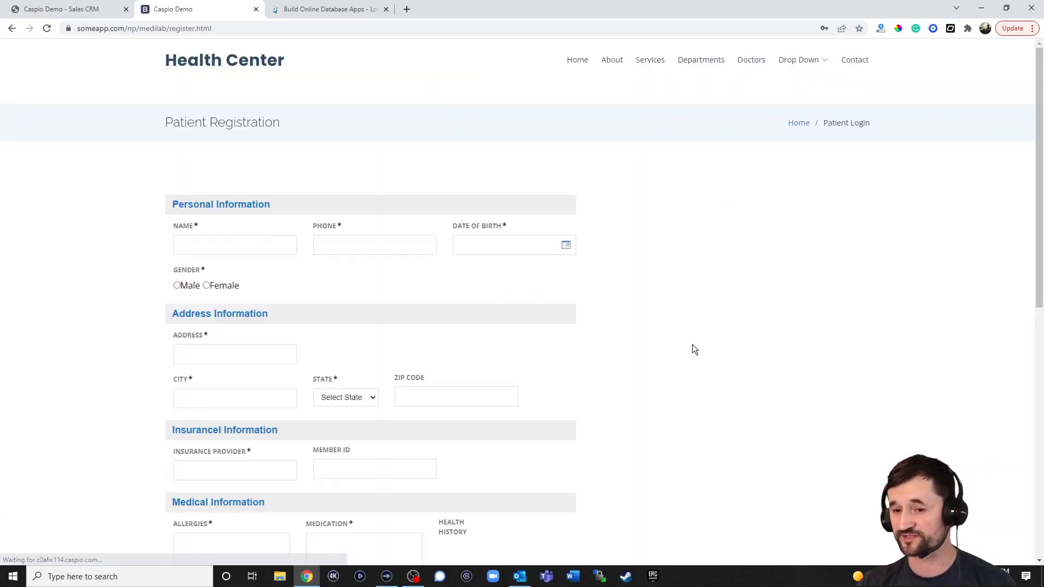
scroll(down, 3)
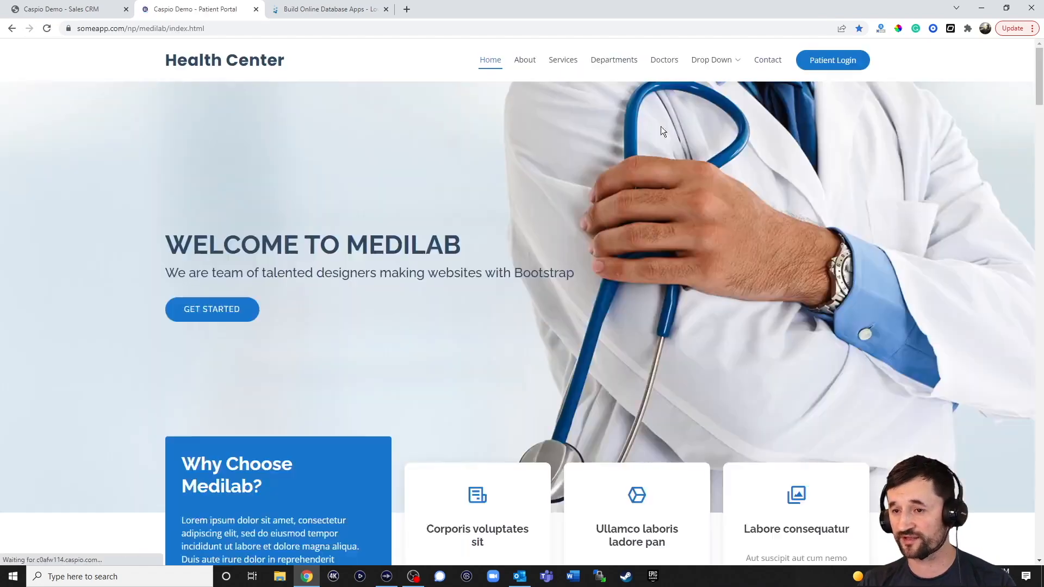
click(832, 60)
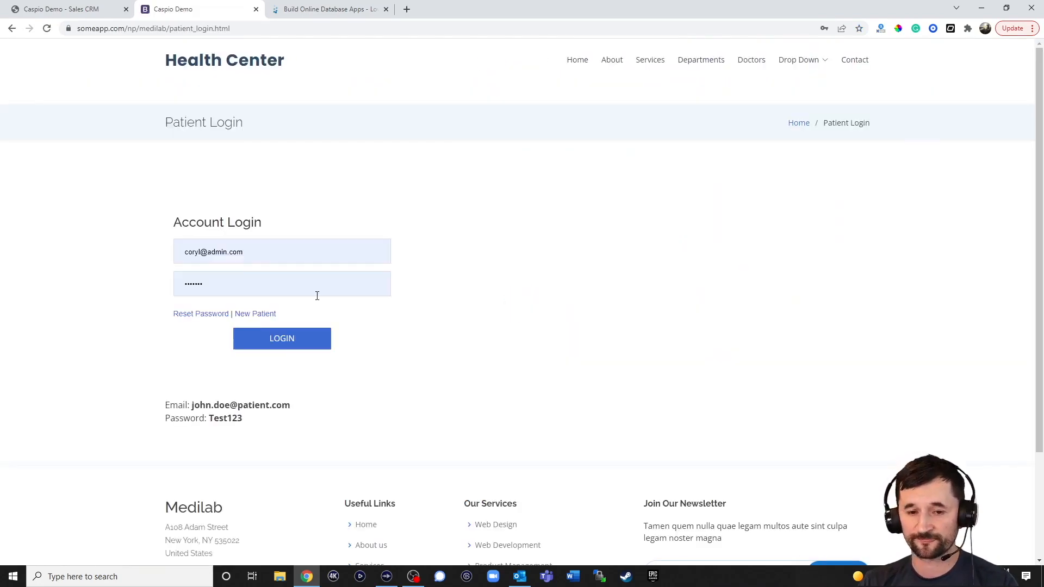
text(john)
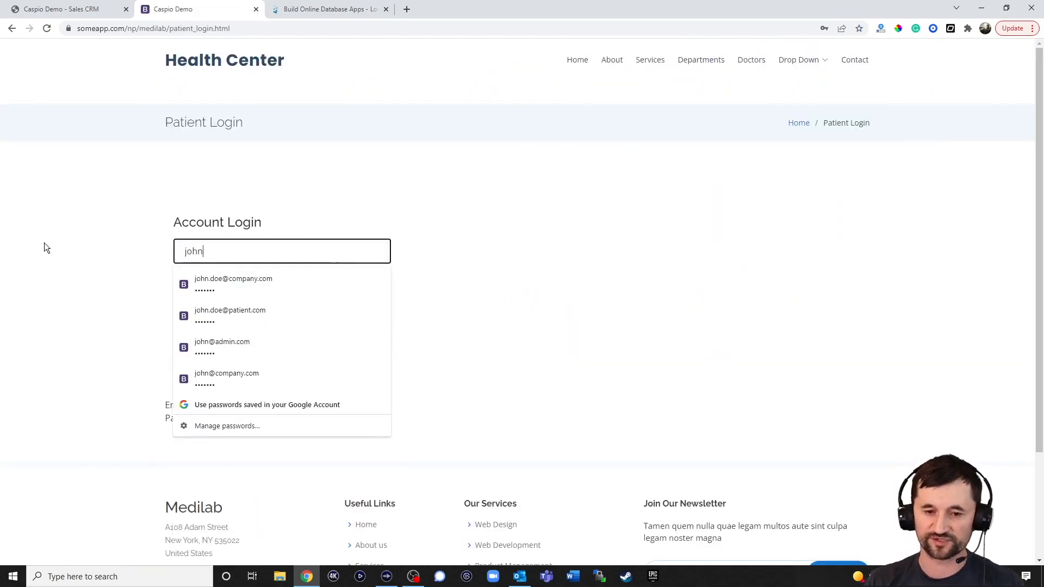
click(229, 315)
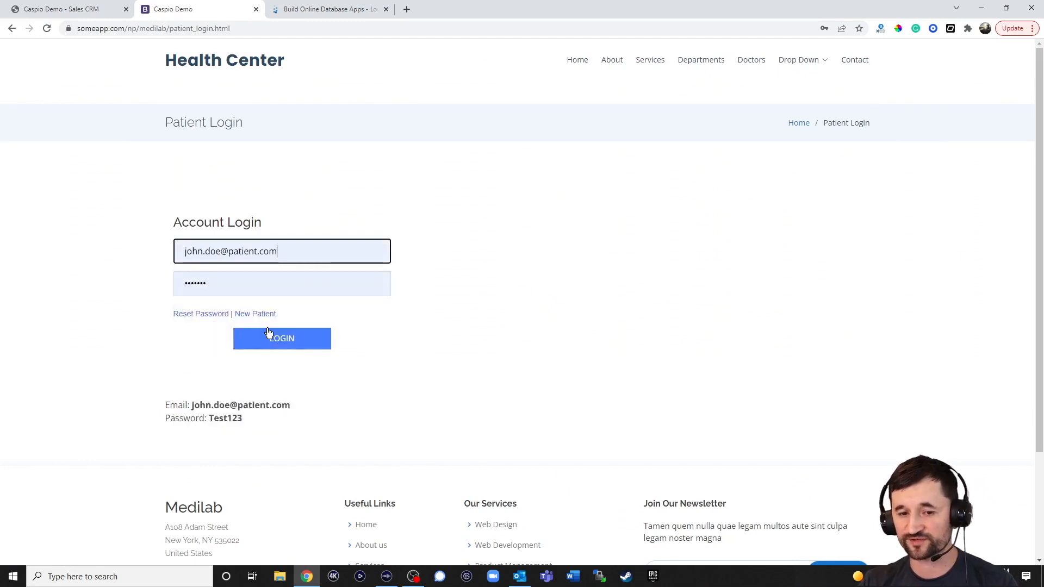
click(281, 338)
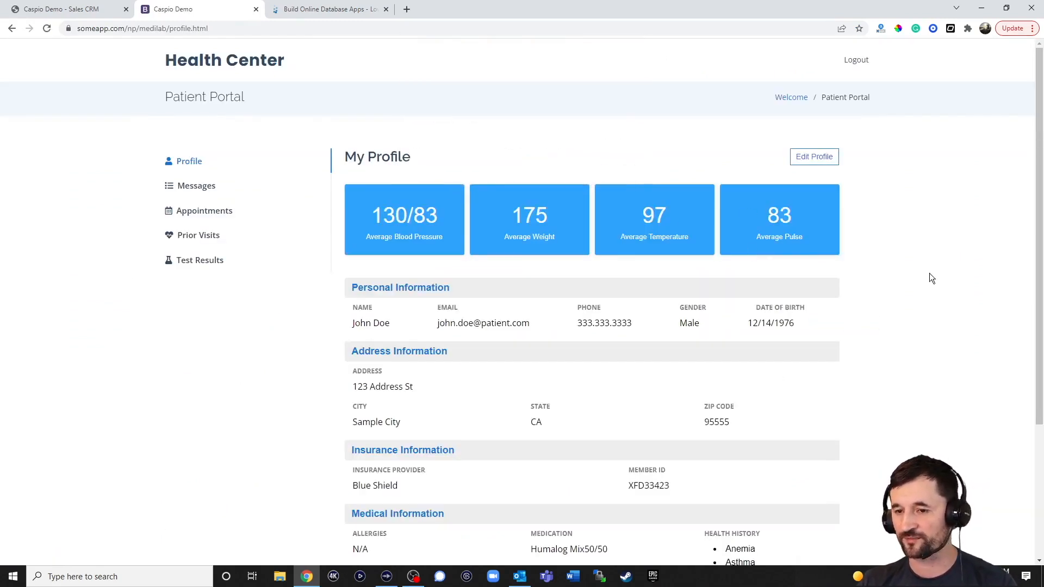
mouse_move(866, 231)
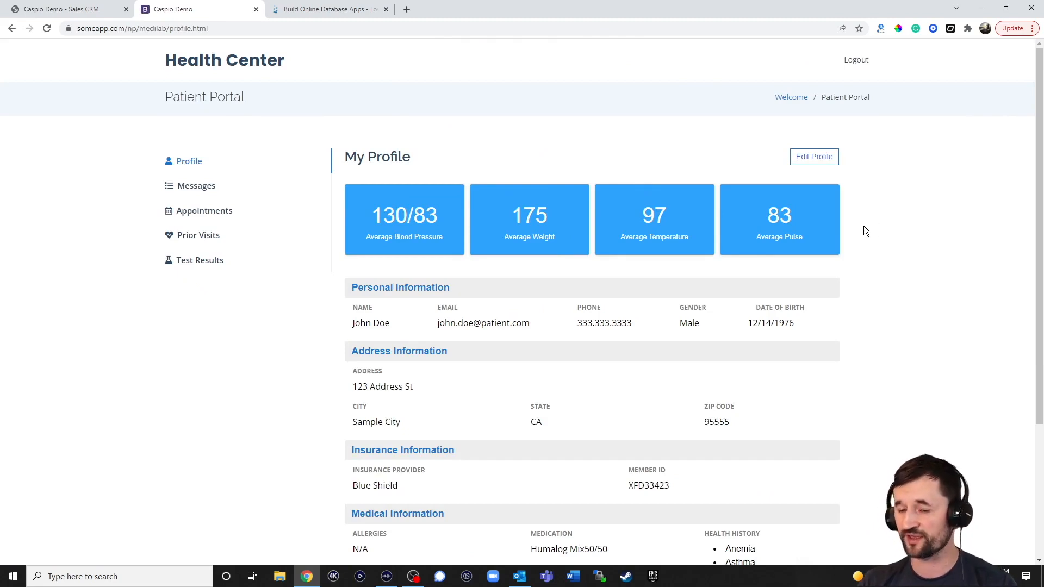
Browse Edit Profile, Messages, Appointments, and the Prior Visits vital-sign charts.
scroll(down, 3)
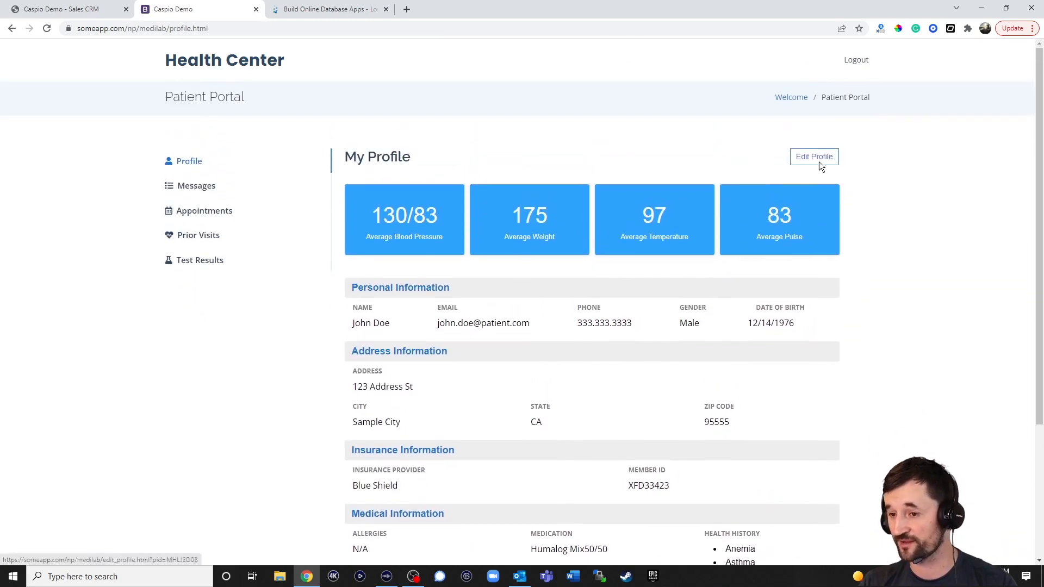
click(814, 157)
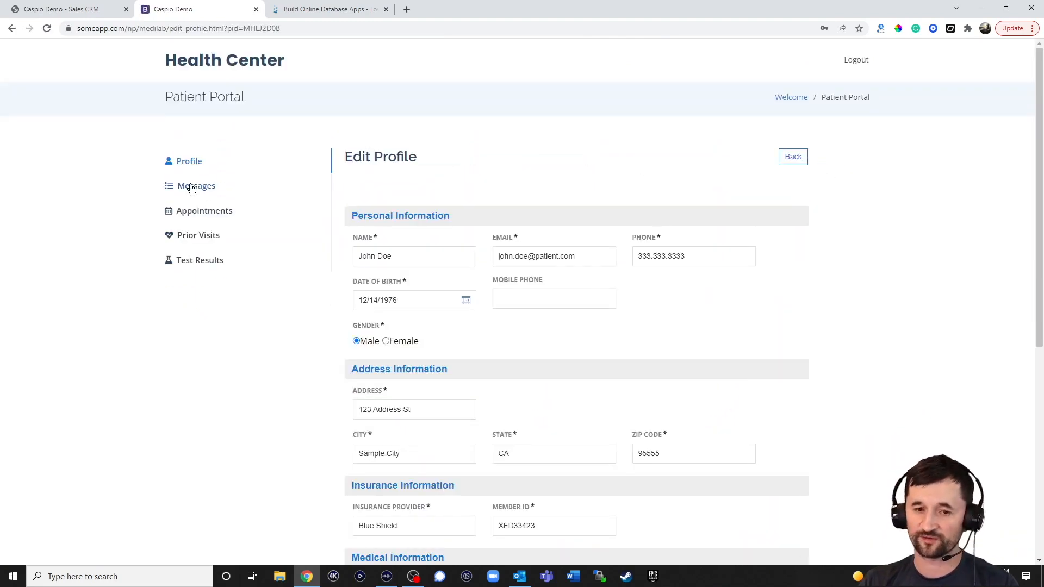
click(196, 186)
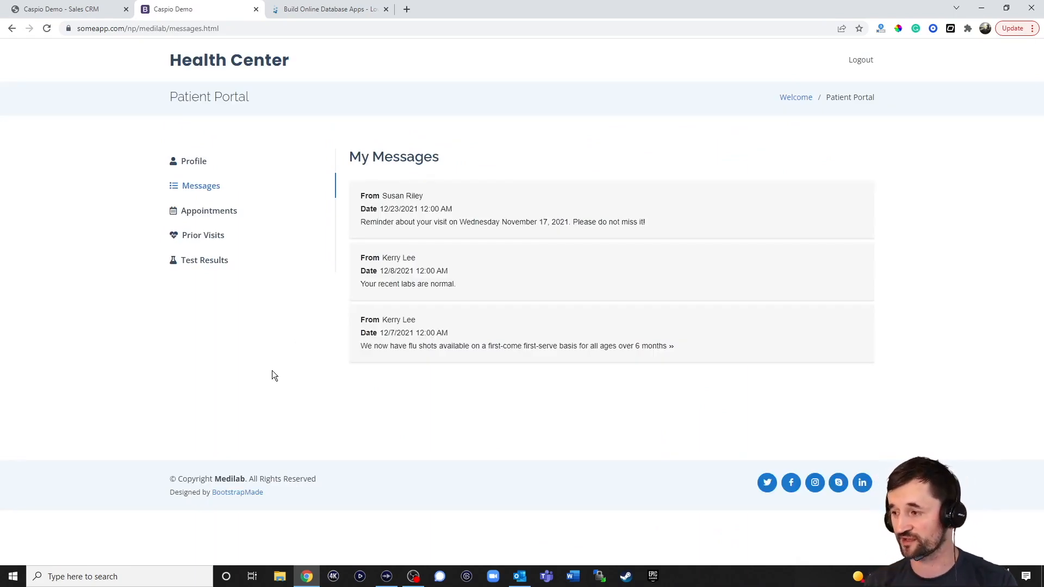
mouse_move(232, 214)
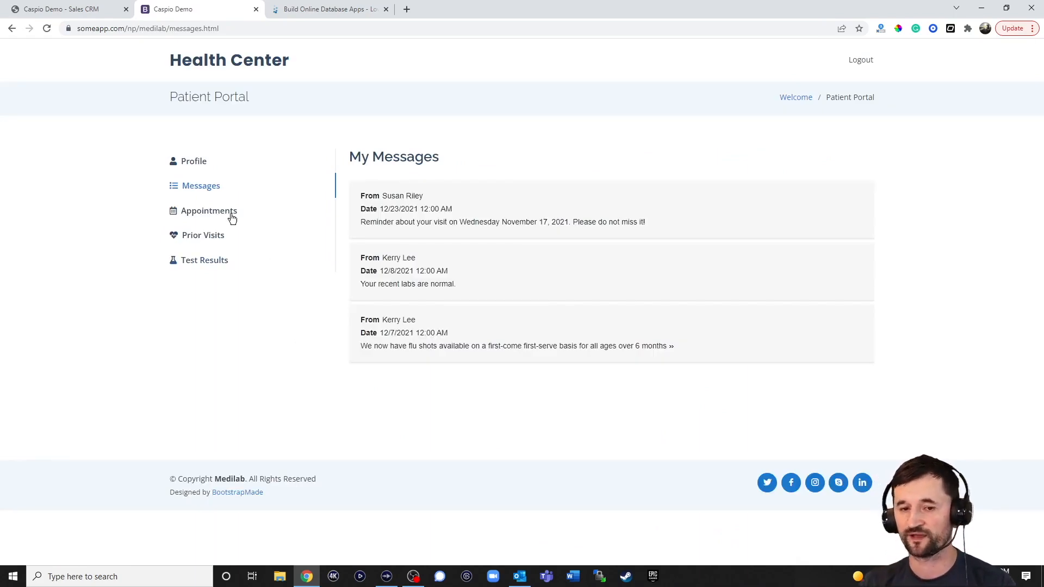
click(208, 211)
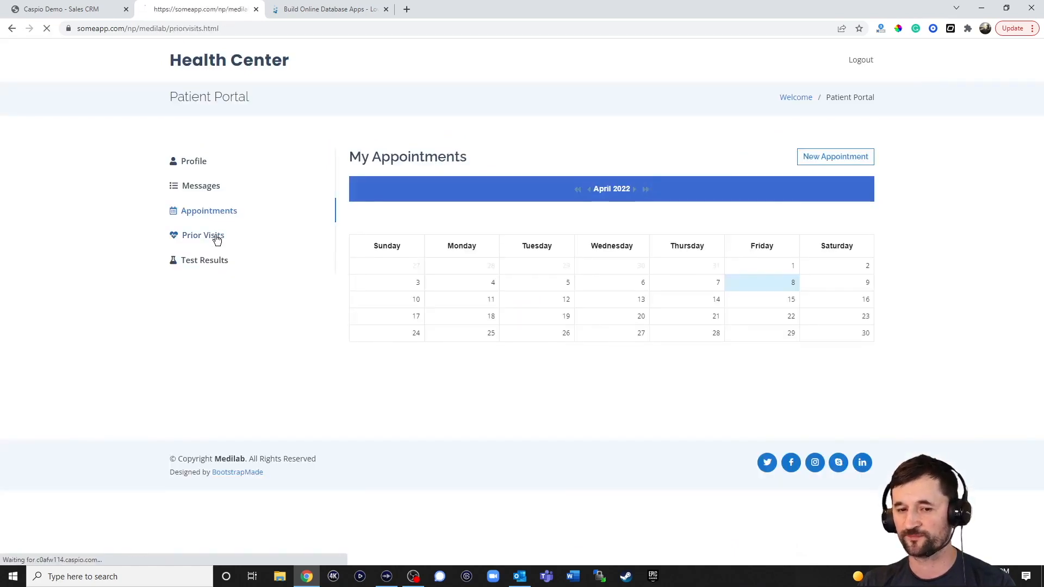
click(202, 235)
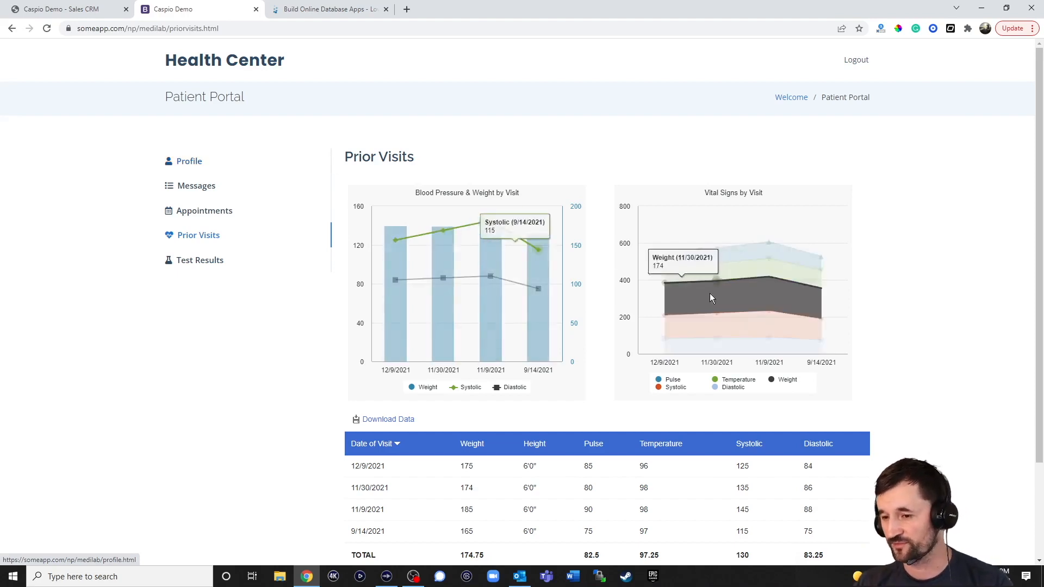
mouse_move(819, 278)
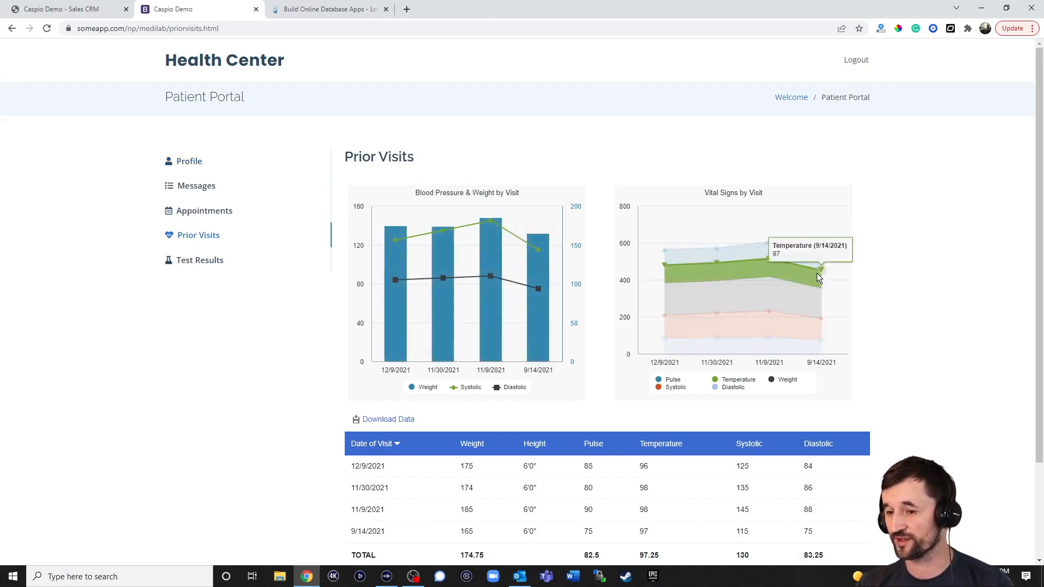
scroll(down, 3)
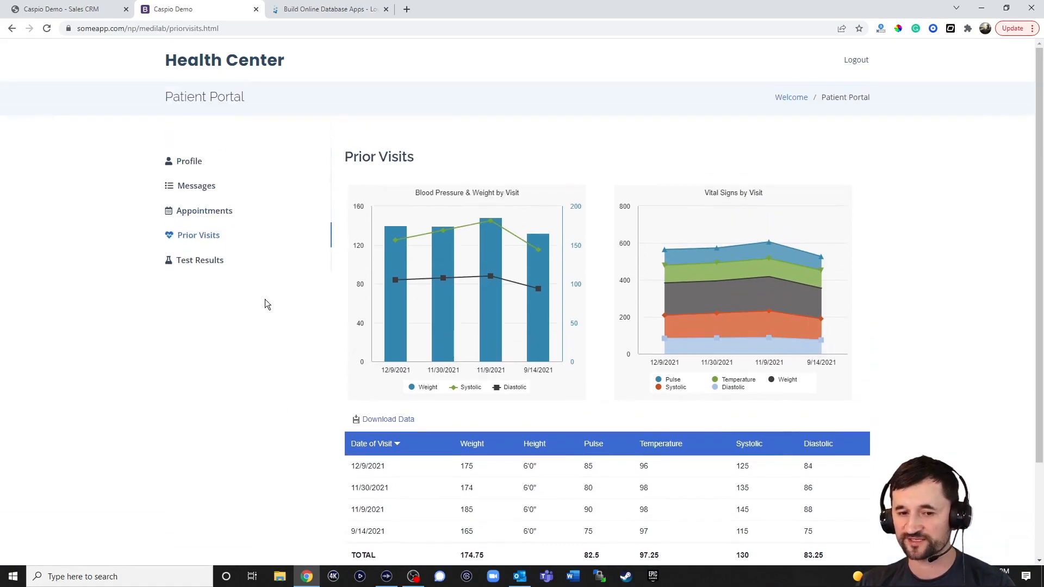
Open Test Results and view the Abdominal Ultrasound result details.
click(199, 260)
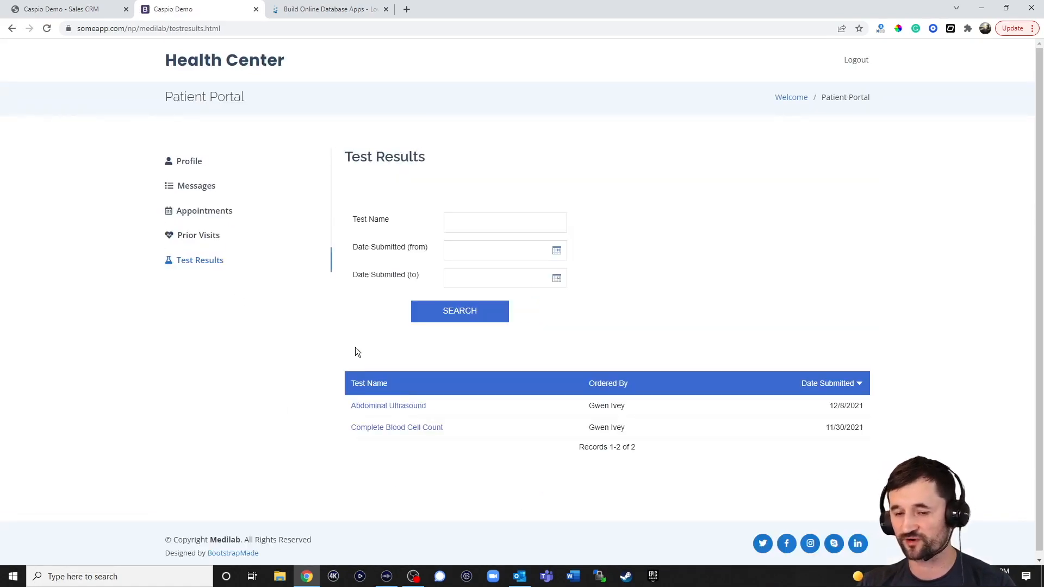
mouse_move(360, 353)
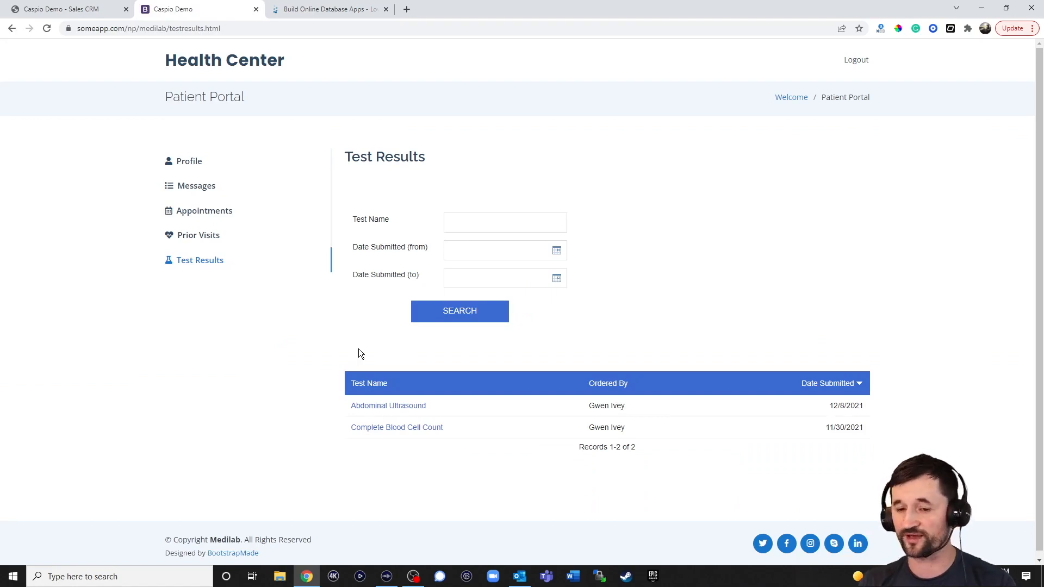
click(388, 405)
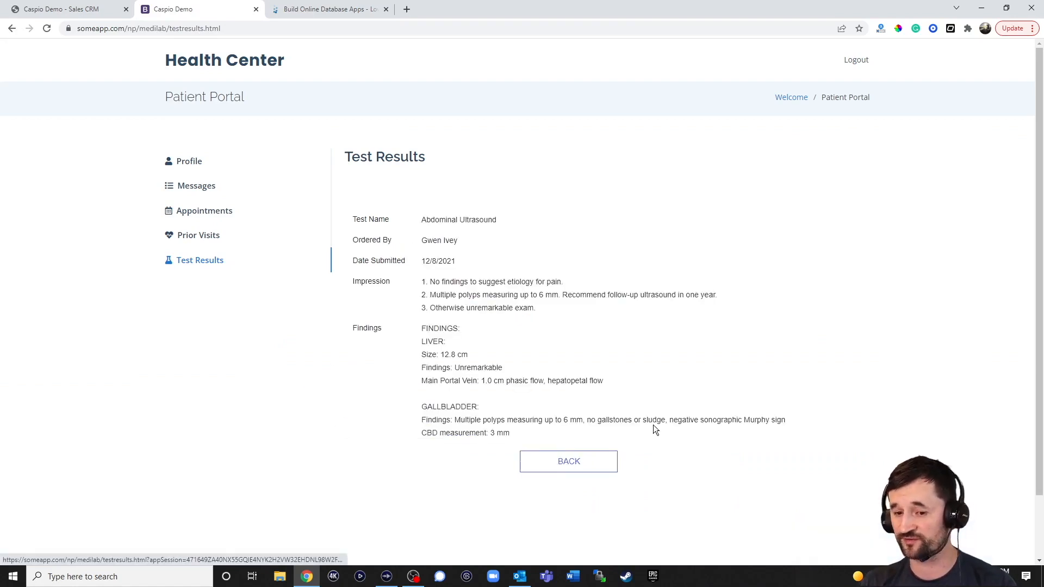
mouse_move(815, 394)
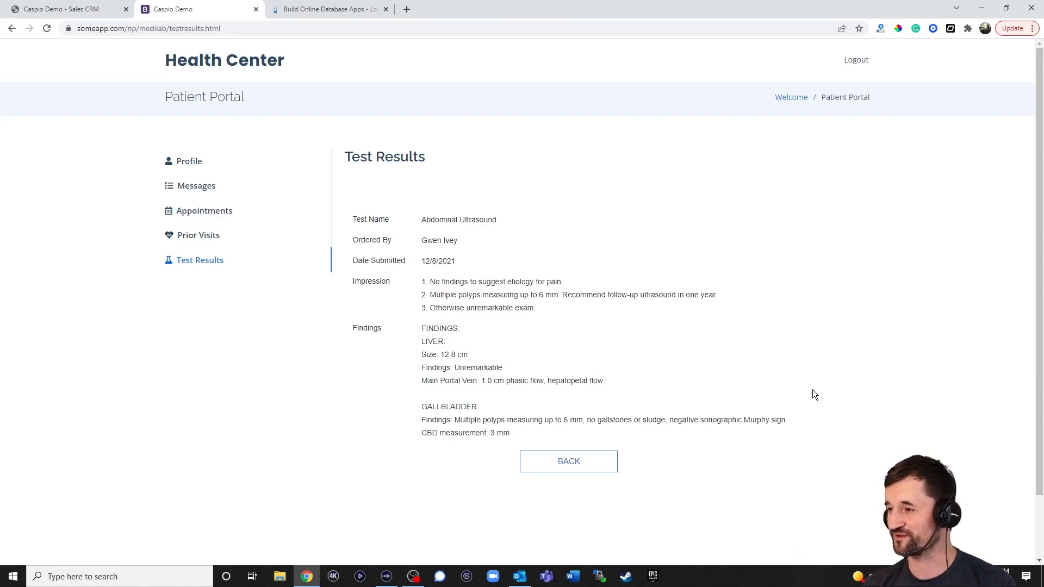
Log in to Caspio from caspio.com and open the Silver account's applications.
click(326, 8)
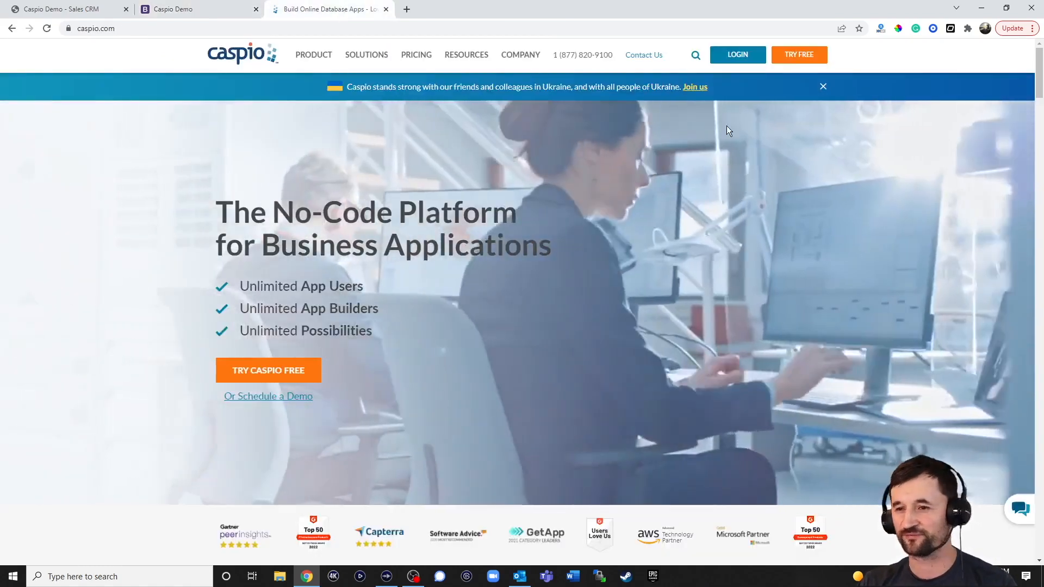
click(737, 54)
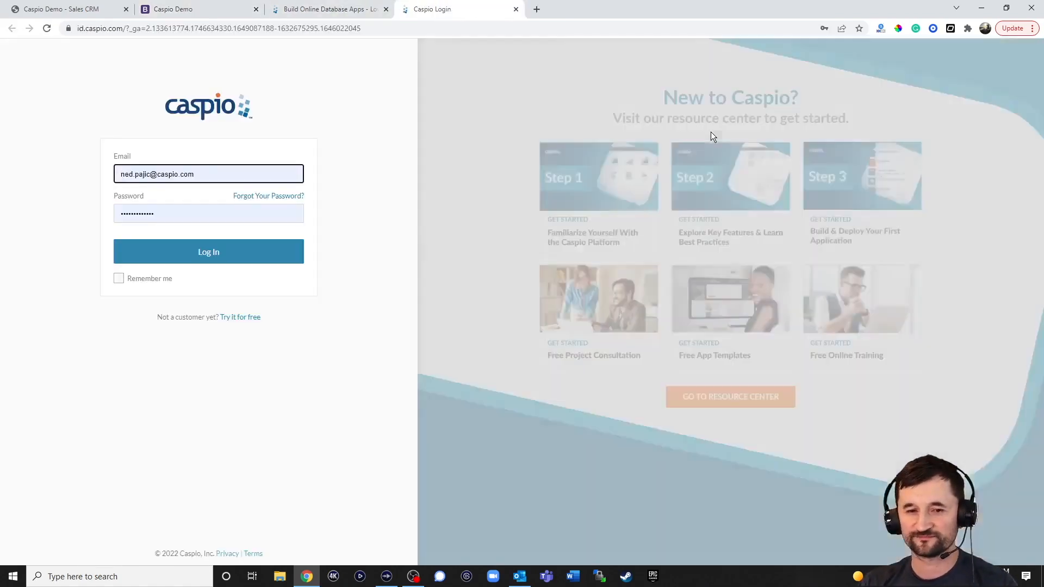
click(208, 252)
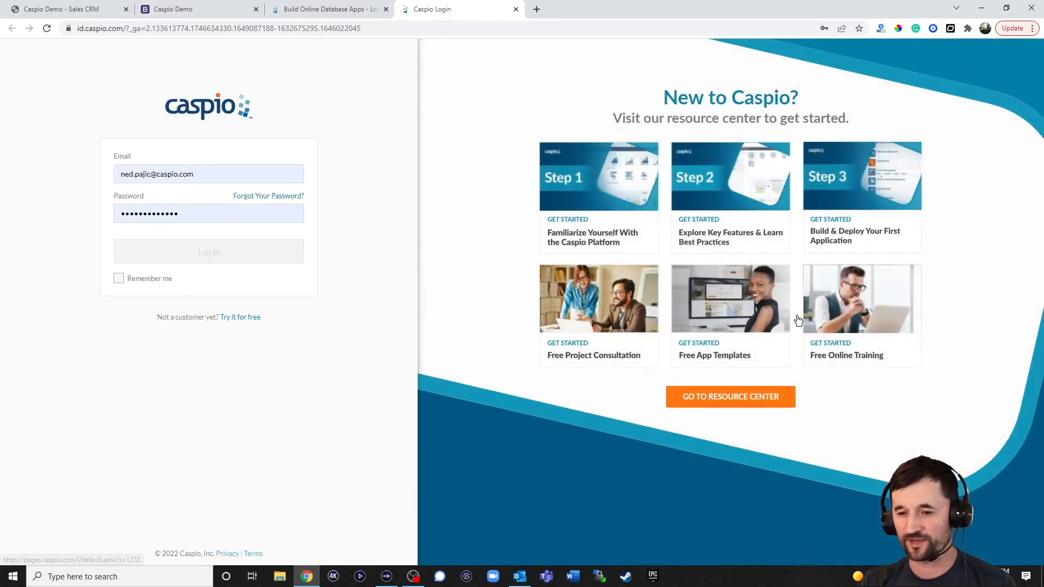
click(209, 252)
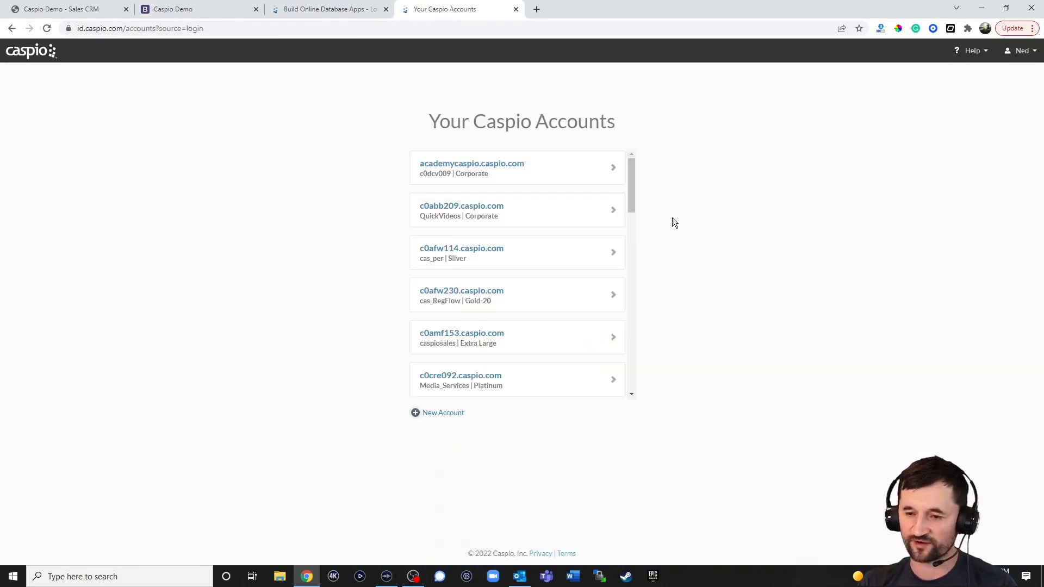
scroll(down, 3)
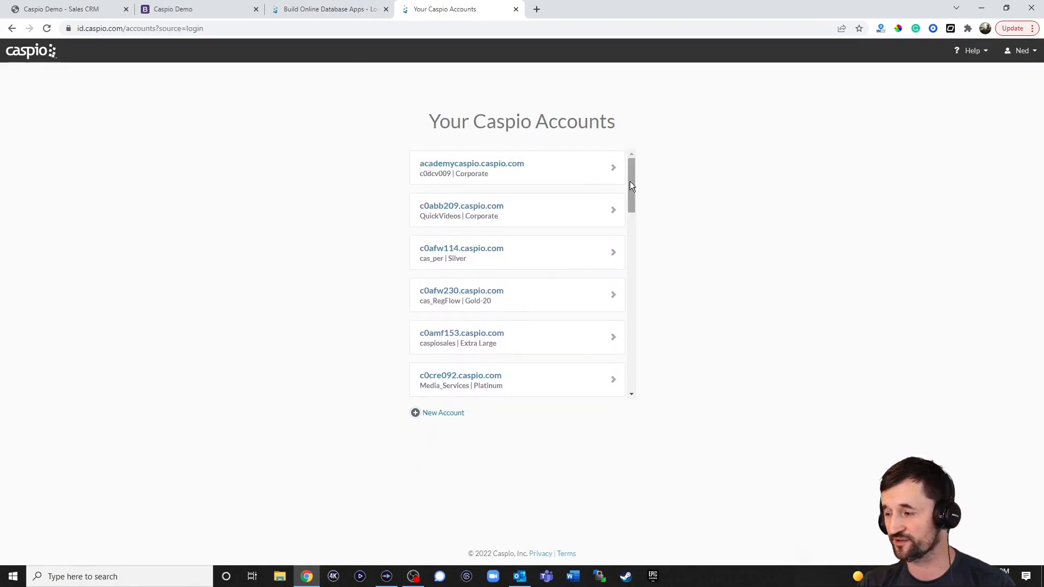
mouse_move(682, 216)
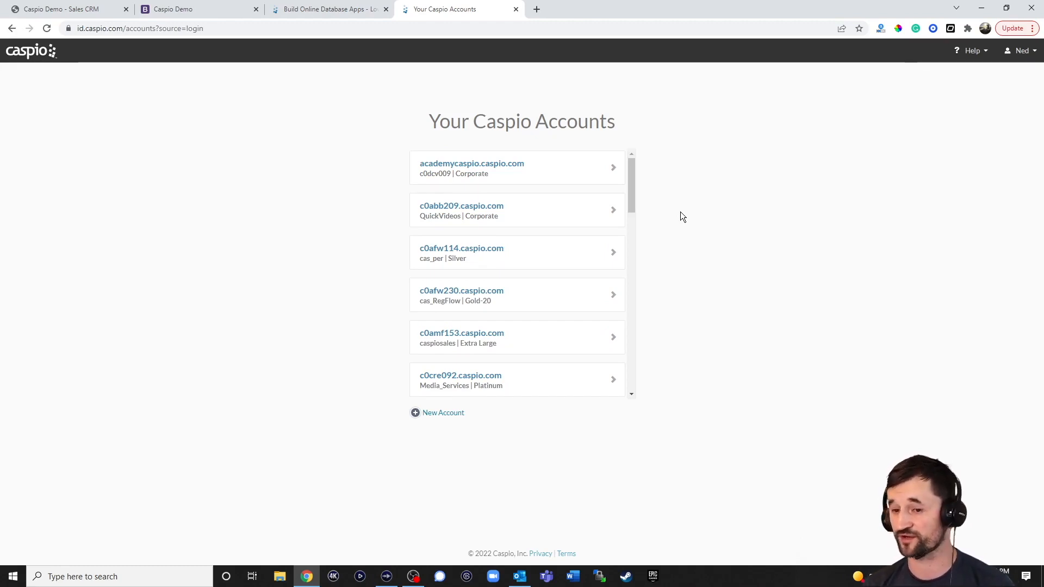
mouse_move(561, 257)
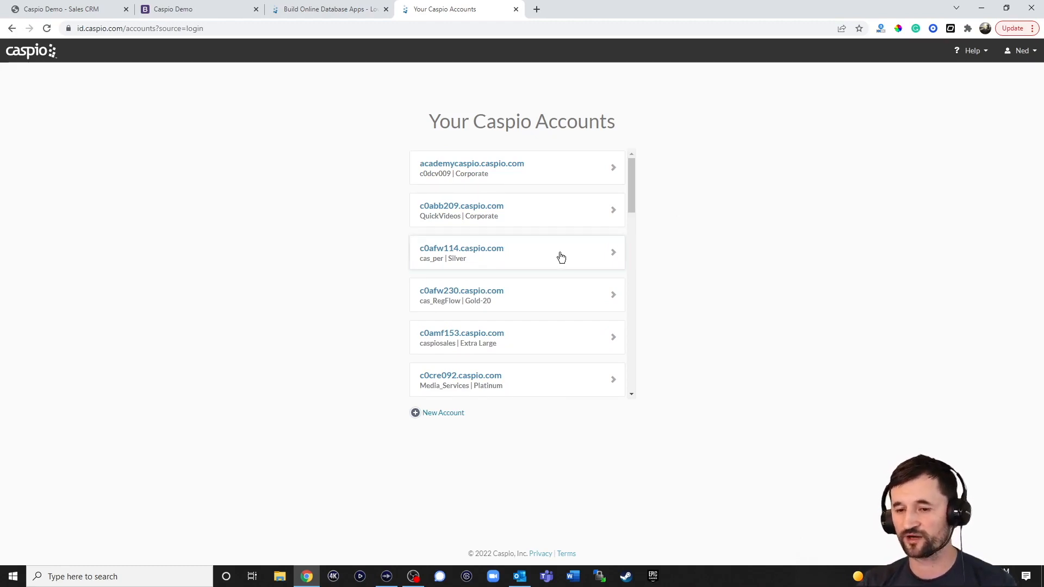
click(462, 253)
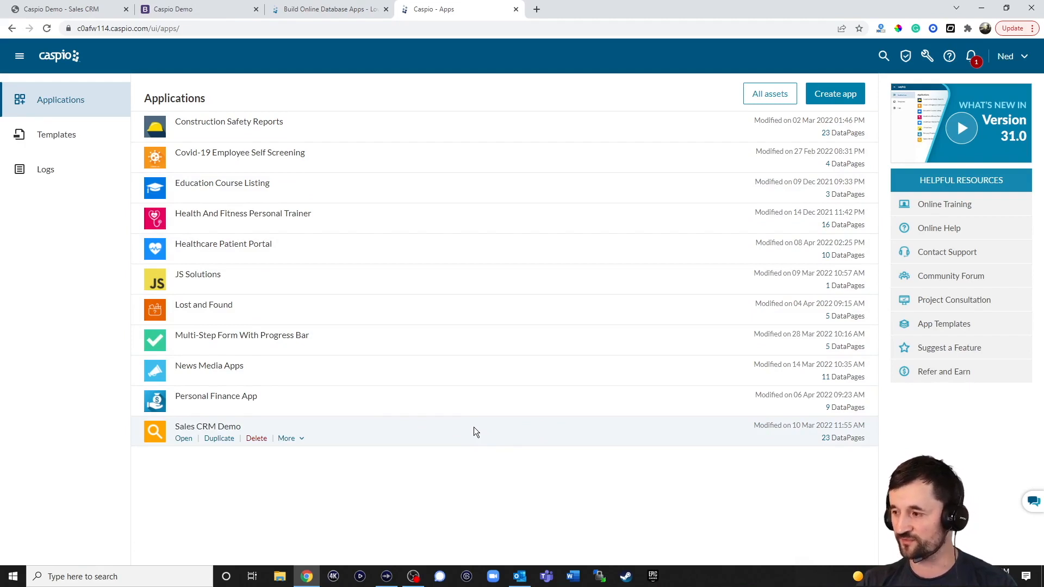
mouse_move(765, 219)
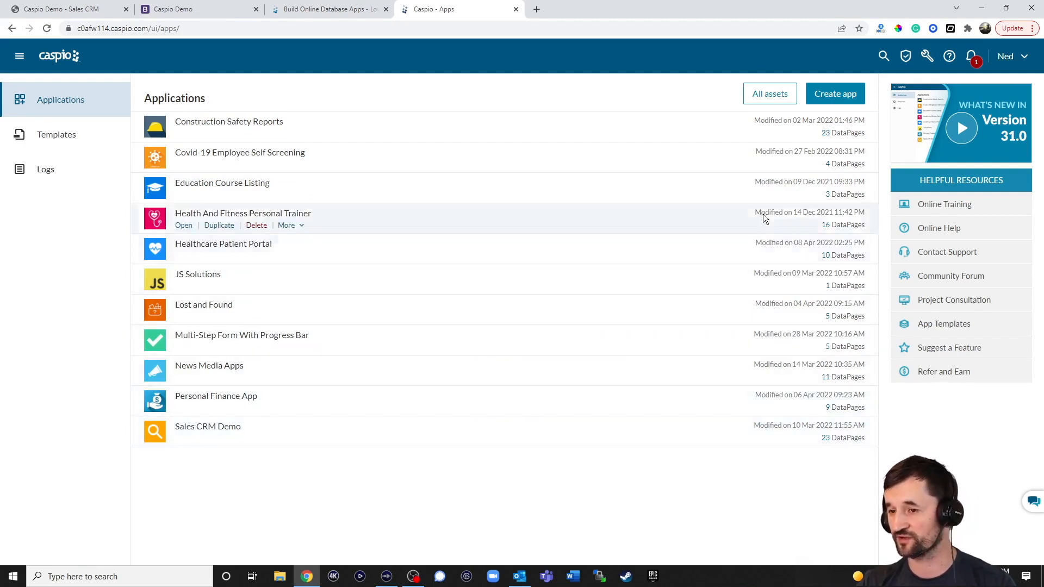
Close the New App dialog and open the Healthcare Patient Portal overview.
click(834, 93)
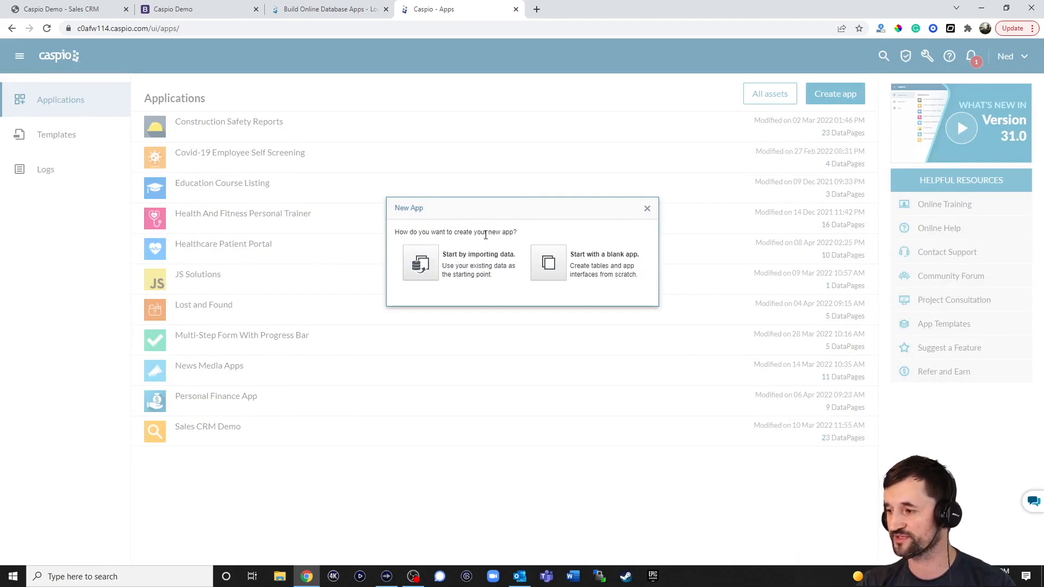
mouse_move(573, 240)
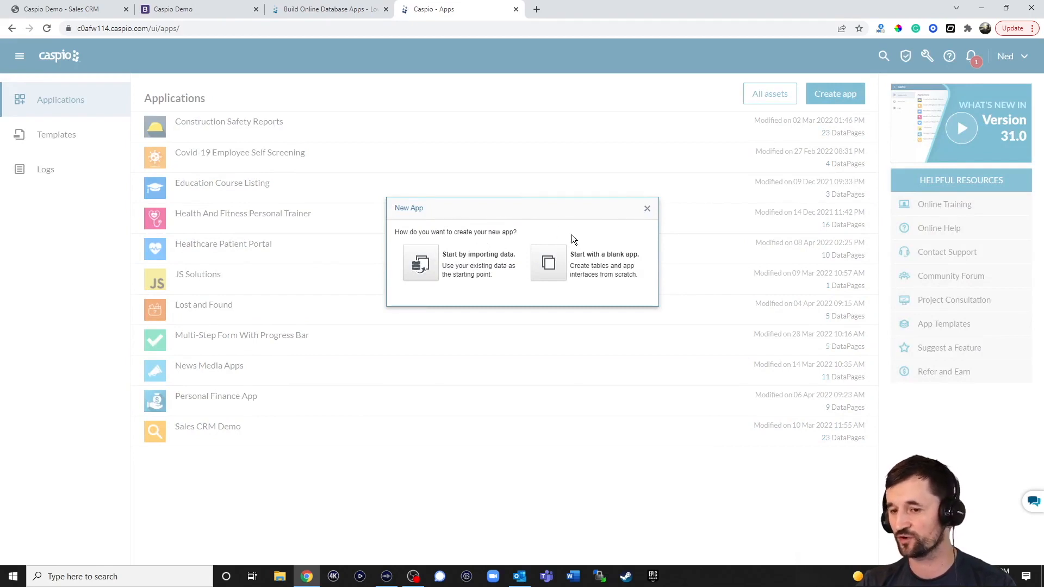
mouse_move(631, 228)
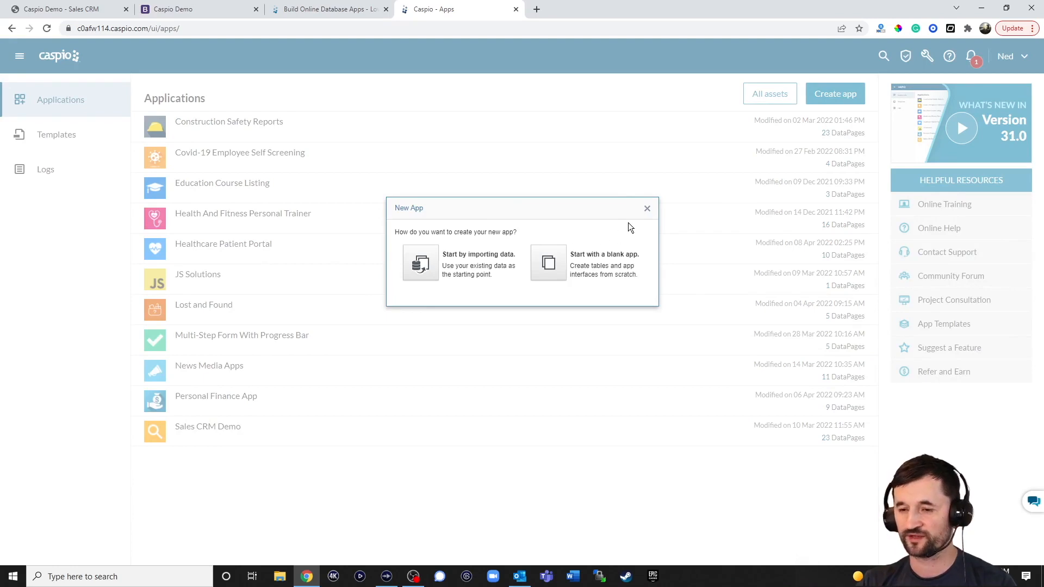
mouse_move(647, 209)
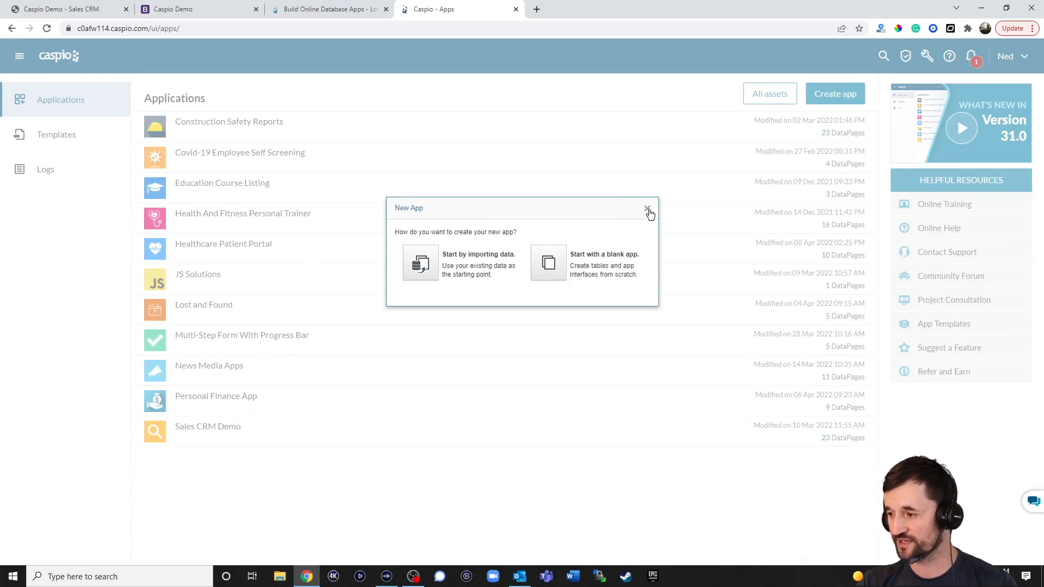
click(646, 207)
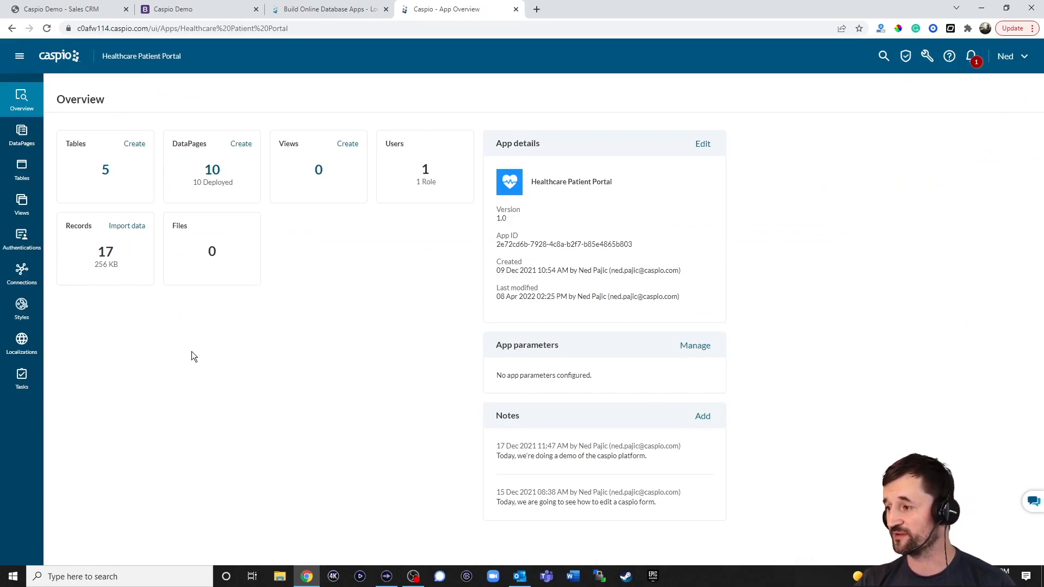
mouse_move(21, 171)
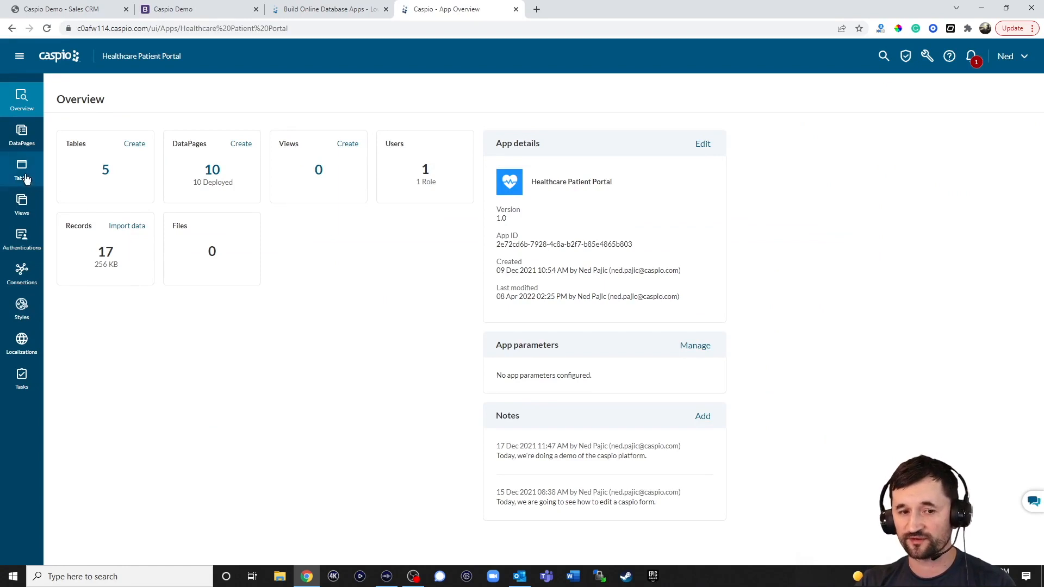
Open pp_tbl_patients' design and inspect Home_Phone's data type list, keeping Text (255).
click(21, 170)
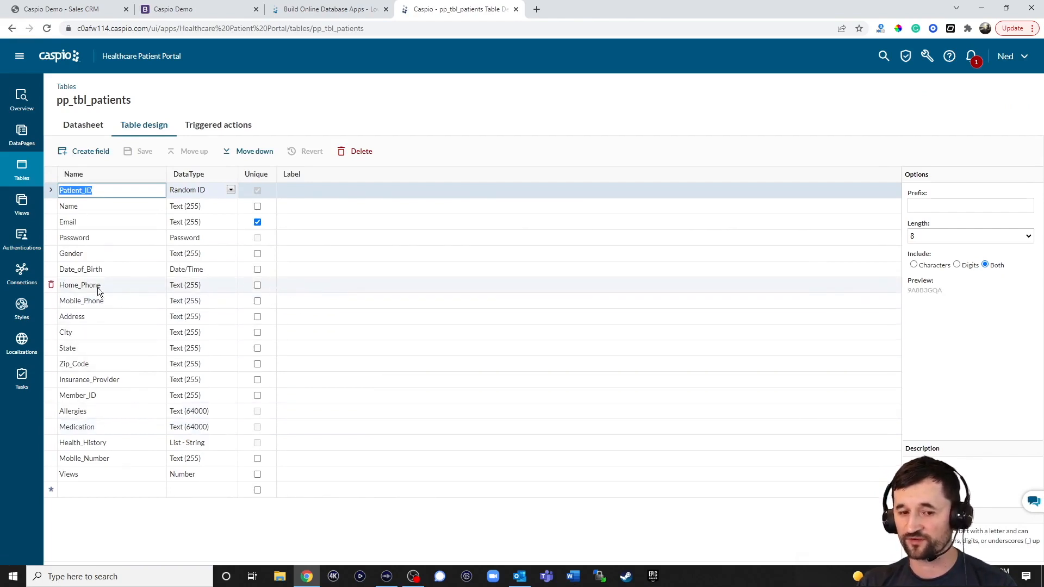
click(230, 285)
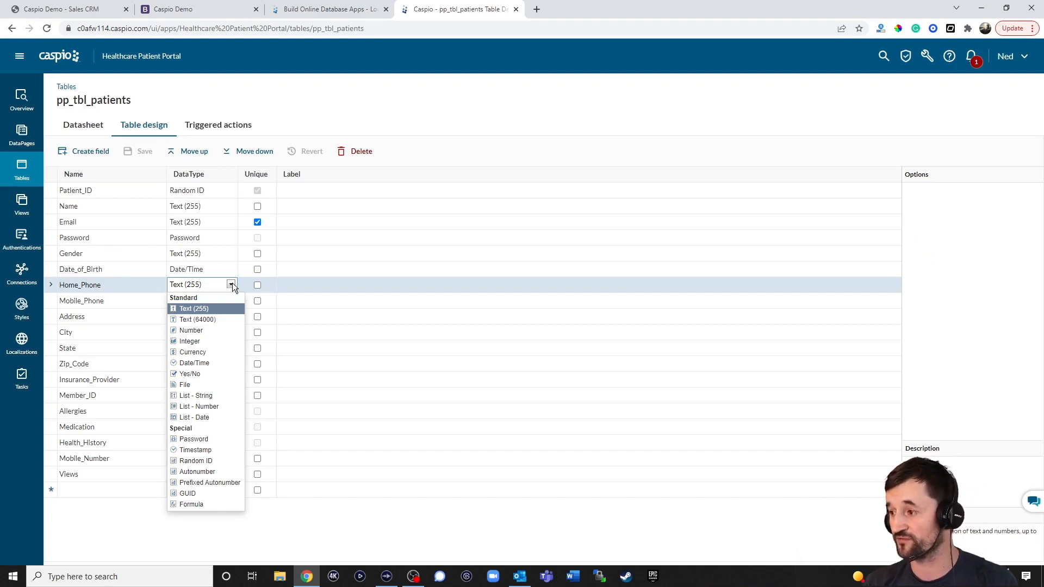
mouse_move(220, 323)
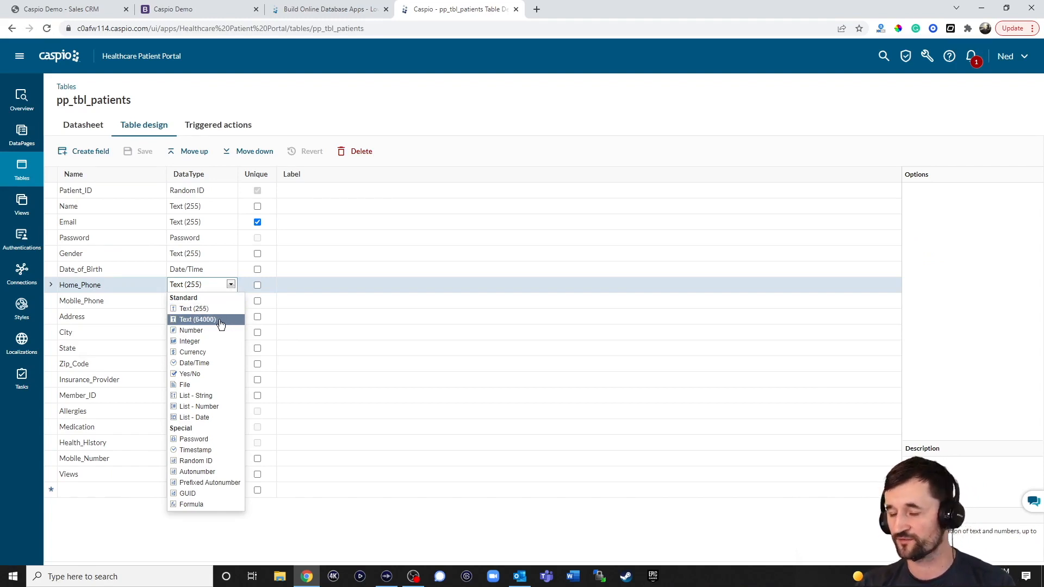
mouse_move(220, 323)
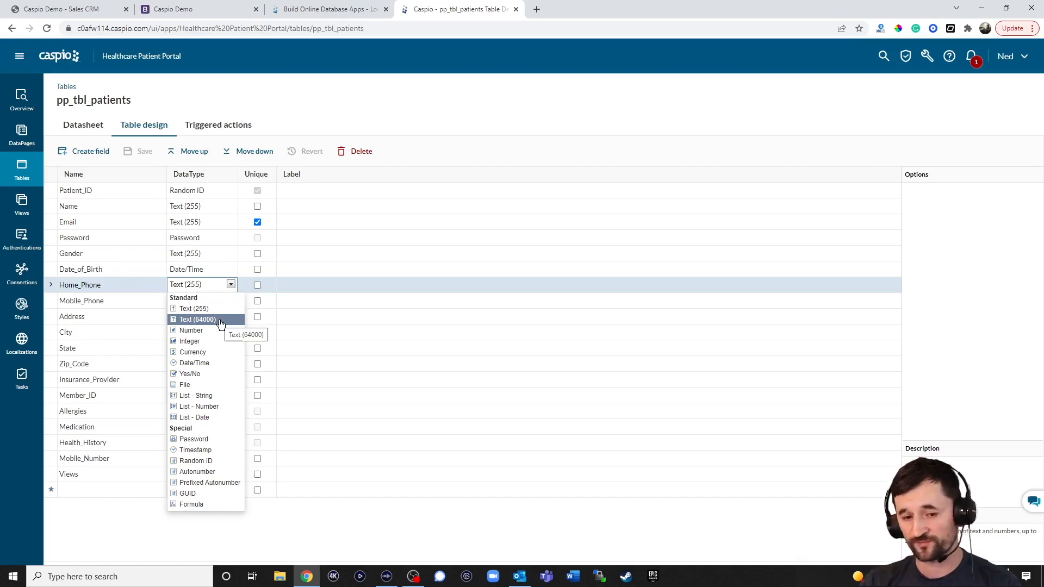
mouse_move(193, 362)
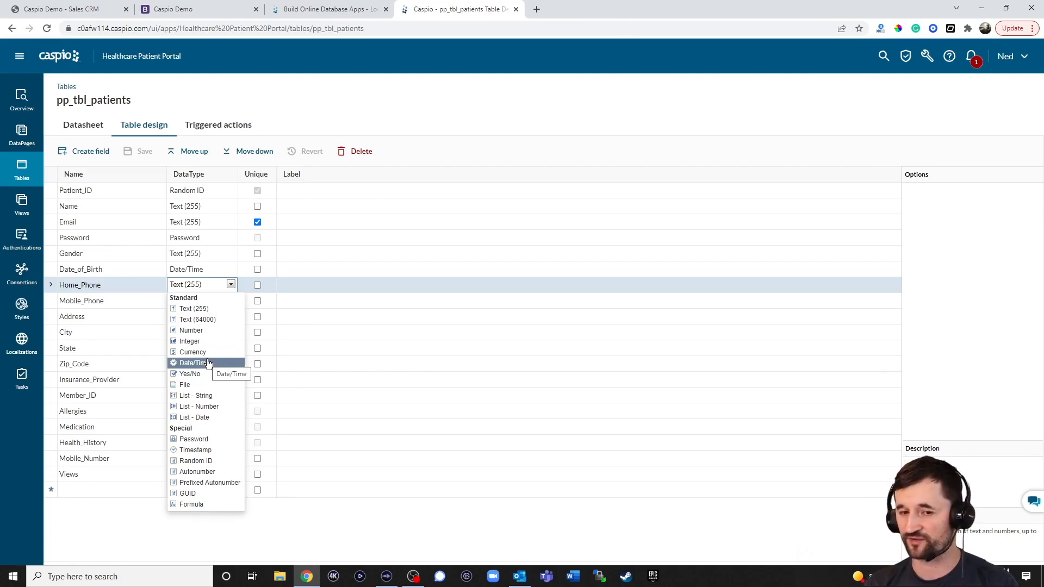
click(326, 113)
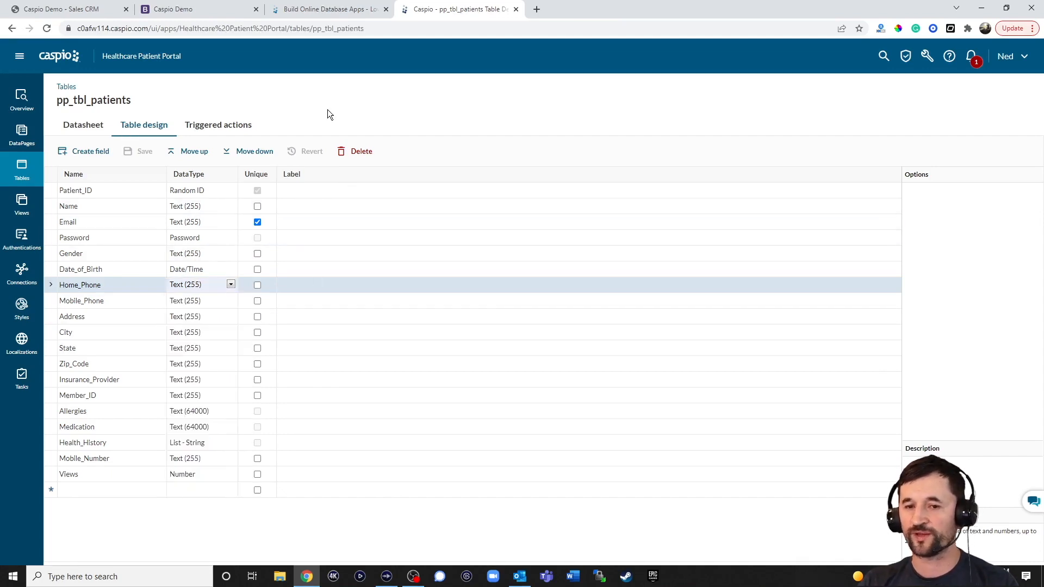
Draft a pp_tbl_patients triggered action with INSERT INTO, UPDATE and SEND EMAIL blocks.
click(218, 125)
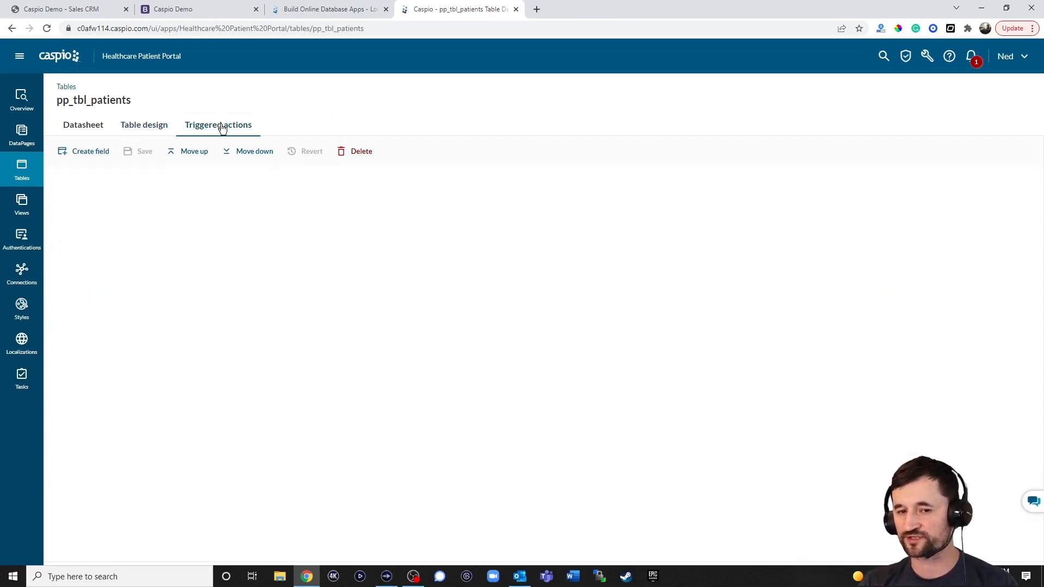
click(217, 125)
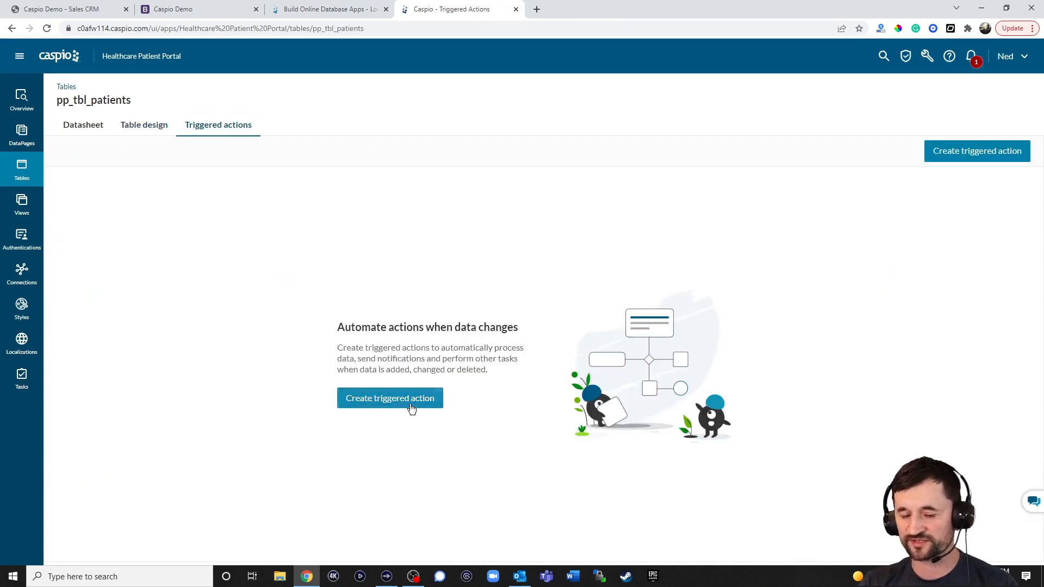
click(389, 398)
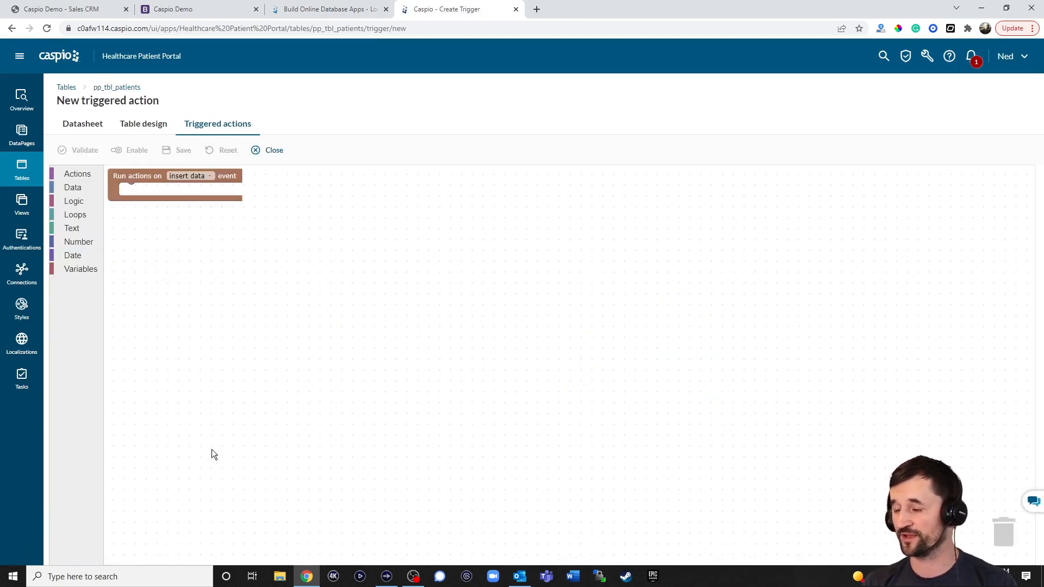
click(77, 174)
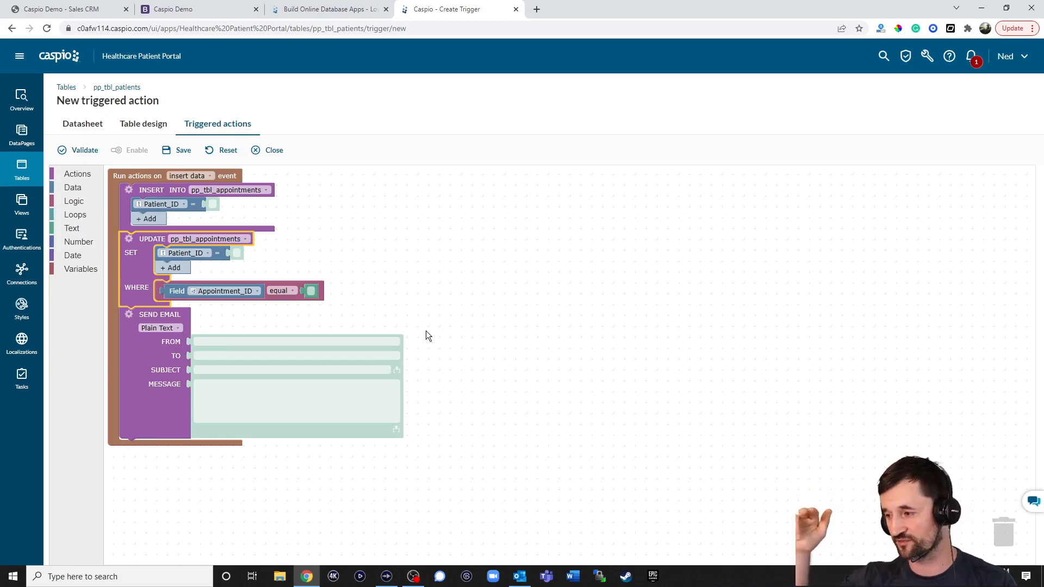
mouse_move(455, 326)
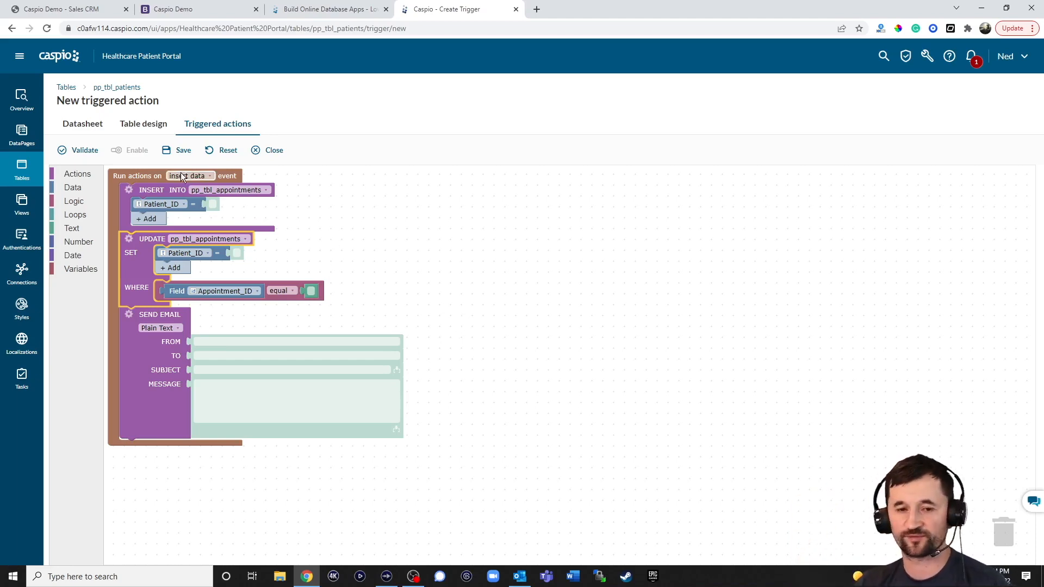
click(190, 175)
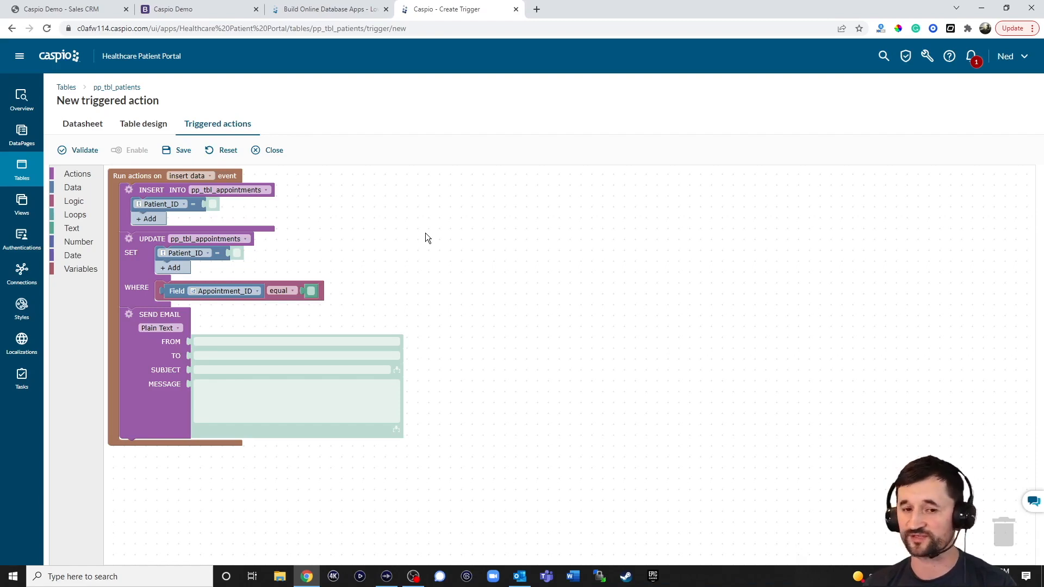
mouse_move(431, 255)
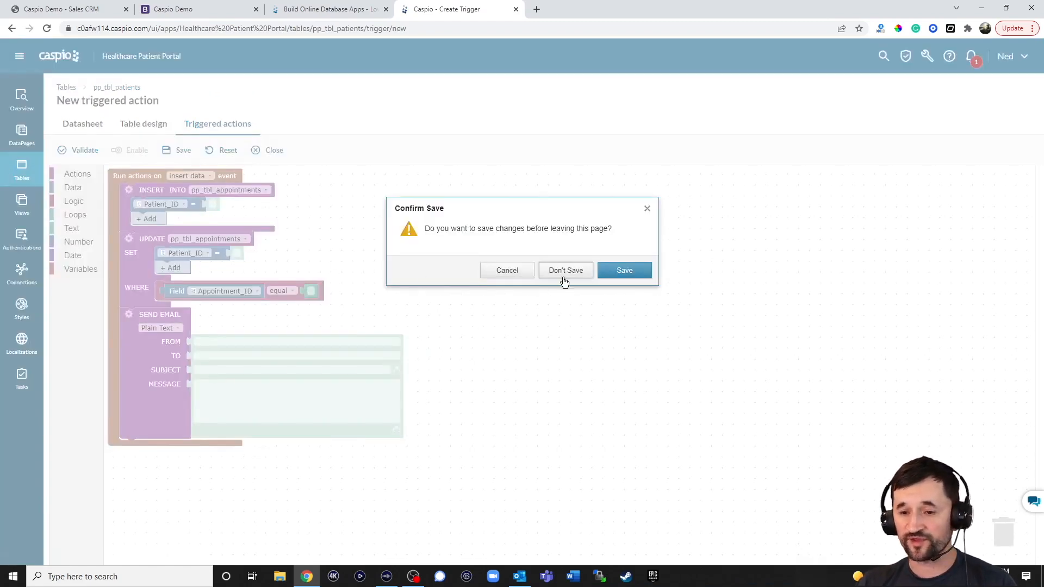
Discard the trigger draft and reposition pp_tbl_test_results and pp_tbl_messages in the Relationships diagram.
click(565, 270)
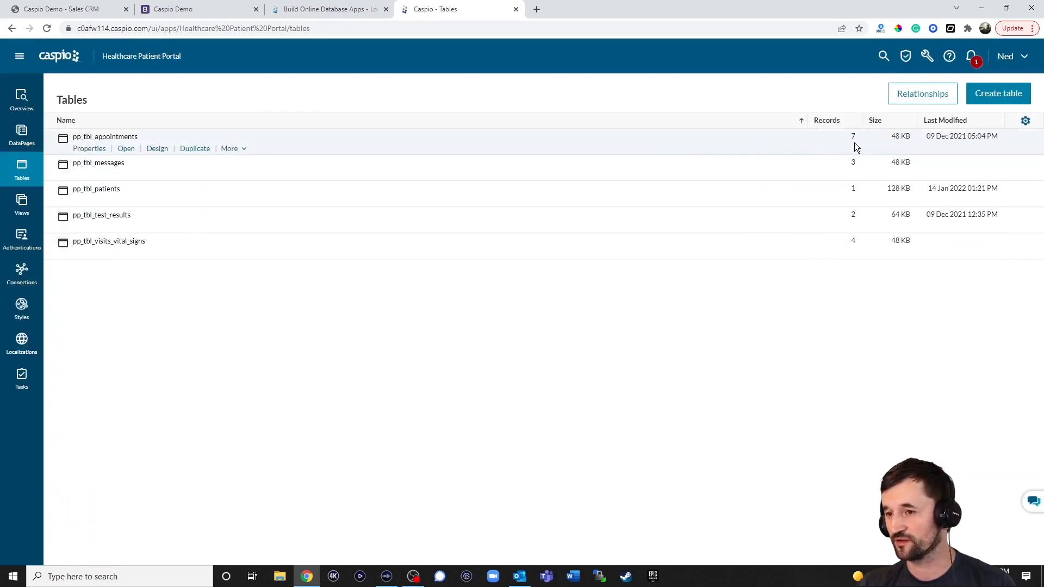
click(922, 93)
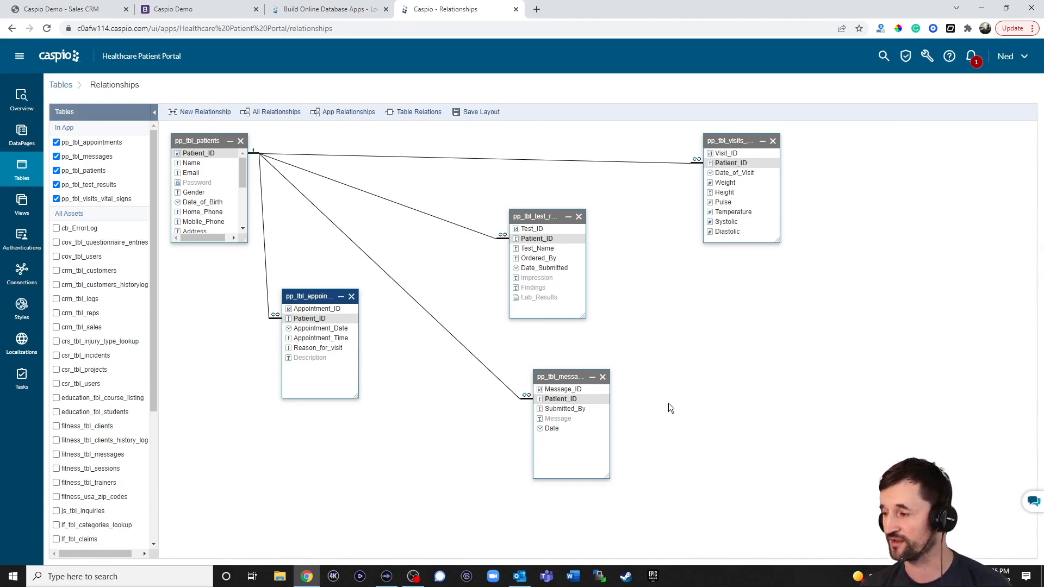
mouse_move(664, 365)
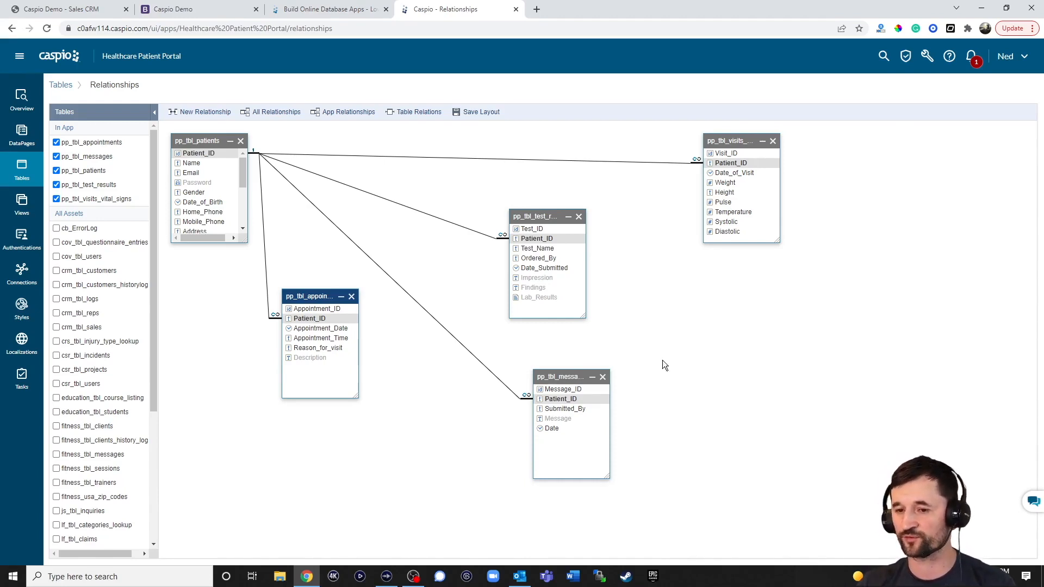
drag(539, 217, 522, 209)
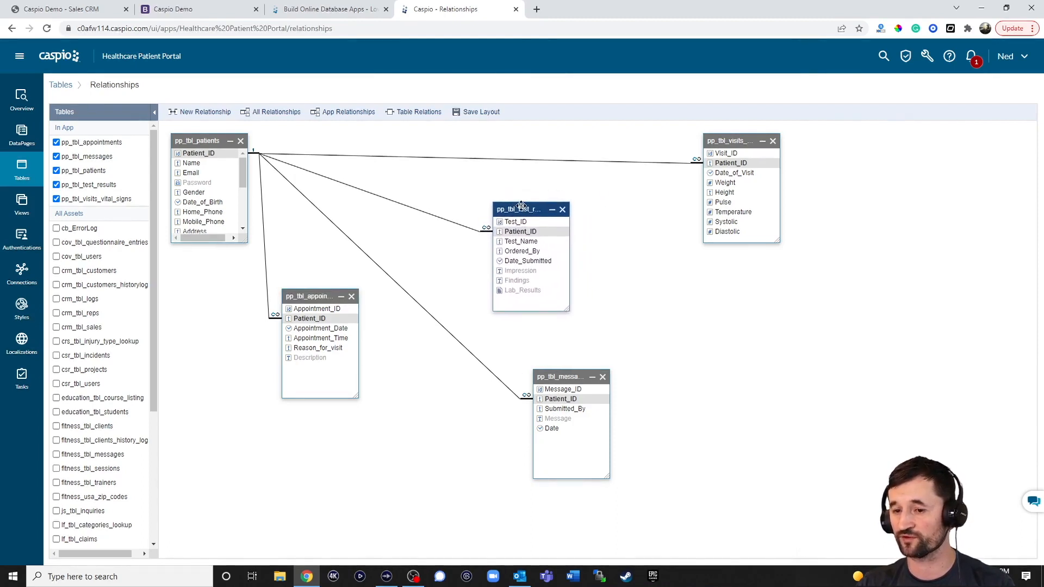
drag(570, 377, 518, 352)
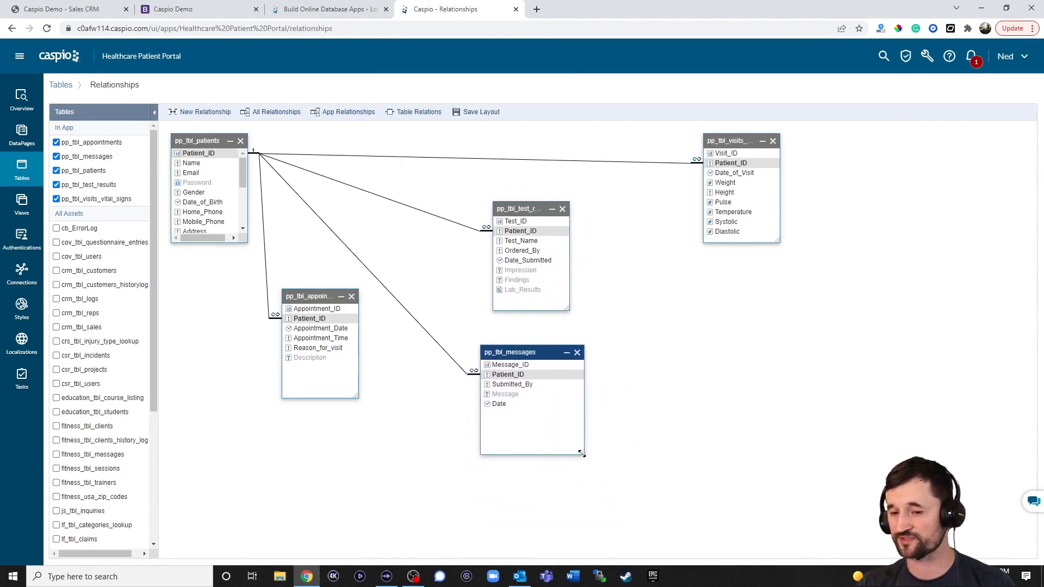
mouse_move(719, 298)
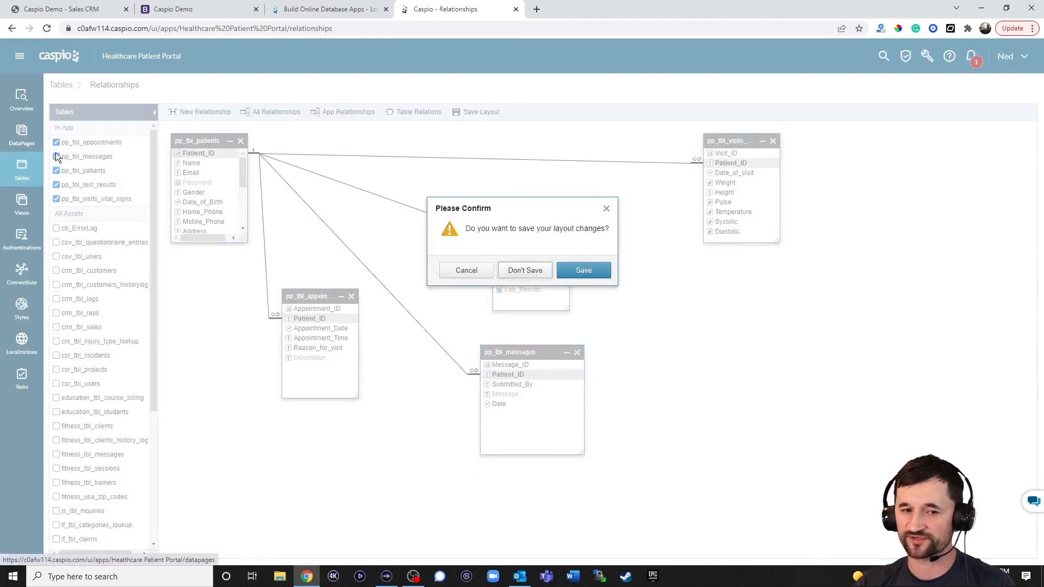
Discard the diagram layout and open the DataPage Wizard's DataPage Type step.
click(525, 269)
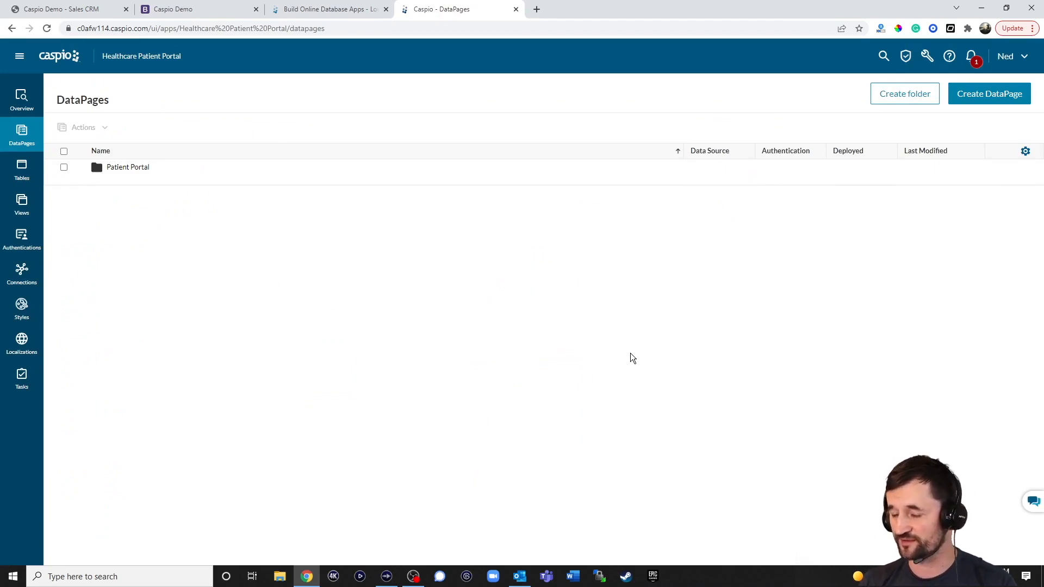
mouse_move(811, 279)
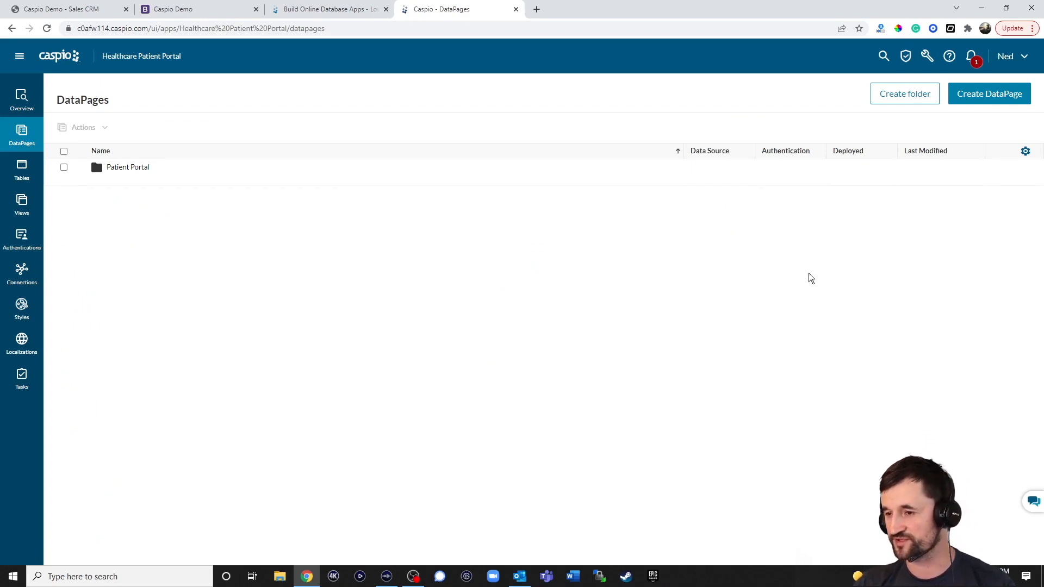
click(990, 93)
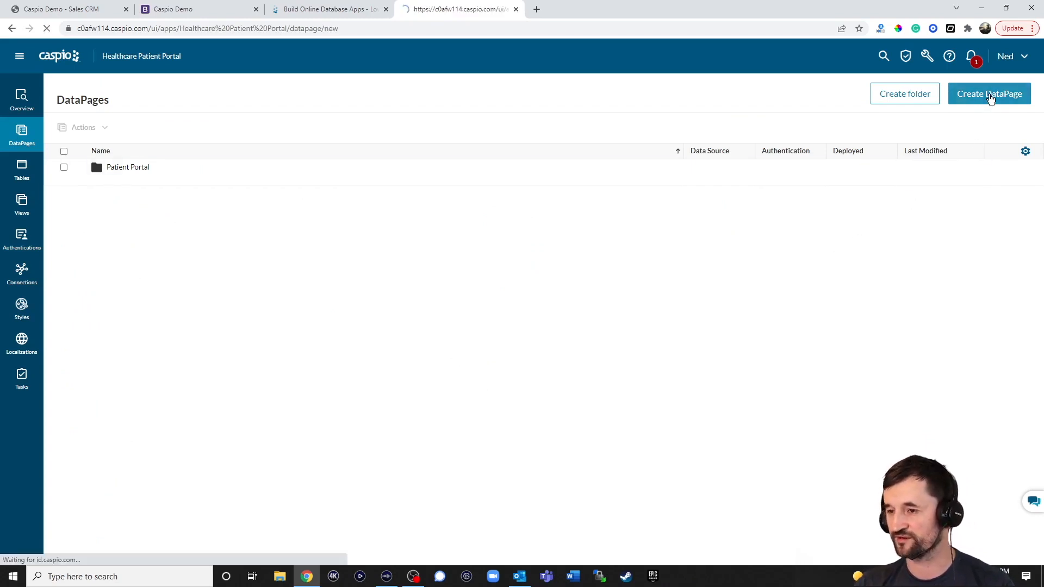
click(989, 95)
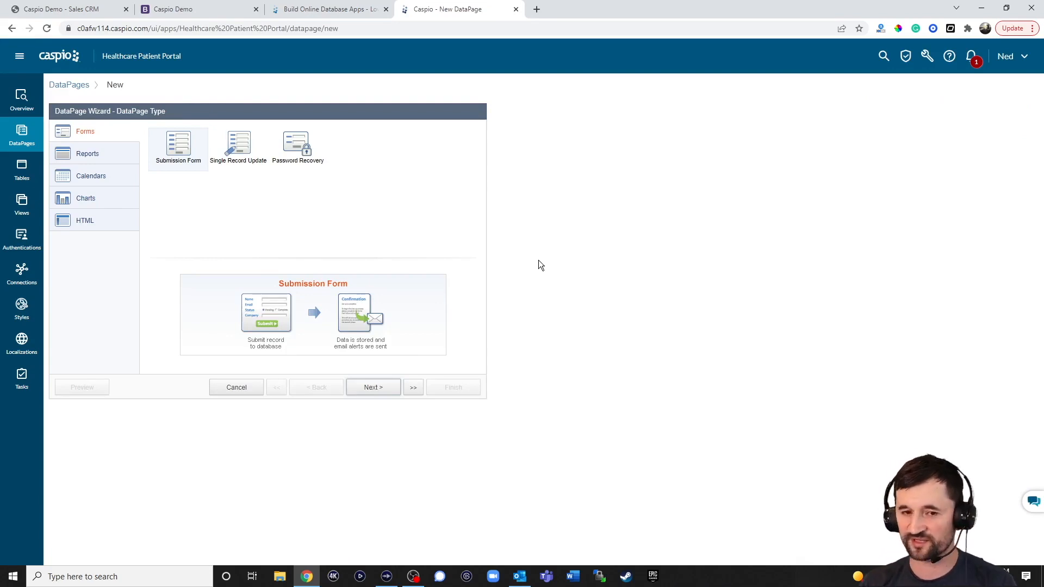
mouse_move(210, 160)
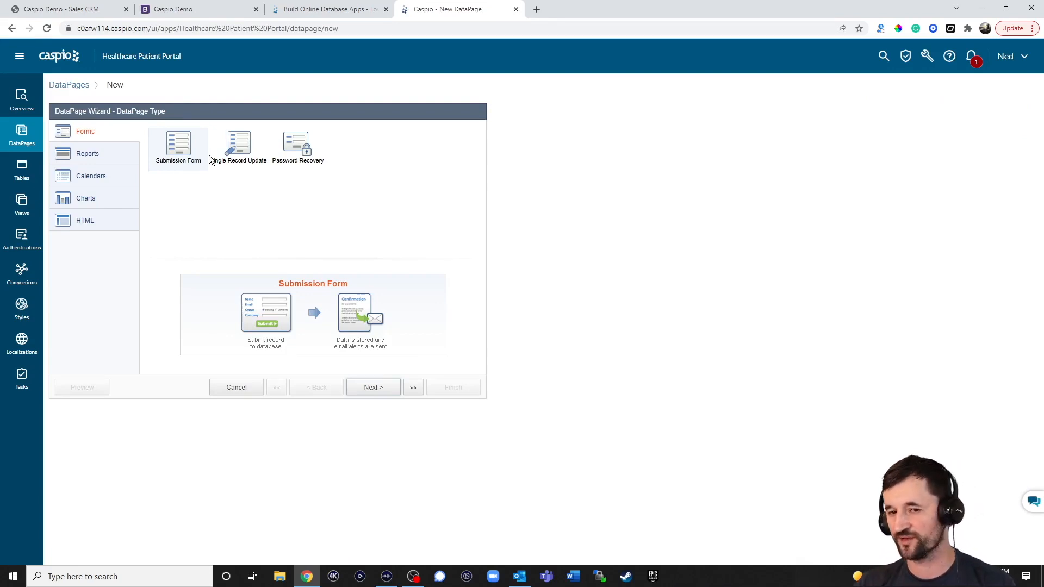
click(297, 146)
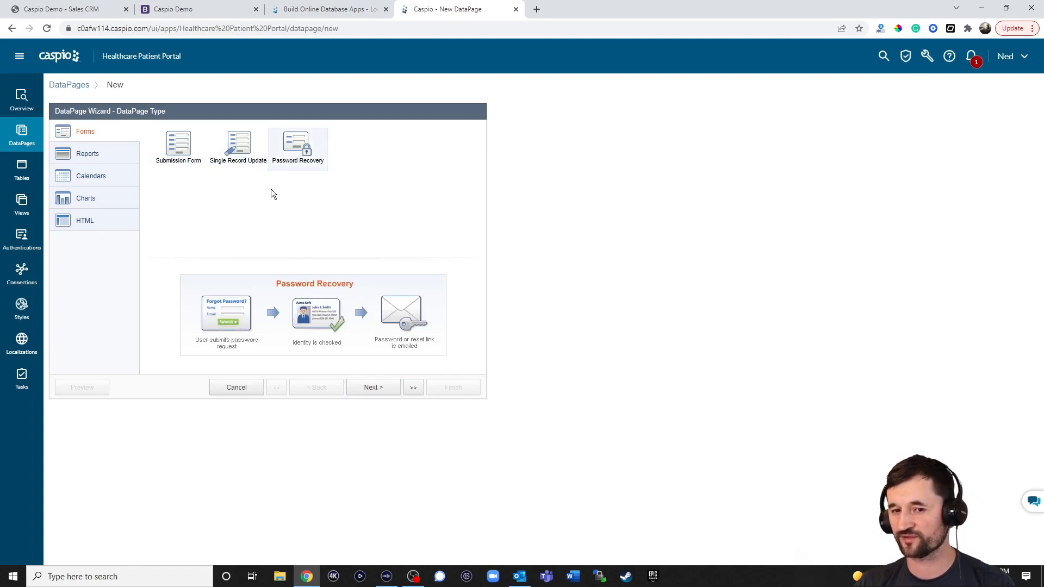
mouse_move(320, 176)
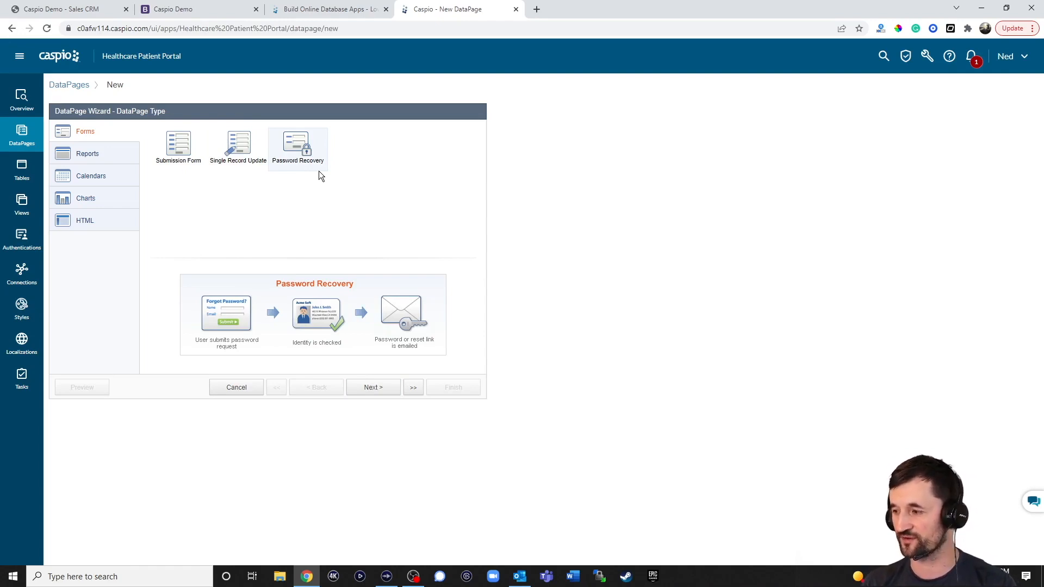
click(87, 153)
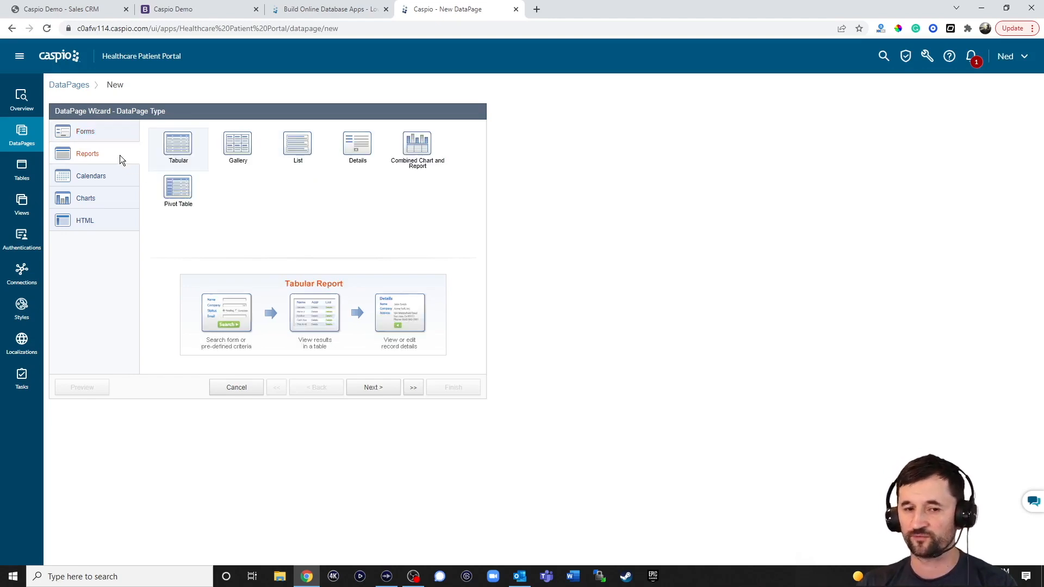
mouse_move(192, 151)
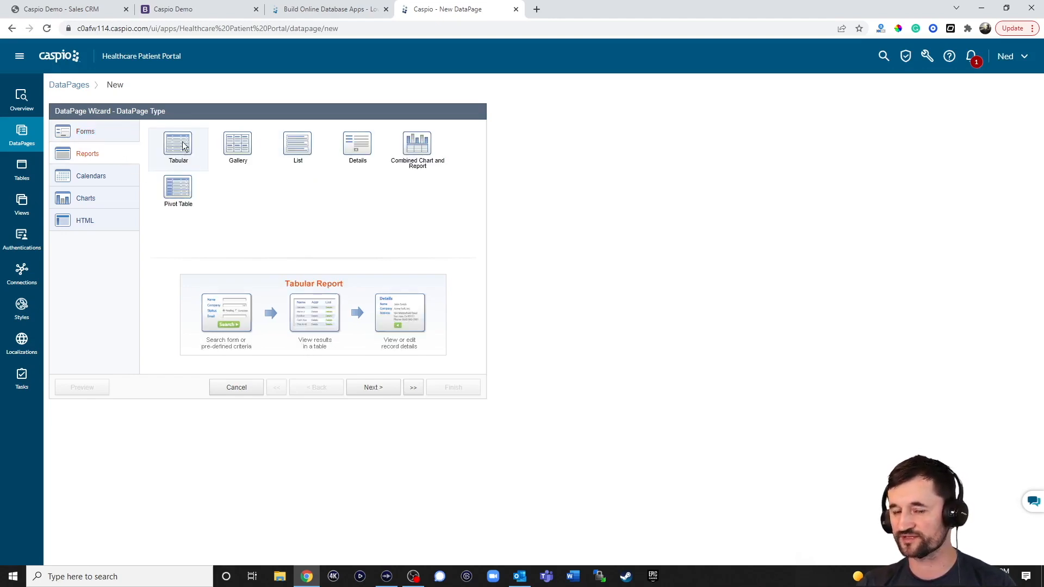
click(178, 190)
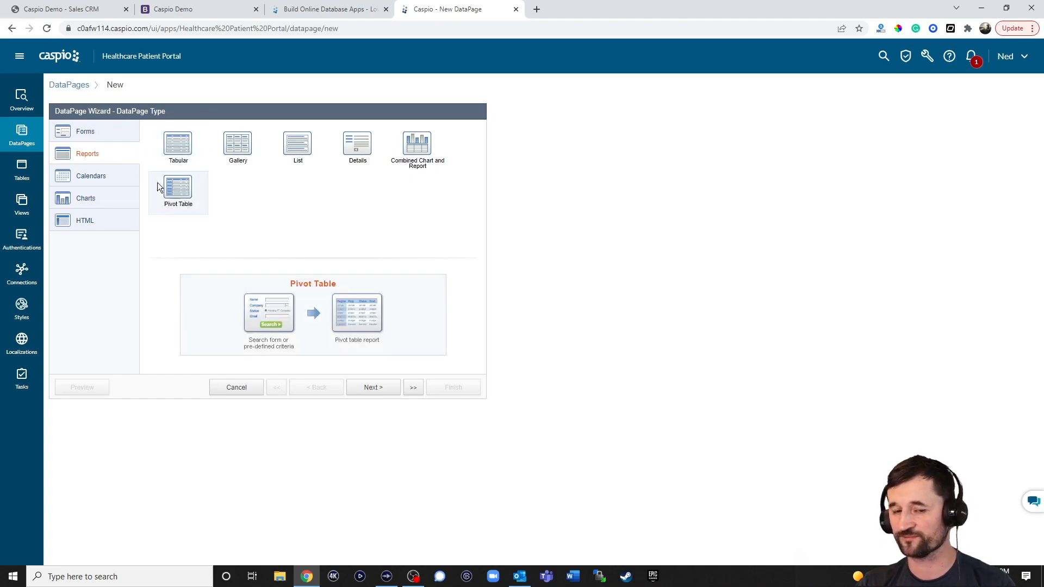
click(91, 176)
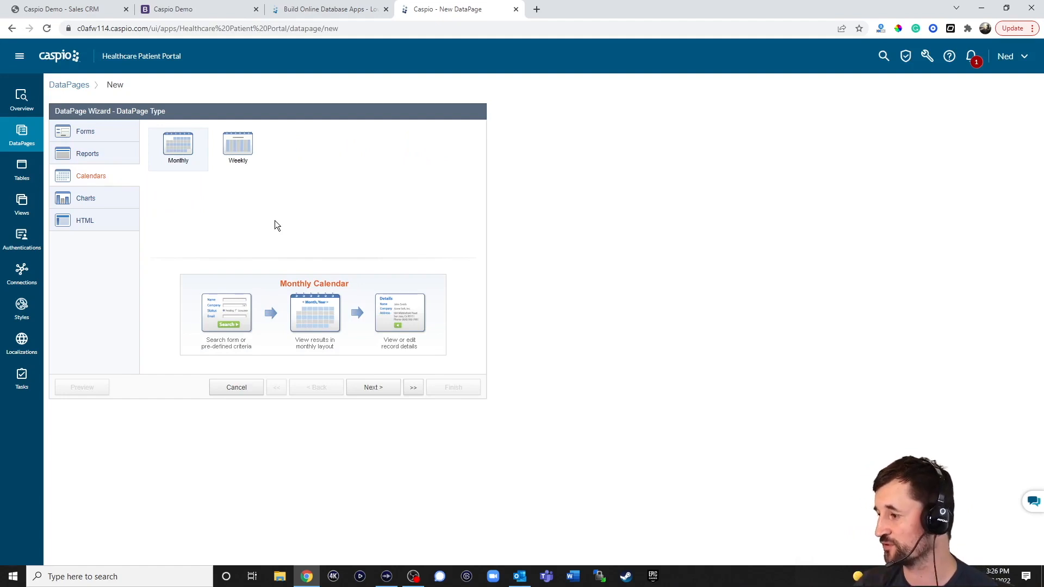
mouse_move(177, 183)
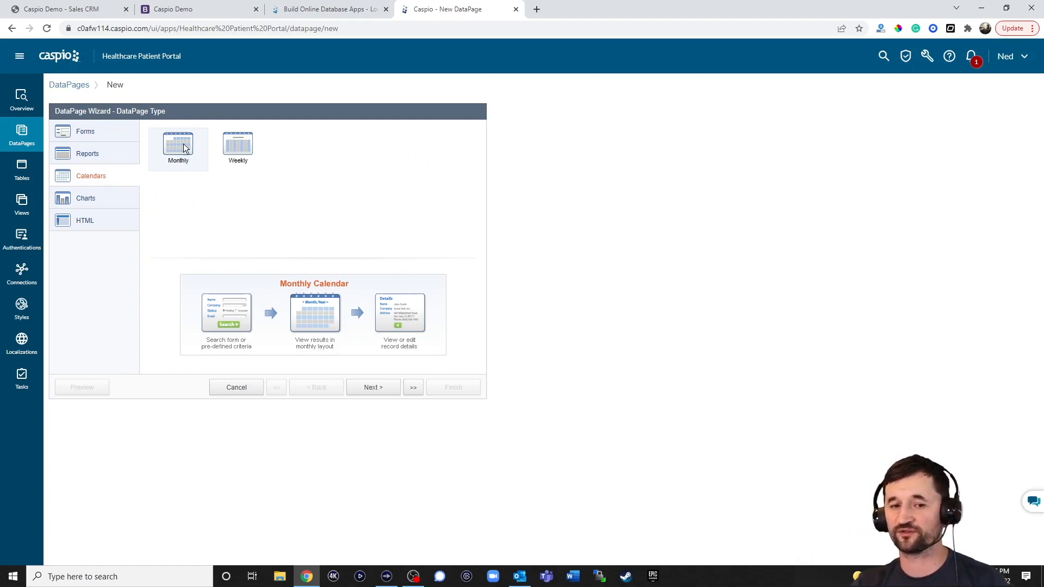
click(85, 198)
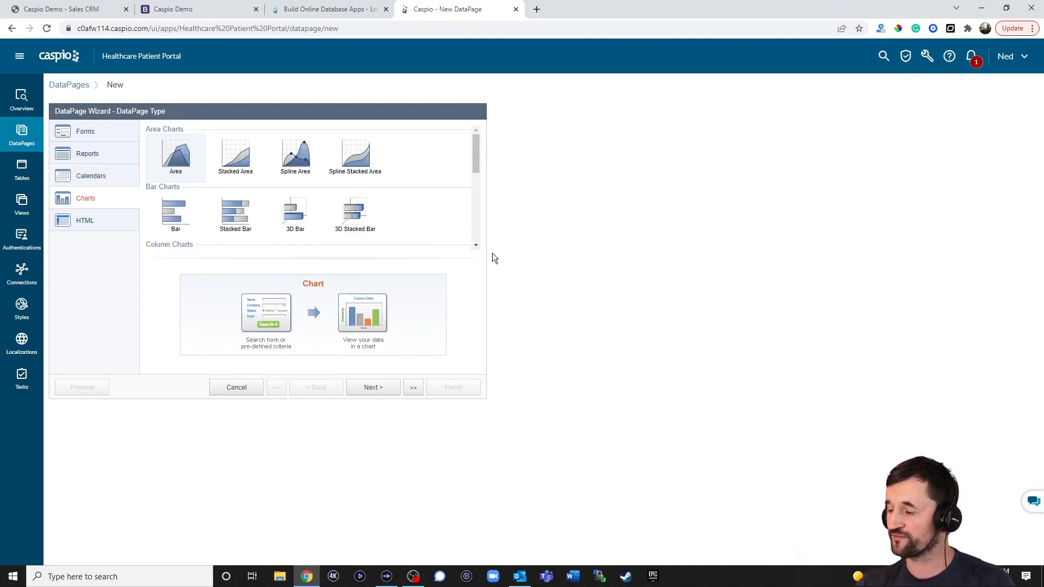
mouse_move(501, 260)
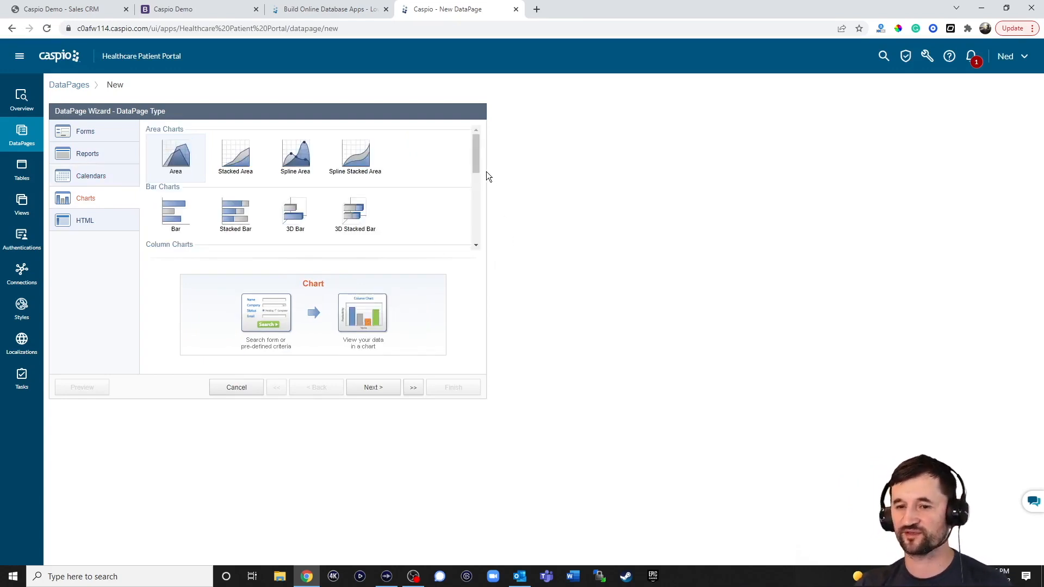
scroll(down, 3)
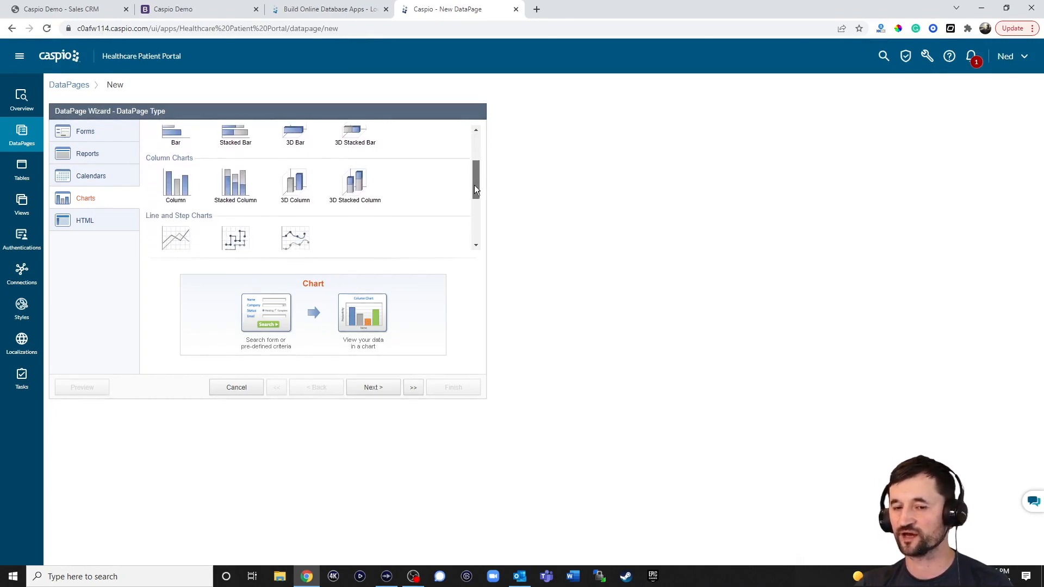
scroll(down, 3)
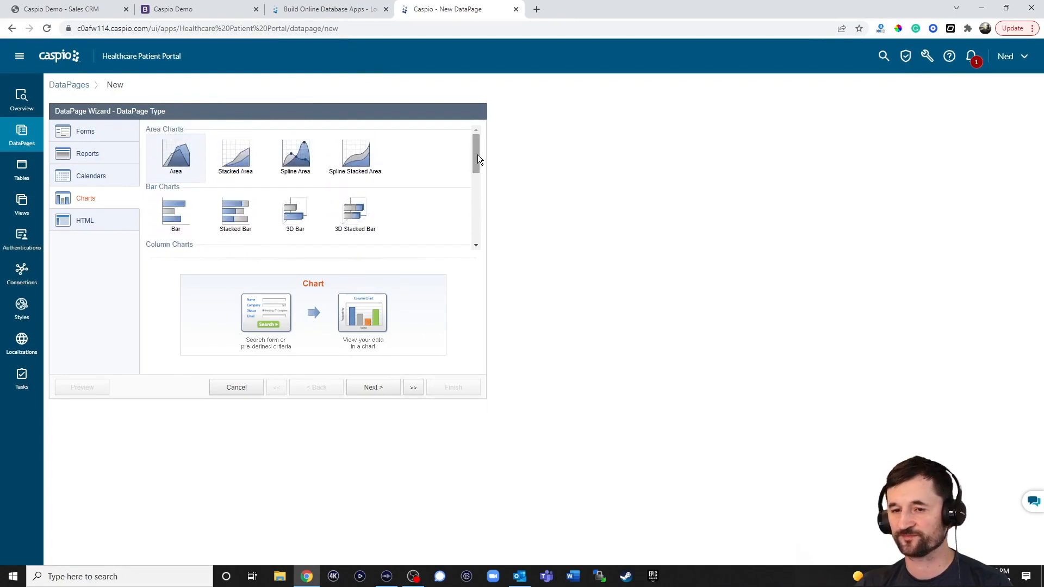
click(85, 220)
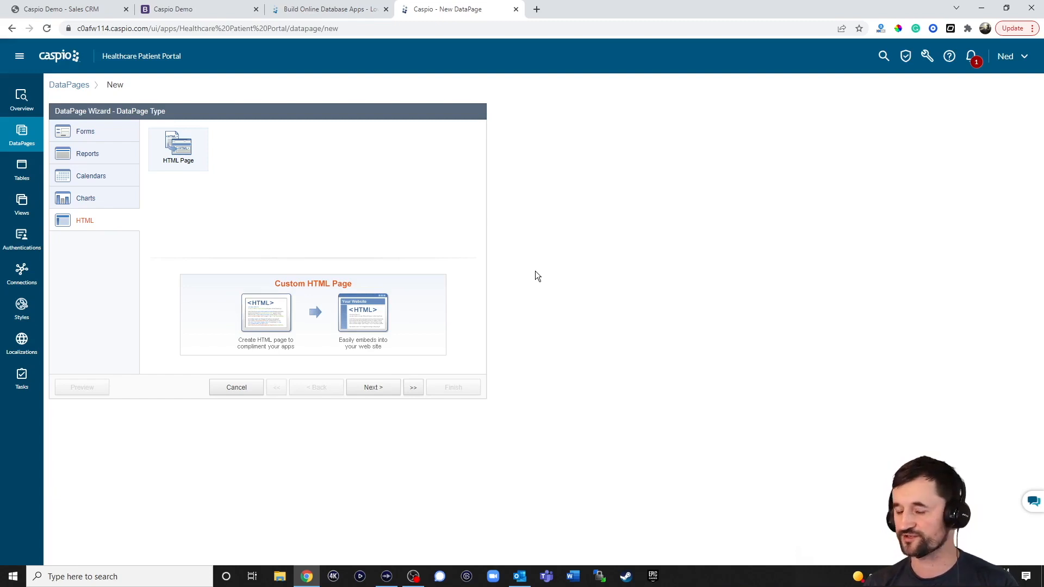
click(85, 131)
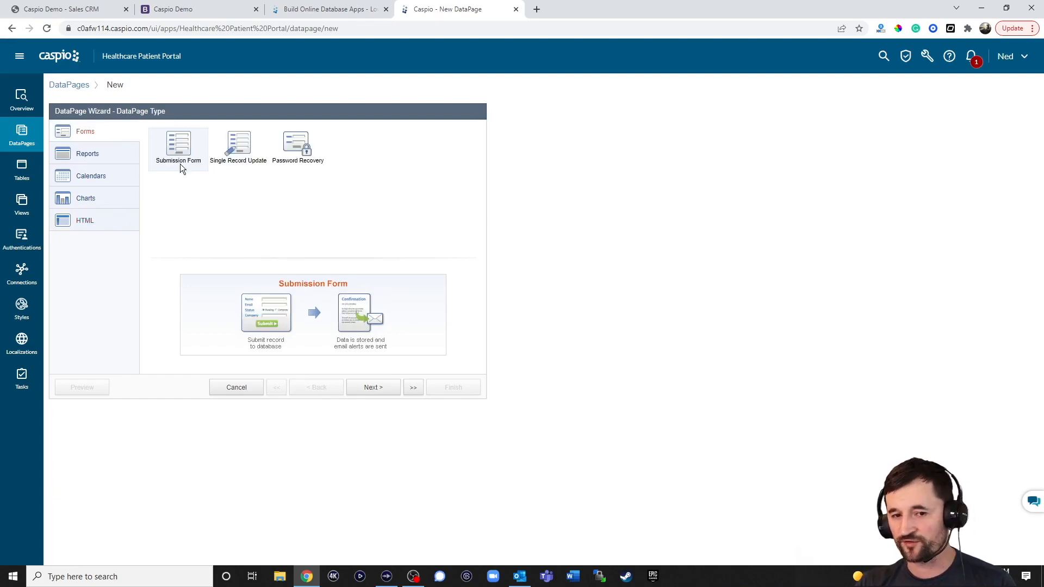
mouse_move(236, 387)
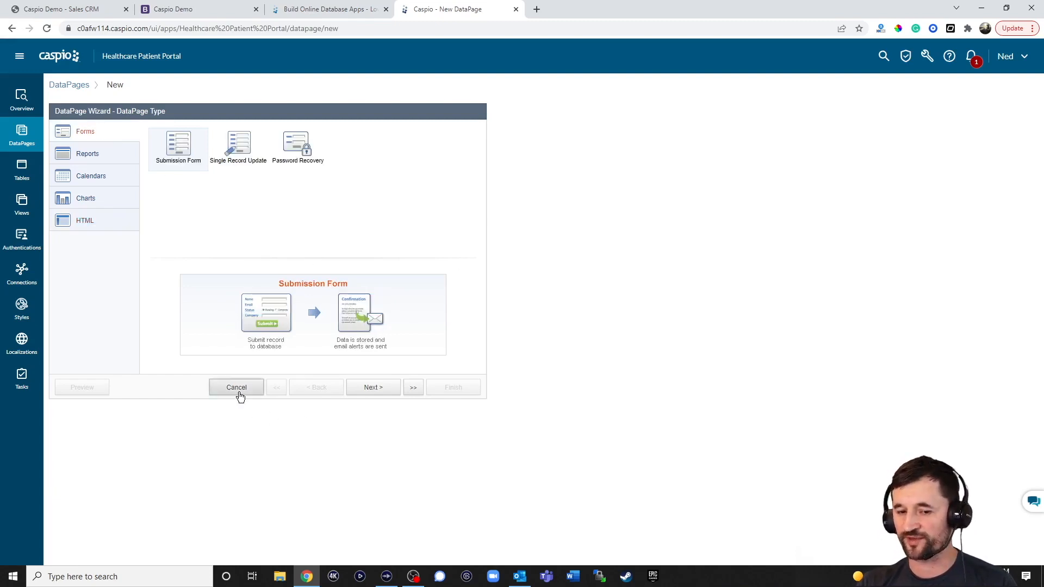
Cancel the DataPage wizard and open the Register DataPage for editing.
click(235, 387)
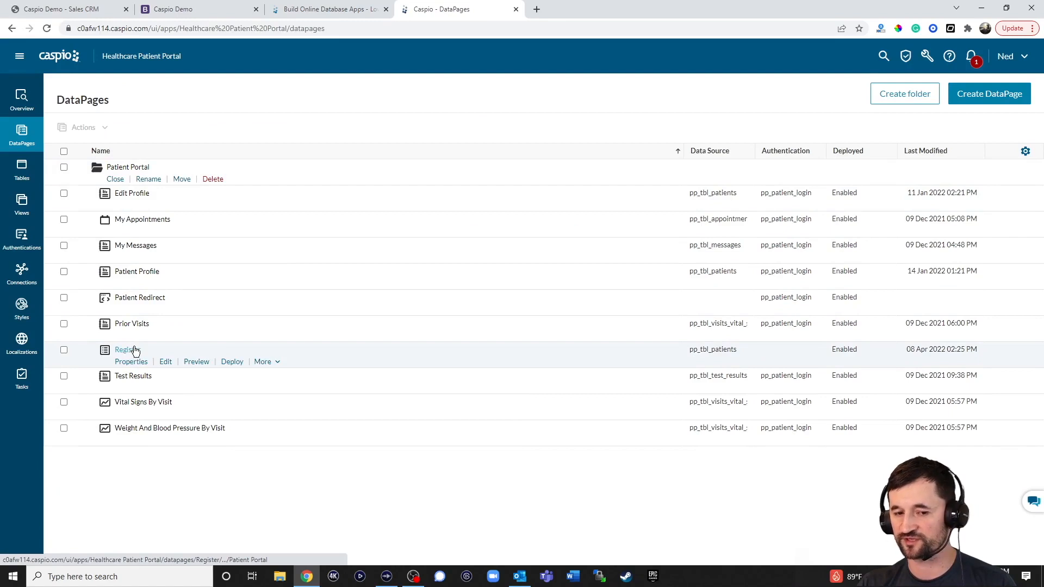
click(166, 362)
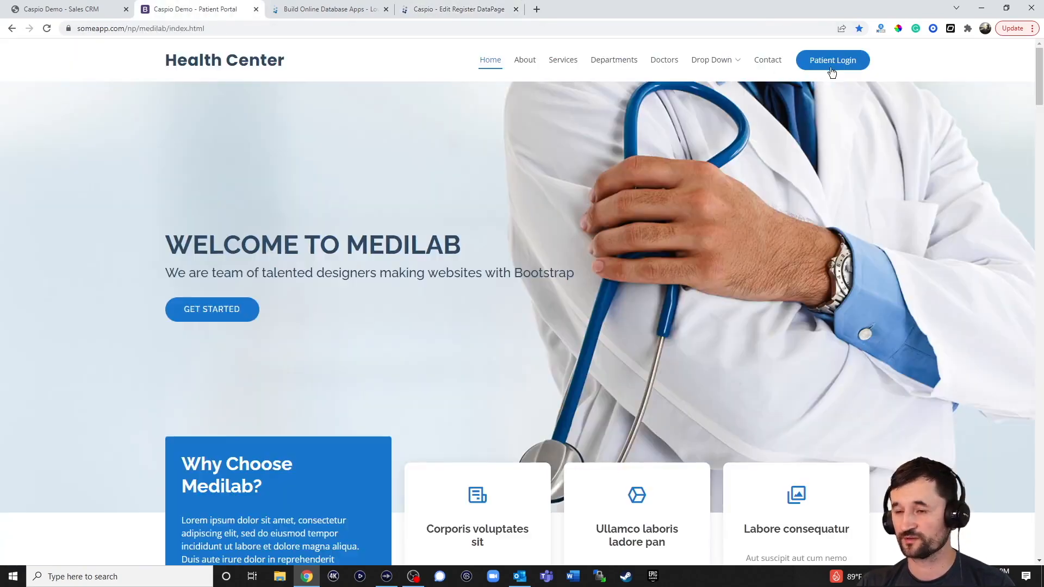
Go from Patient Login to the New Patient registration form on the Health Center site.
click(832, 60)
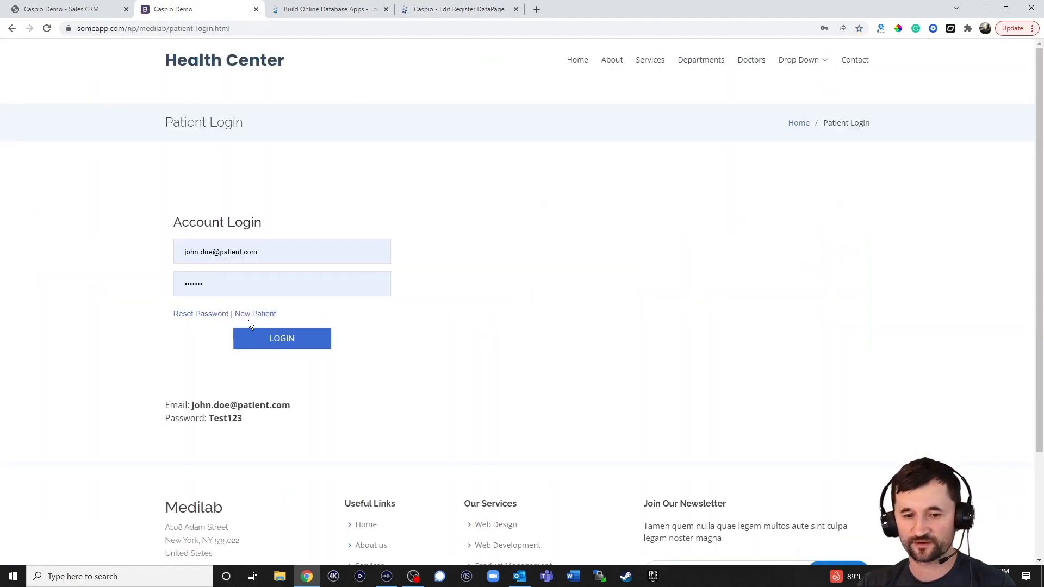
click(256, 314)
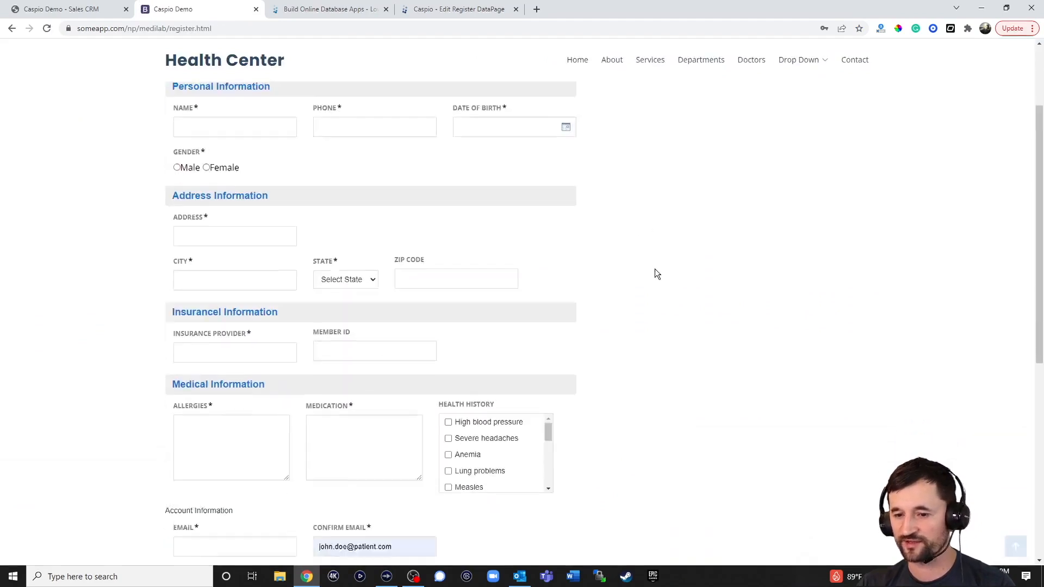
scroll(up, 3)
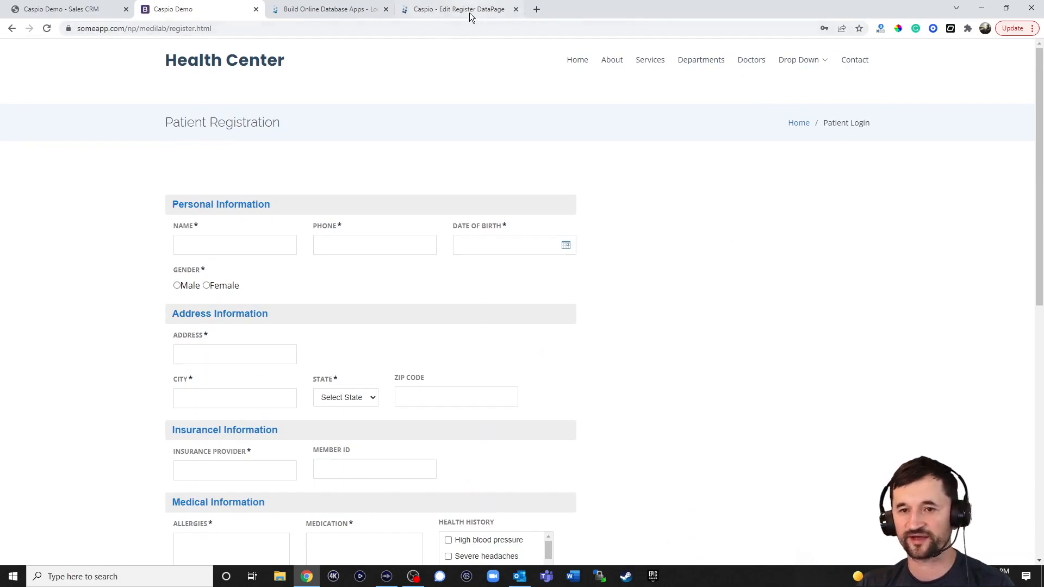
Review the Register form's style and localization options, then advance to field configuration.
click(458, 8)
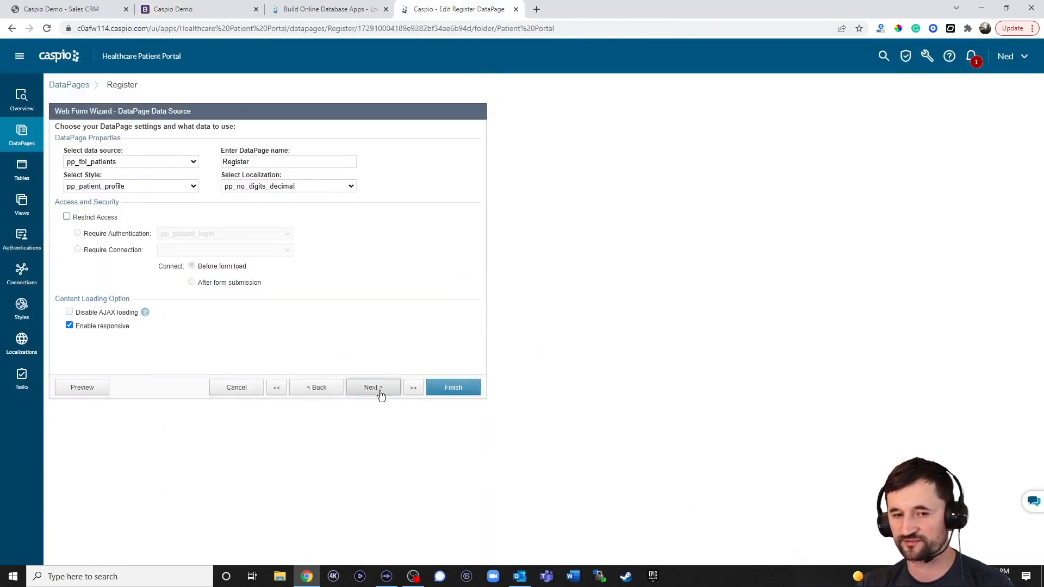
click(130, 162)
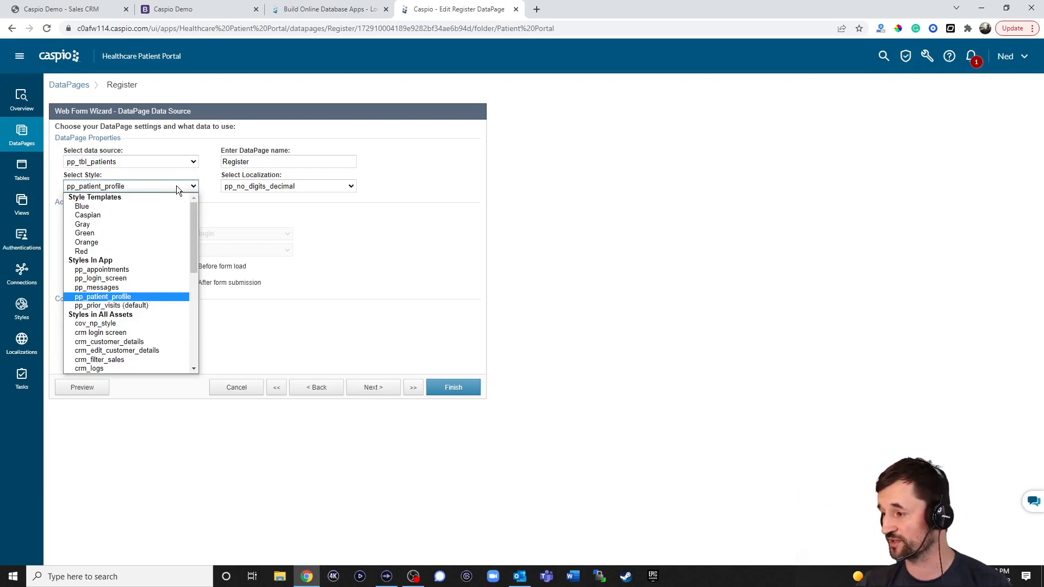
click(102, 297)
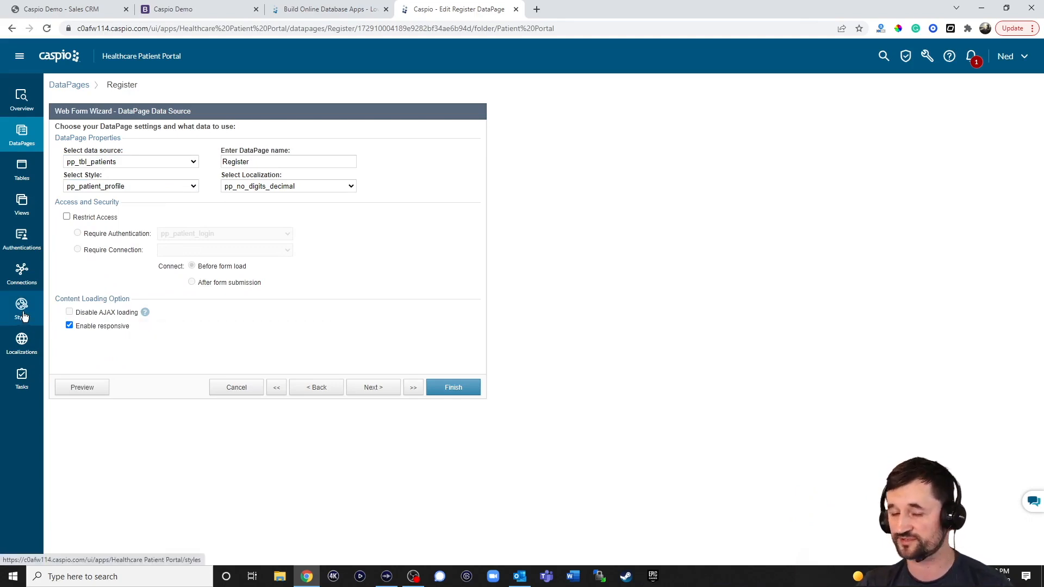
click(287, 186)
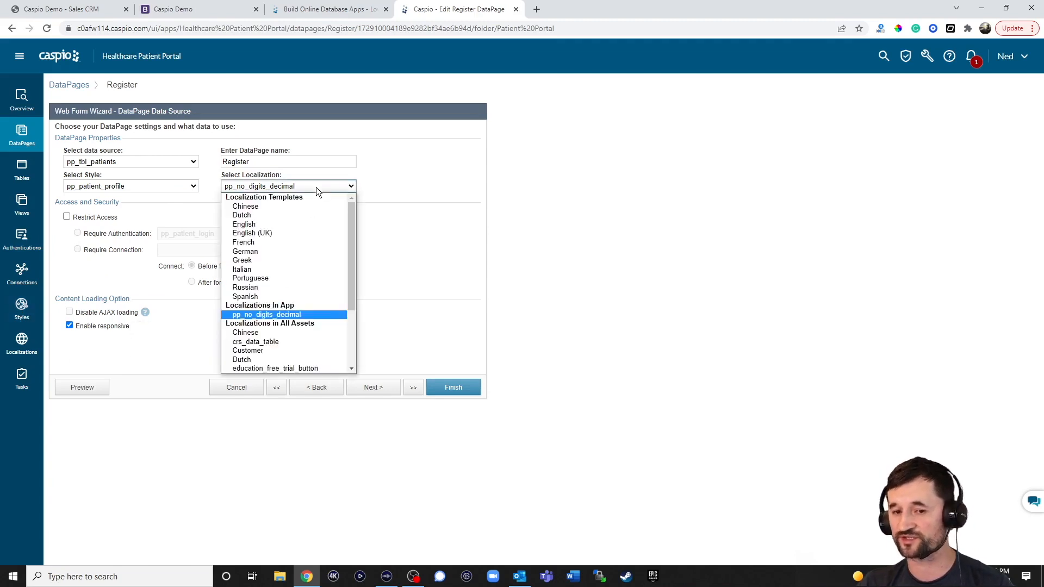
mouse_move(398, 192)
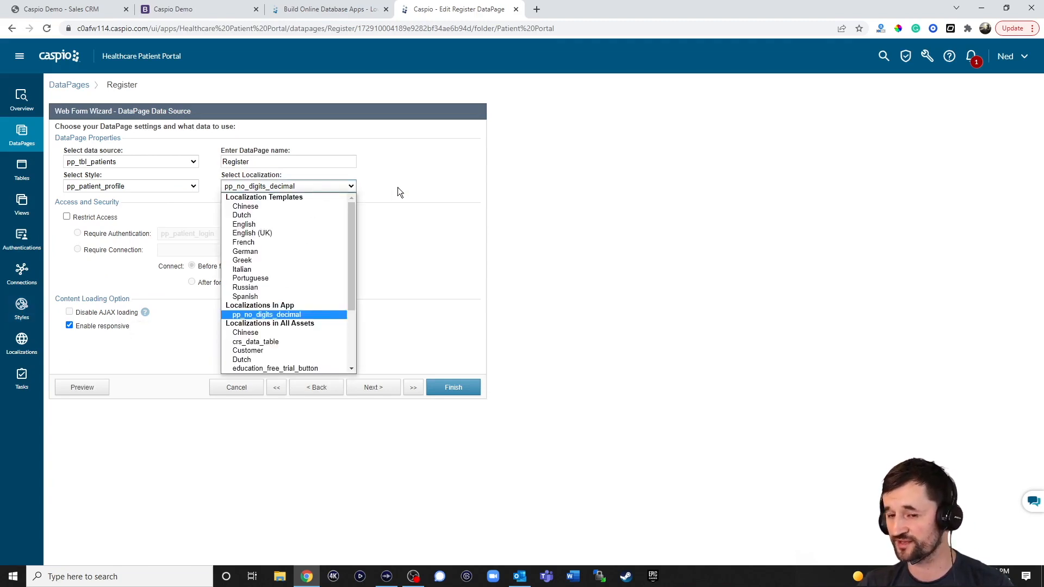
click(265, 314)
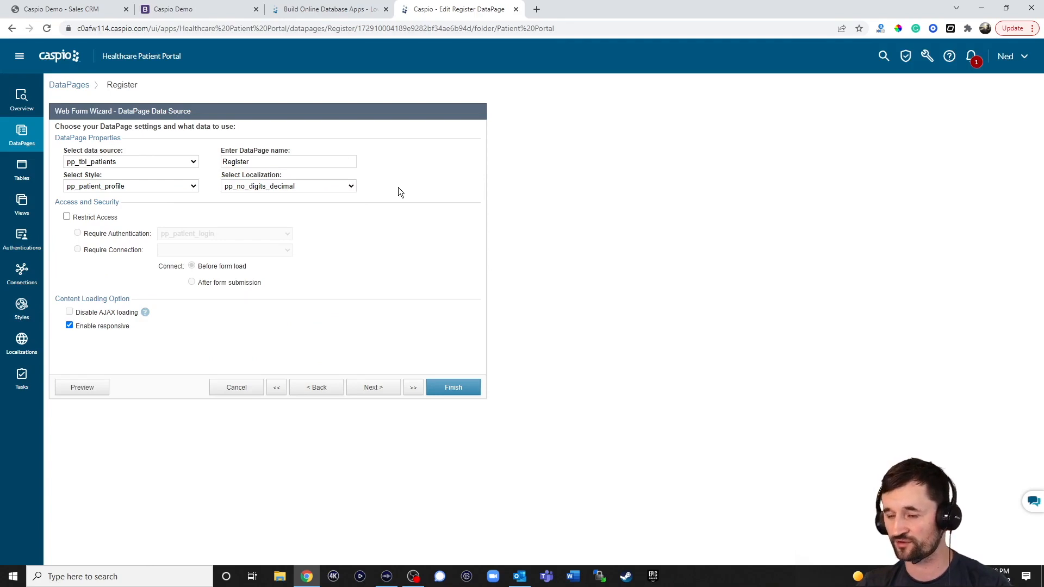
click(373, 387)
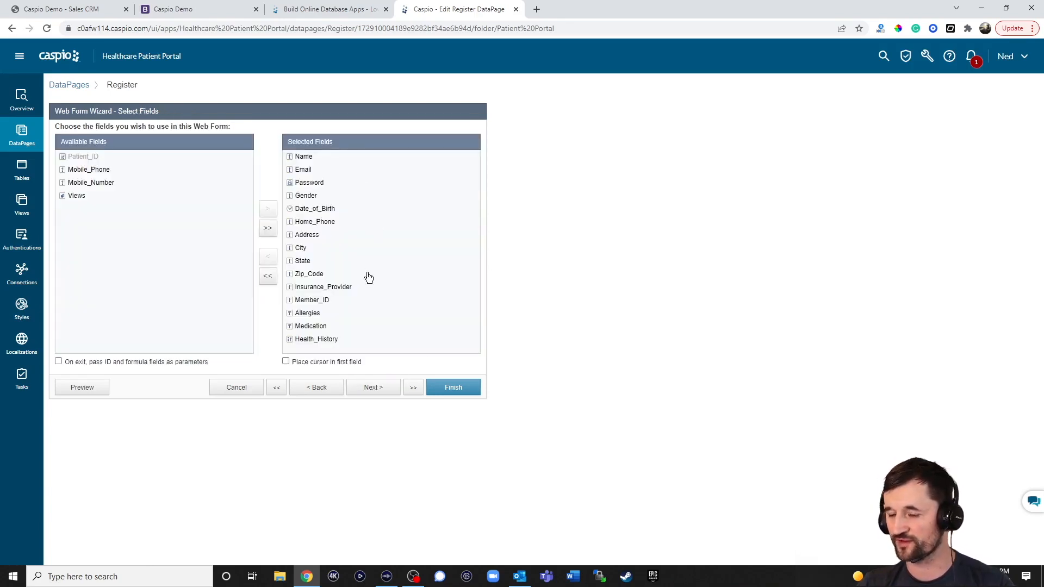
click(373, 386)
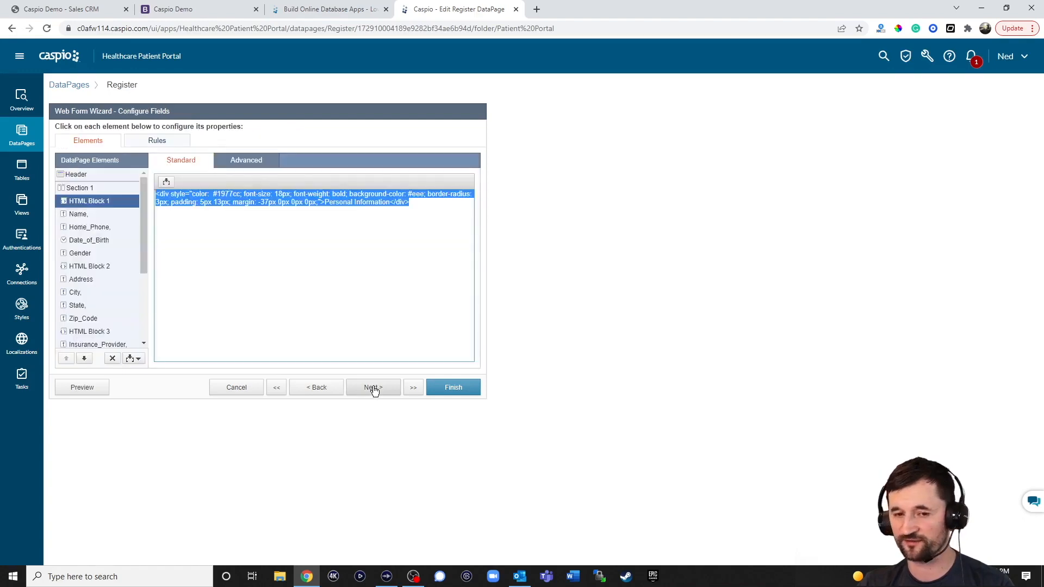
click(373, 387)
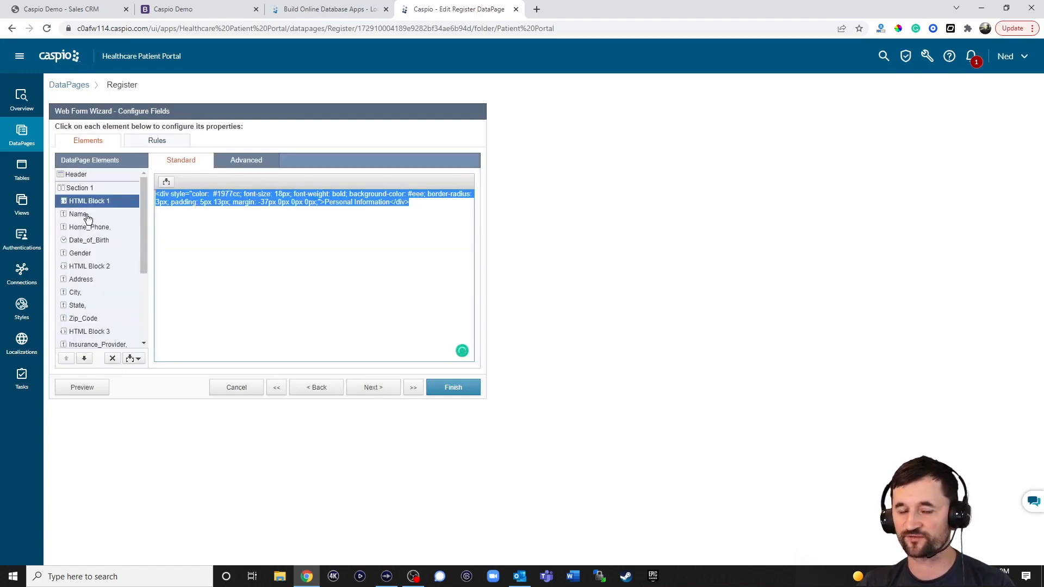
Relabel the Name field as 'Full Name' and finish the wizard to save.
click(79, 214)
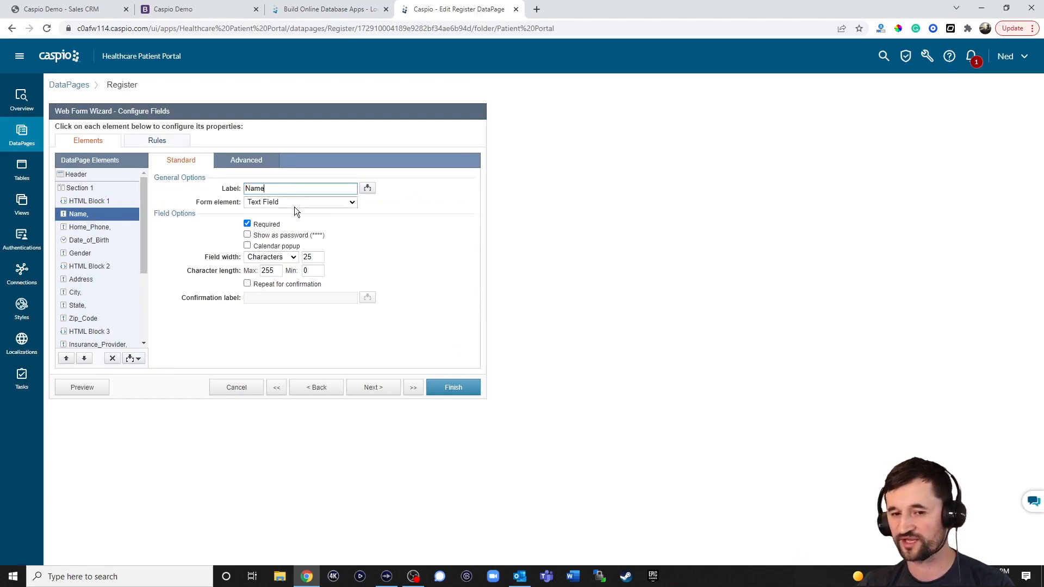
click(300, 202)
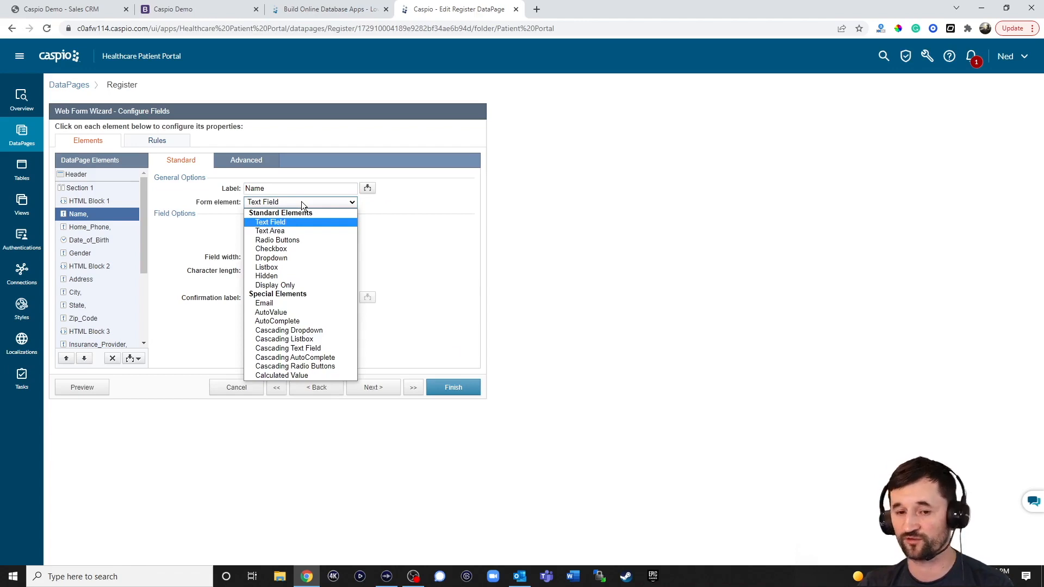
click(270, 222)
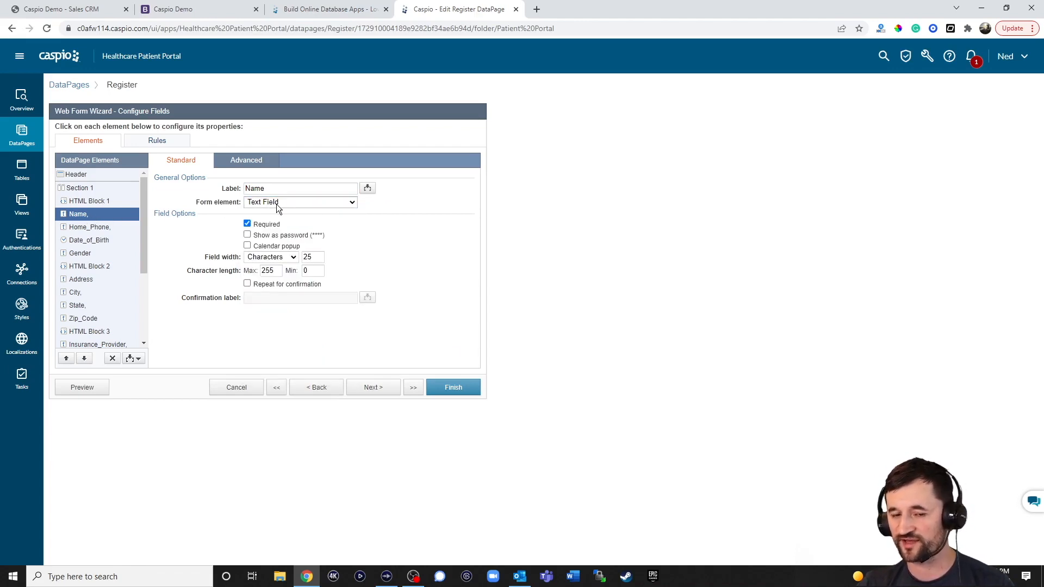
click(197, 9)
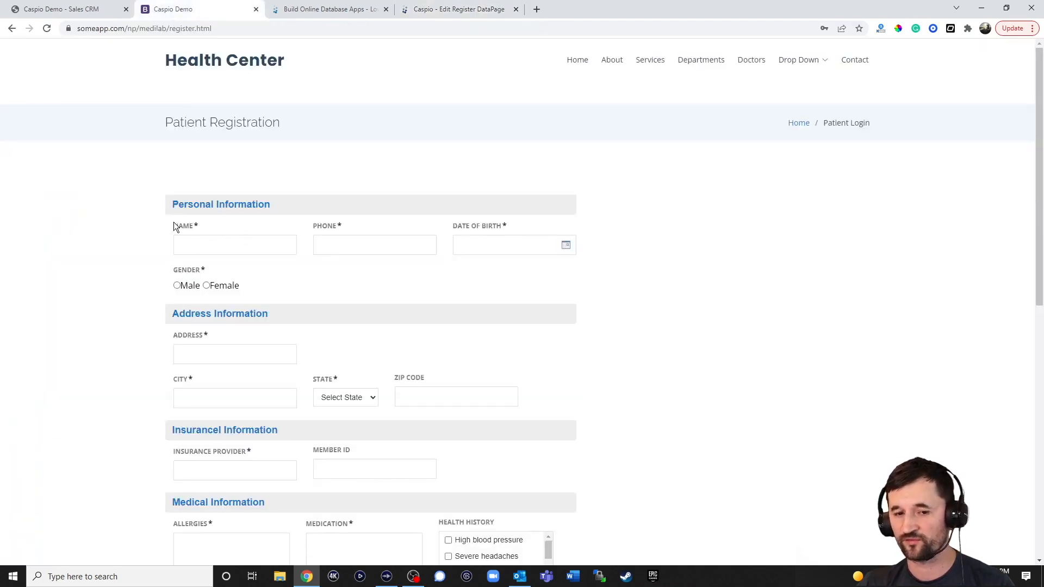
mouse_move(446, 45)
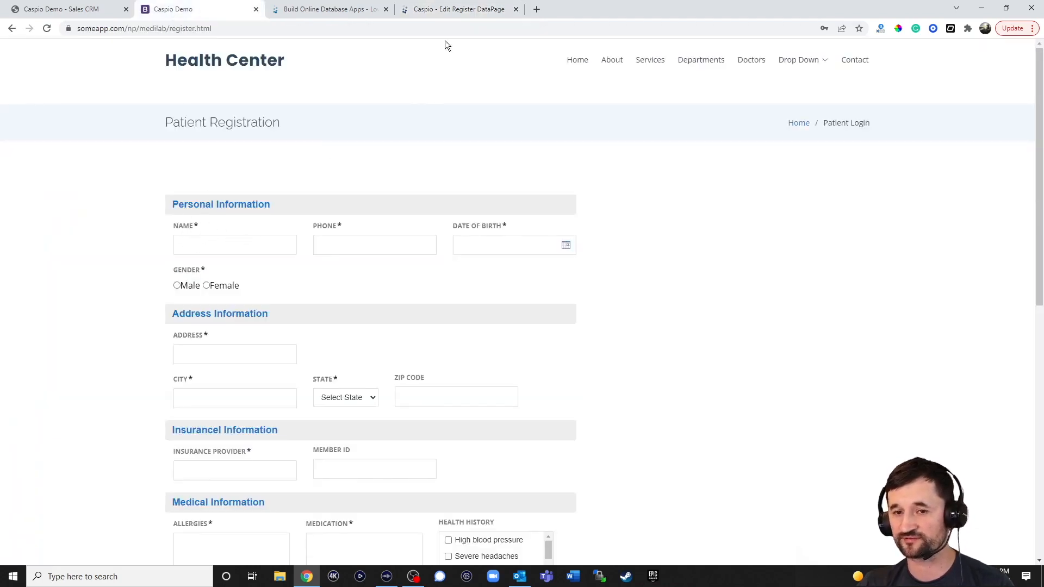
click(457, 8)
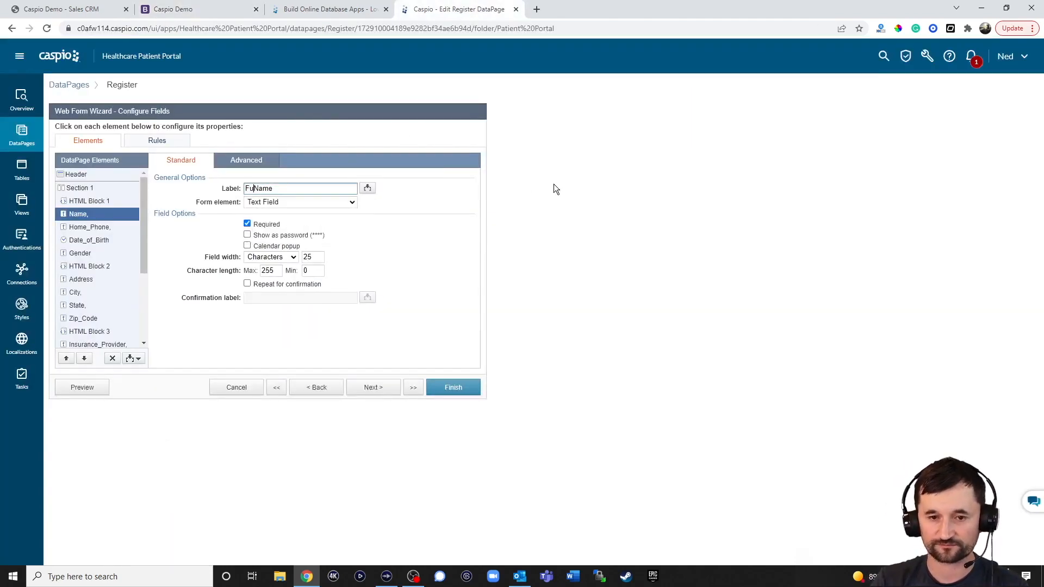
click(453, 386)
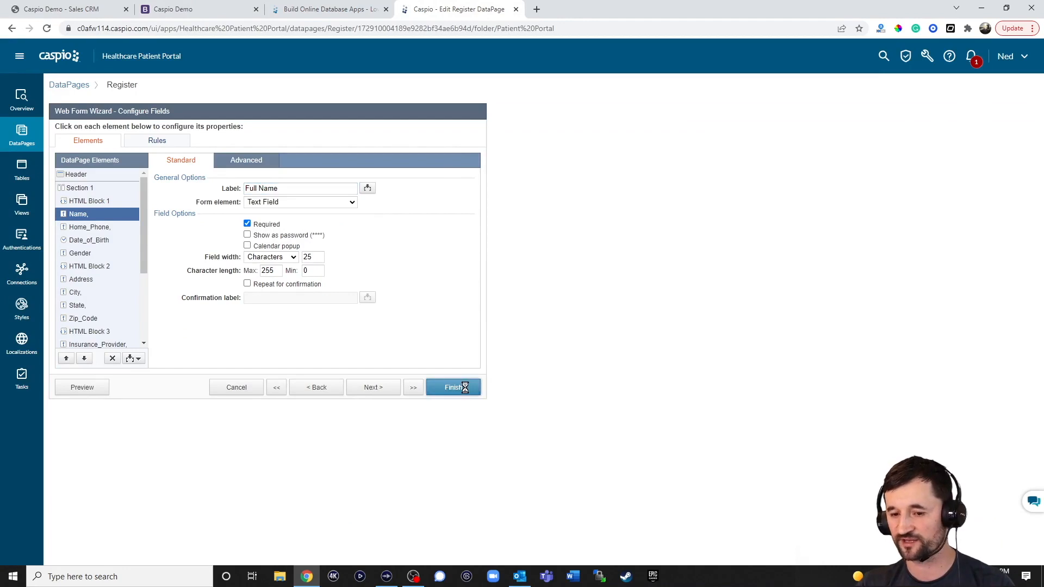
click(454, 387)
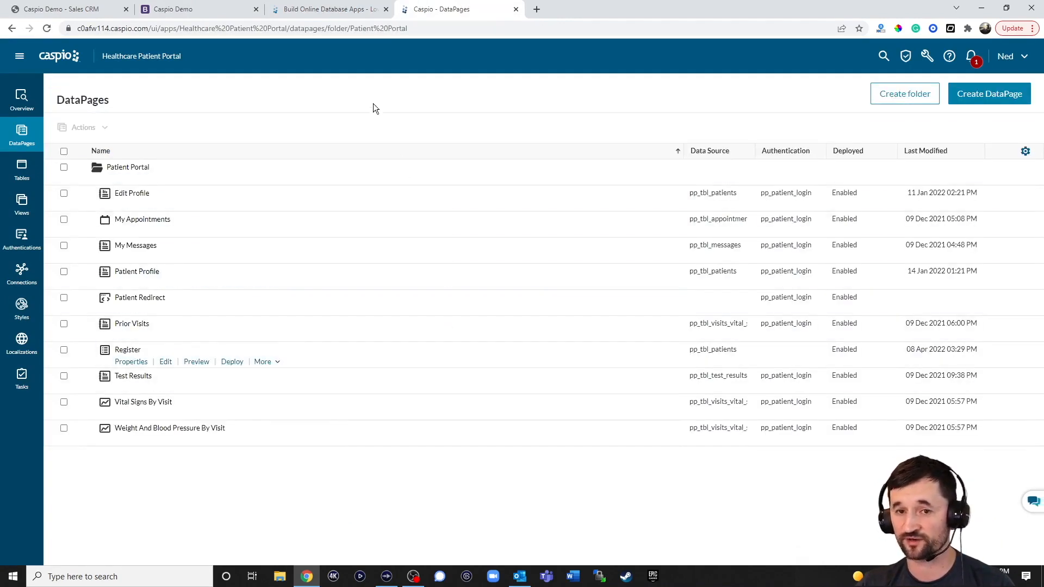
Reload the live registration page to confirm the Full Name label, then return to DataPages.
click(200, 9)
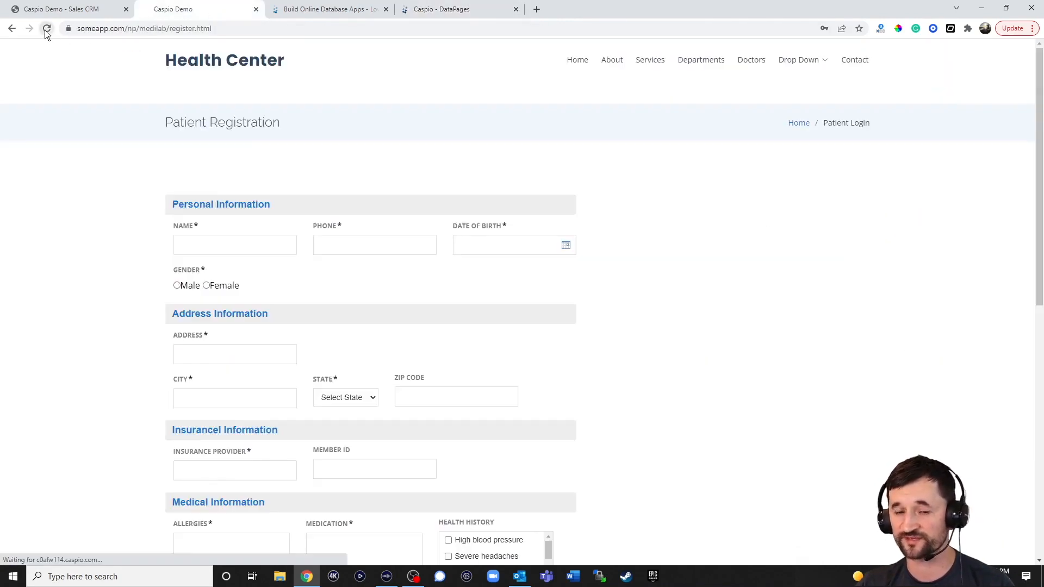
click(46, 28)
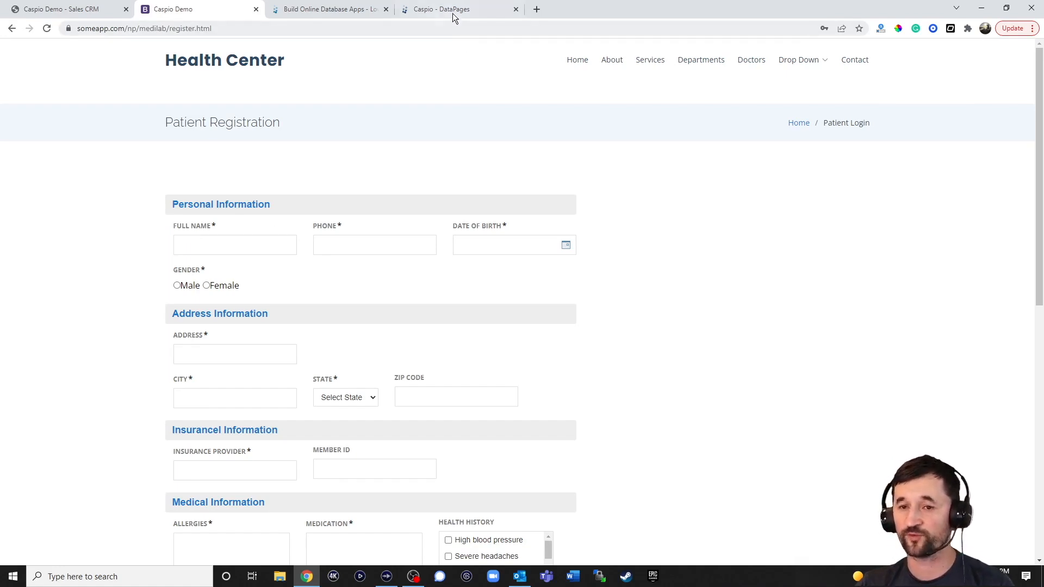
click(441, 9)
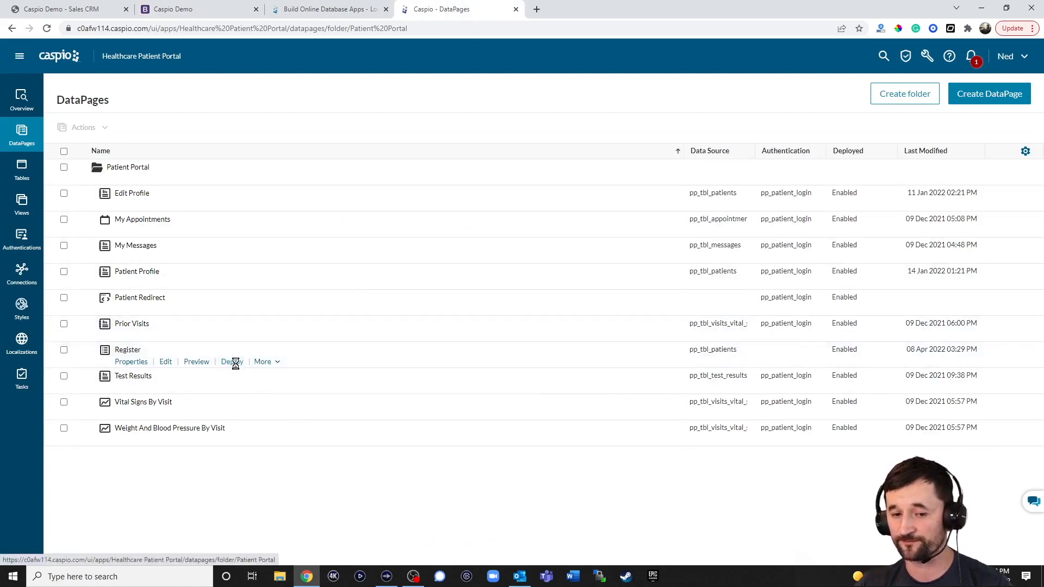
click(231, 362)
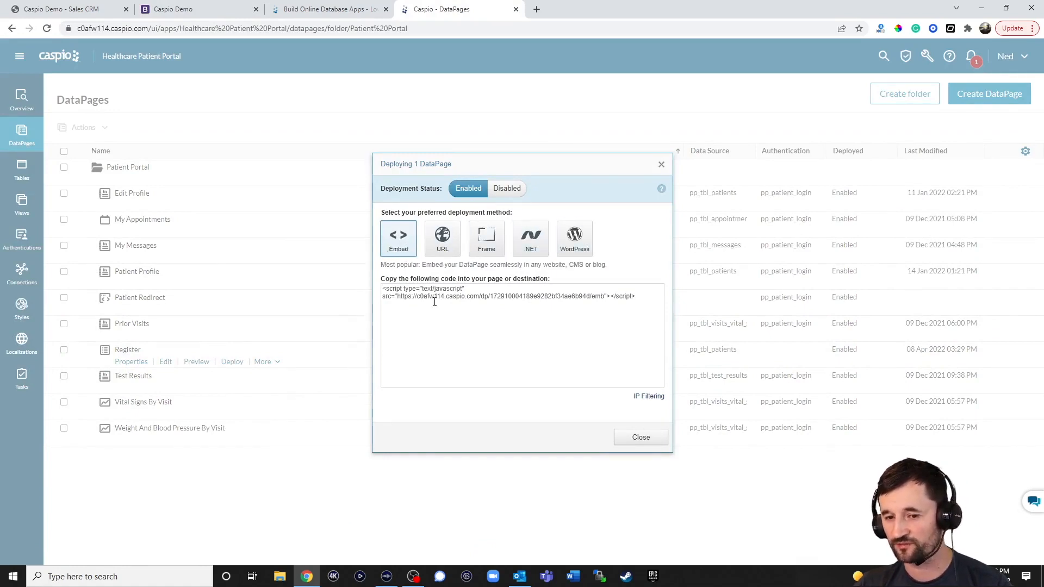
triple_click(507, 296)
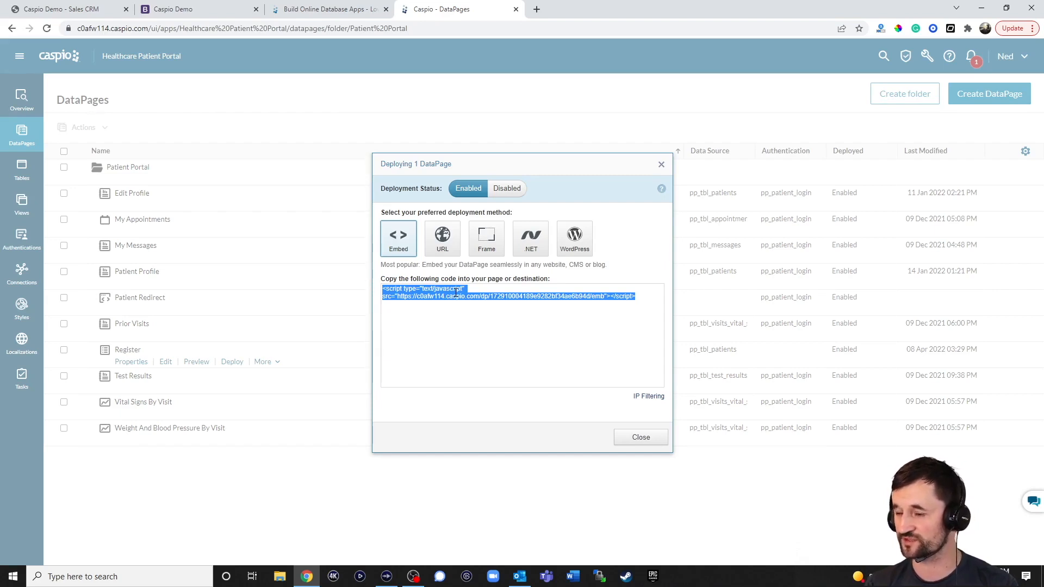
click(442, 238)
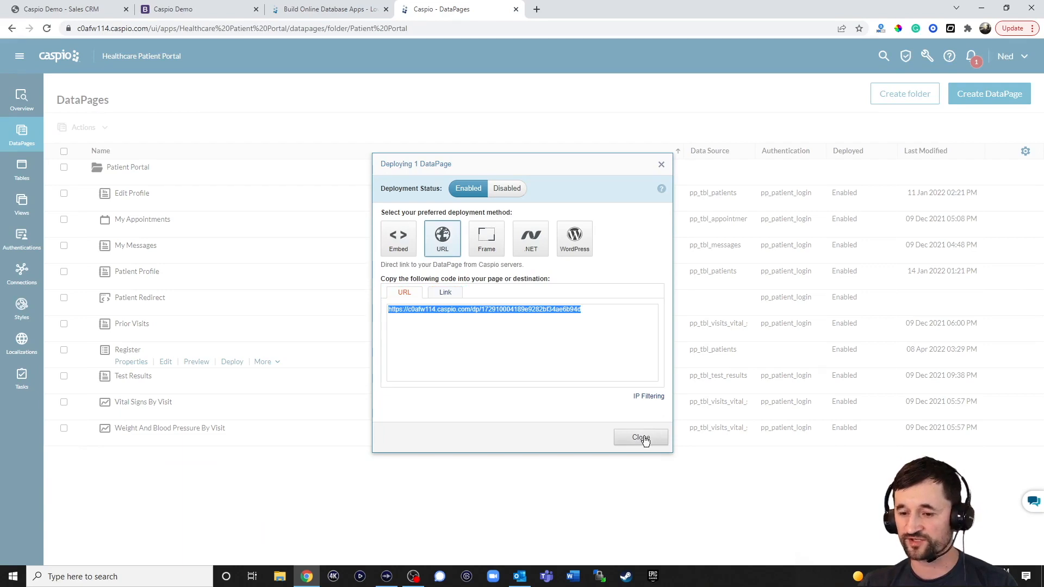
click(640, 437)
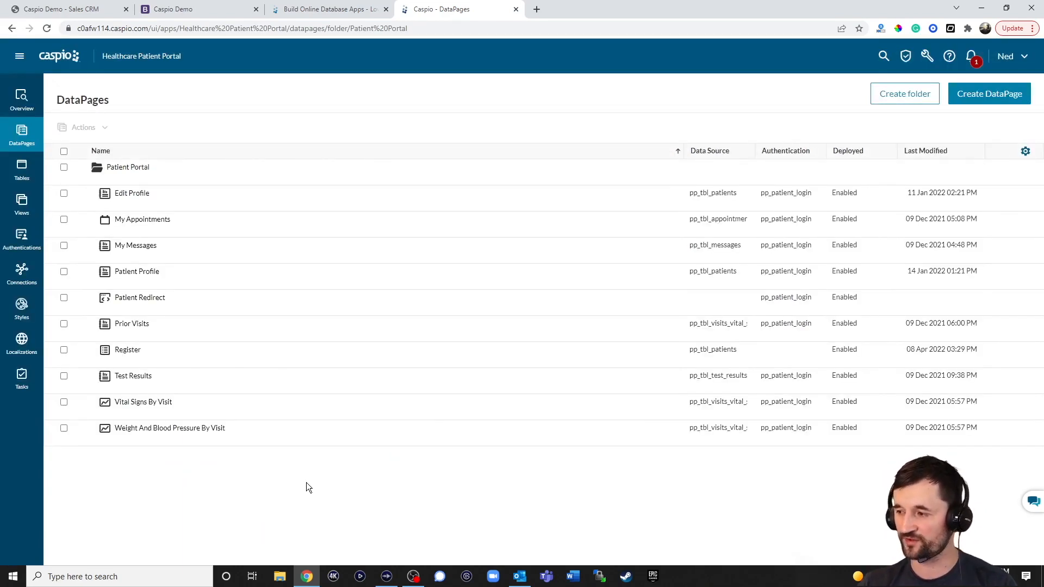
mouse_move(293, 346)
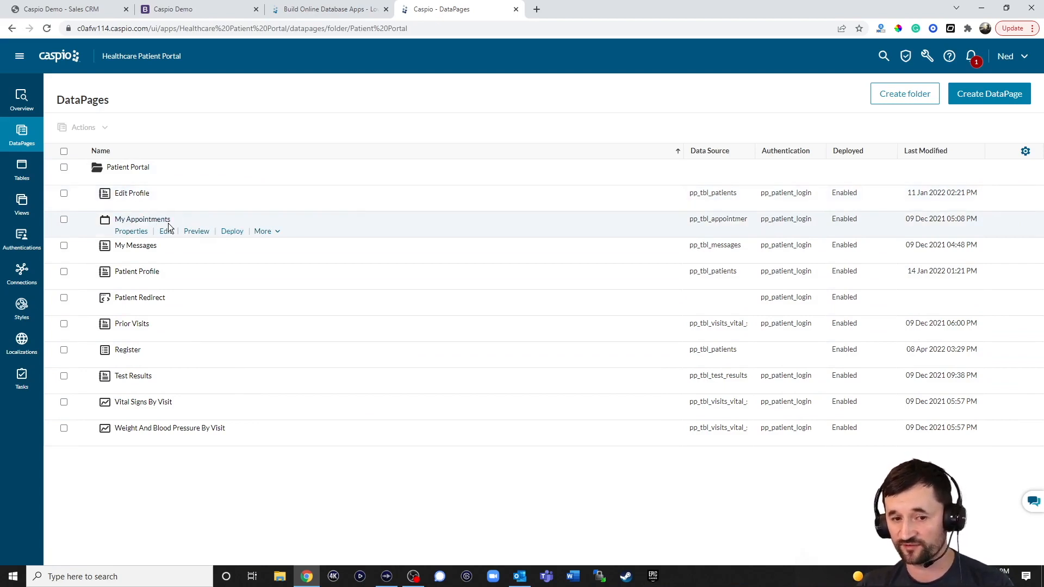
mouse_move(334, 77)
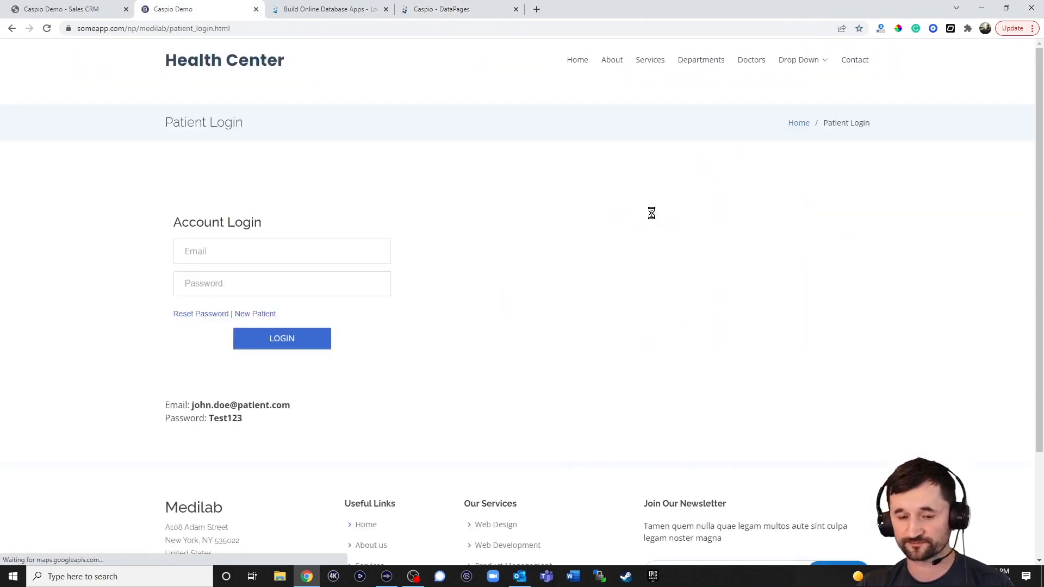
Log in as the demo patient and view messages, prior visits and test results pages.
click(281, 338)
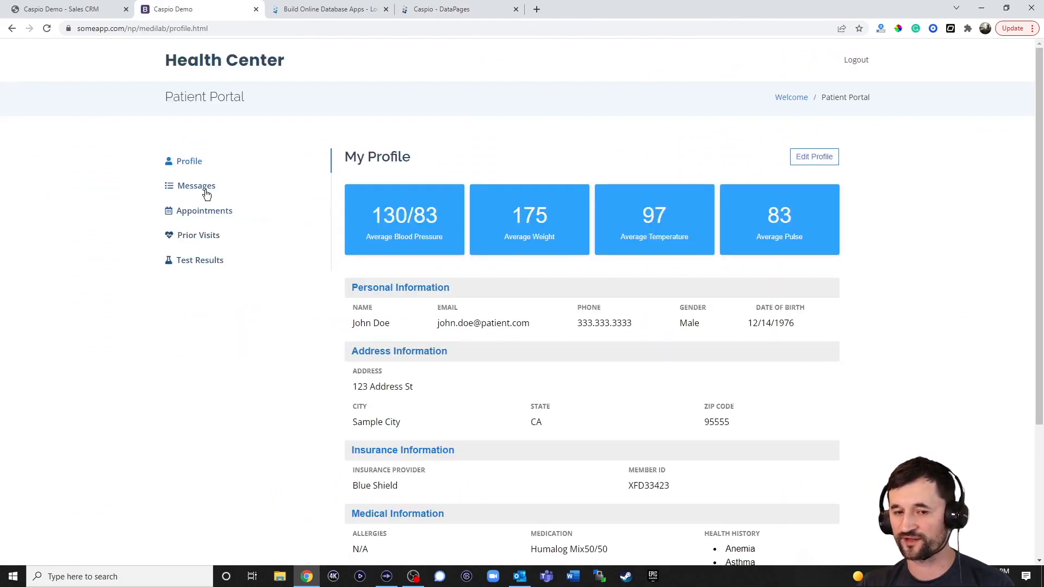
click(196, 185)
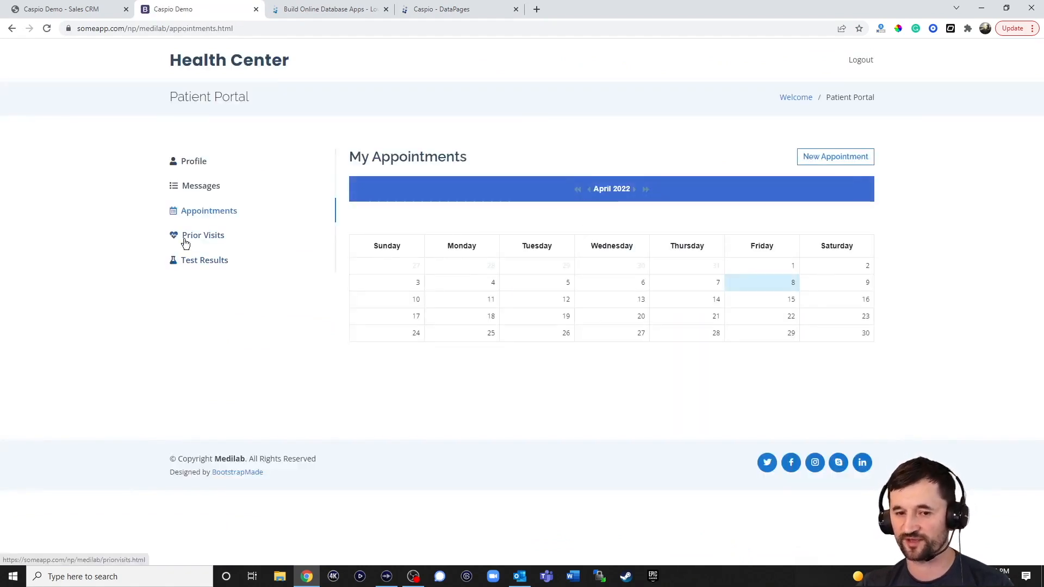
click(203, 235)
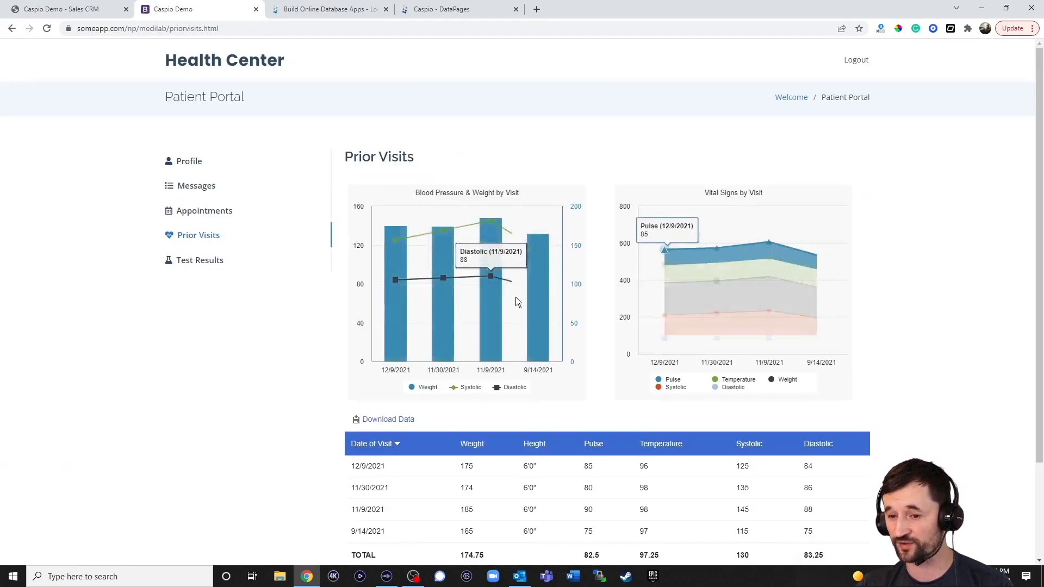
click(200, 260)
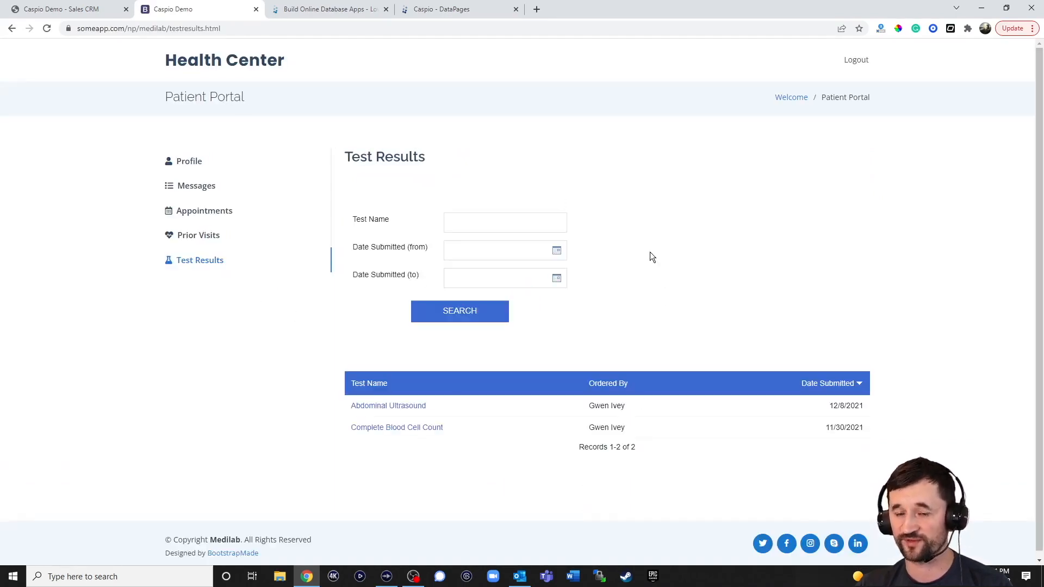
click(460, 8)
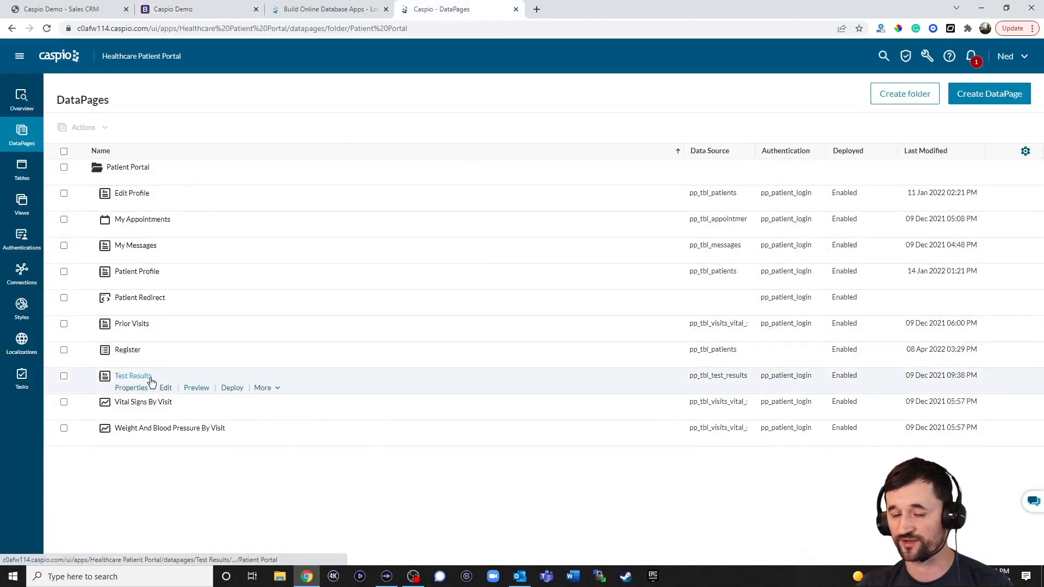
Open the Test Results DataPage, view Reports types, and confirm cancelling the edit.
click(133, 376)
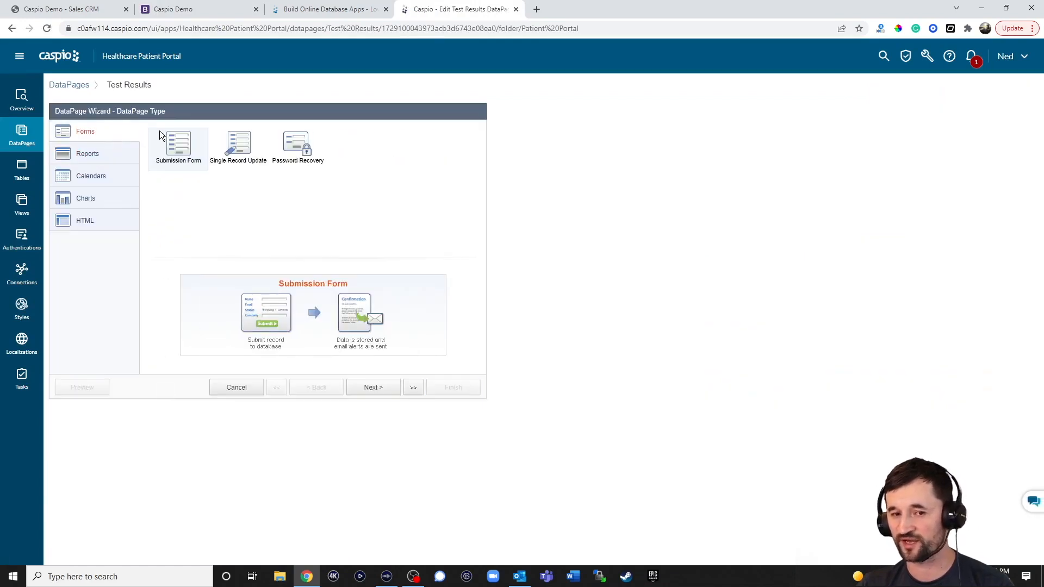
mouse_move(87, 153)
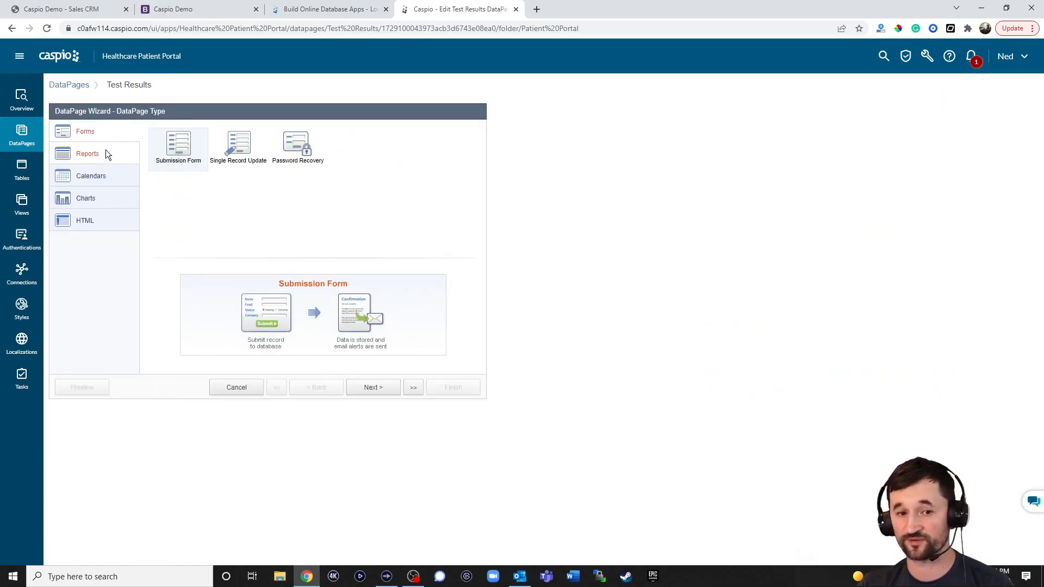
click(87, 154)
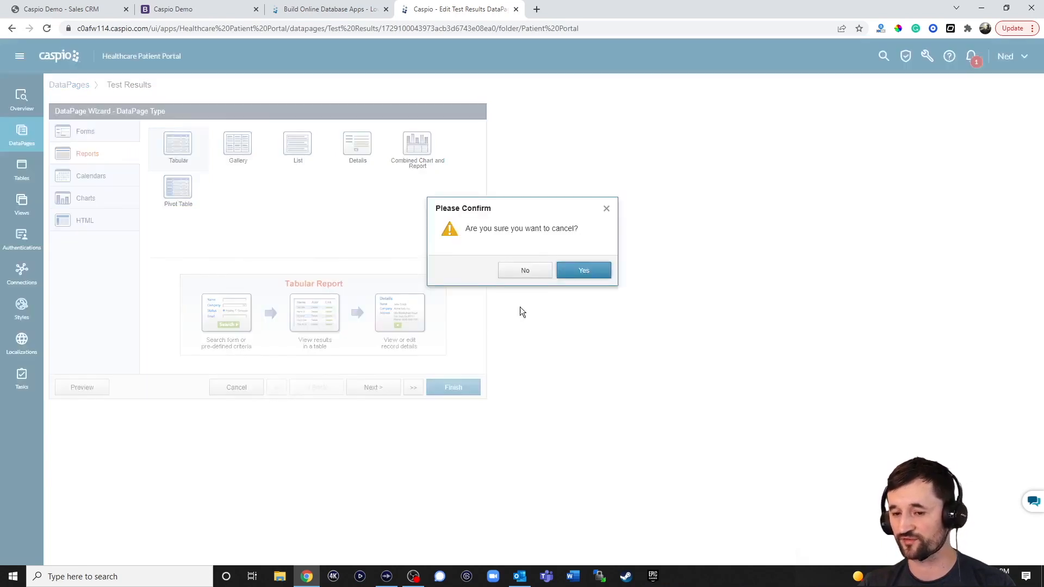
click(583, 269)
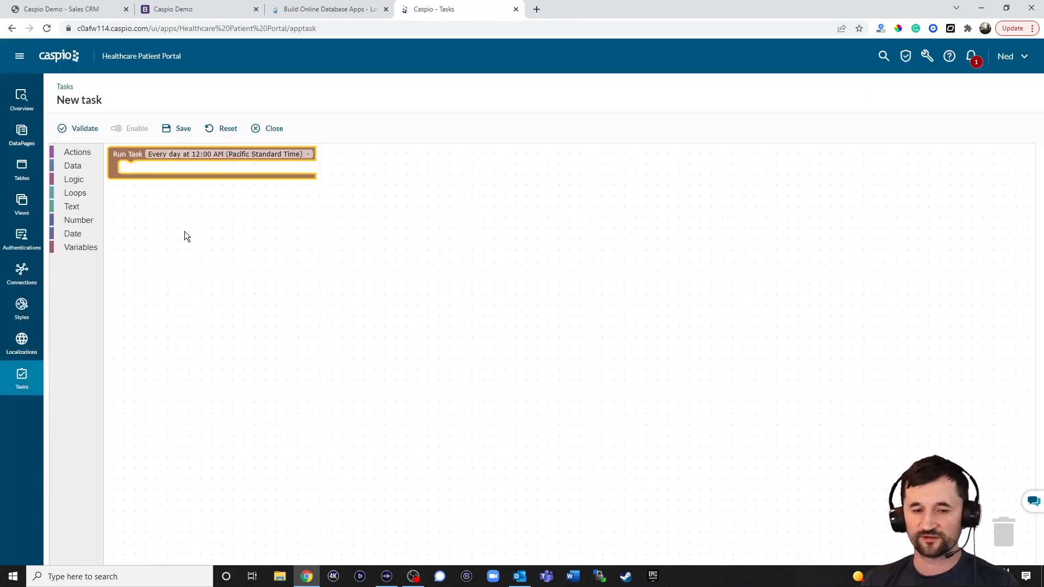
mouse_move(566, 265)
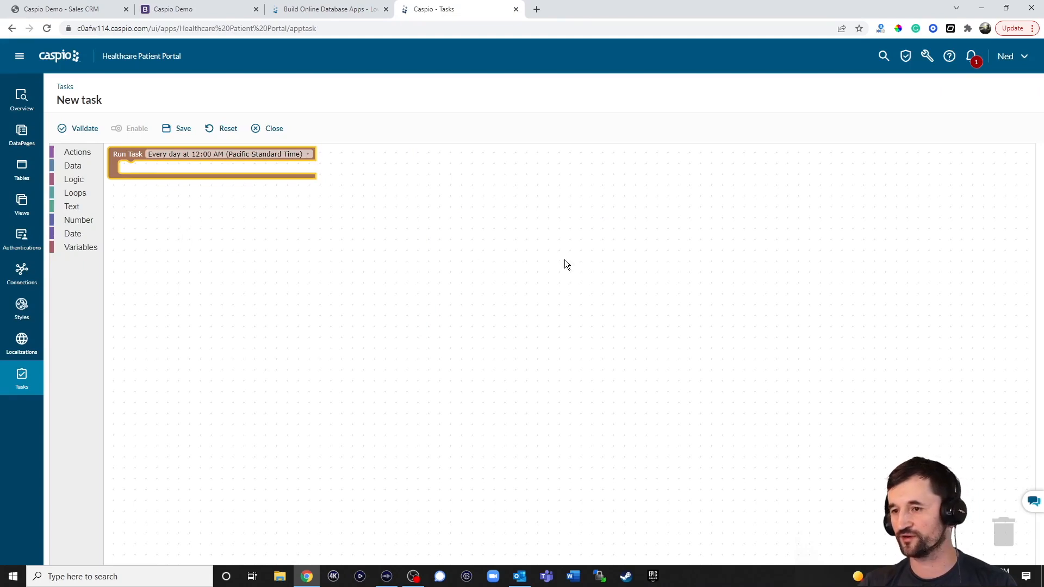
Open Access permissions from the shield menu to list account users.
click(905, 56)
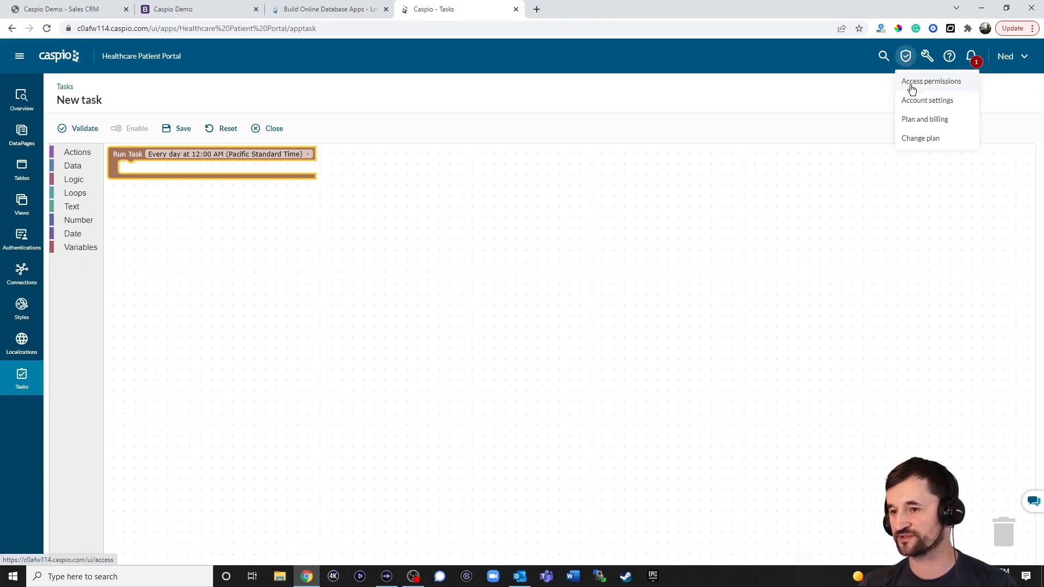
click(931, 80)
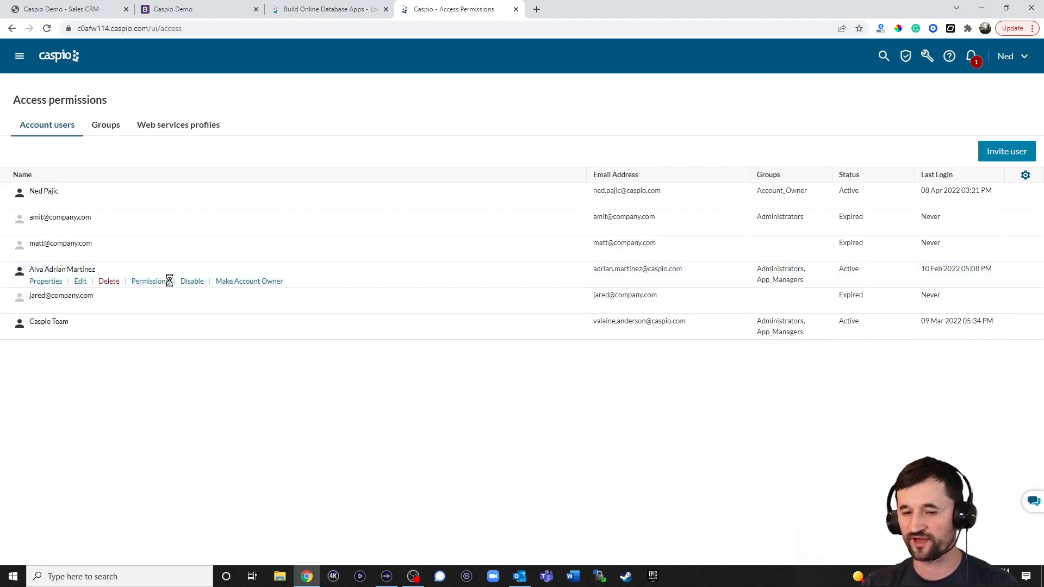
click(149, 280)
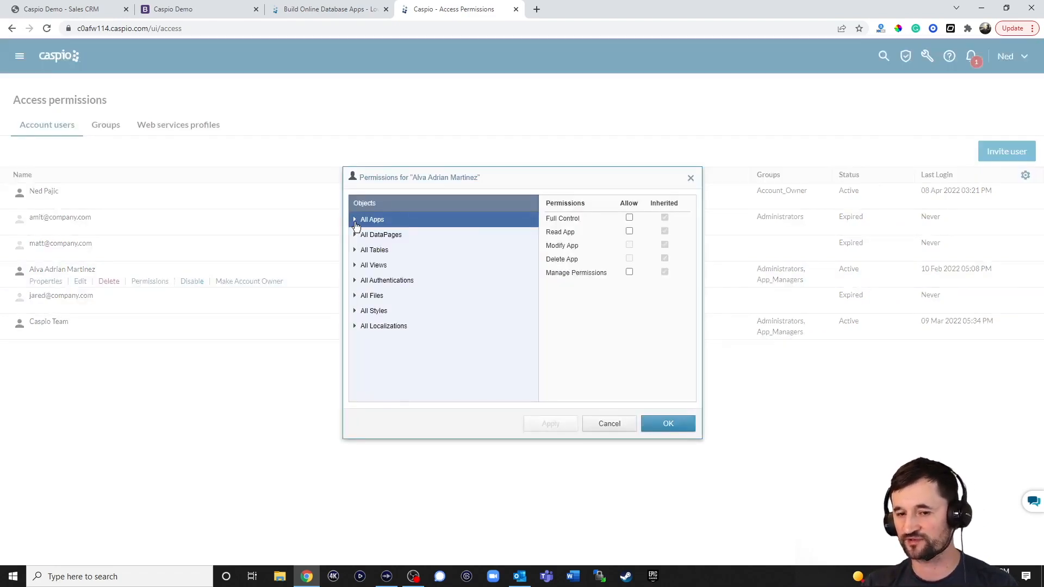
click(354, 219)
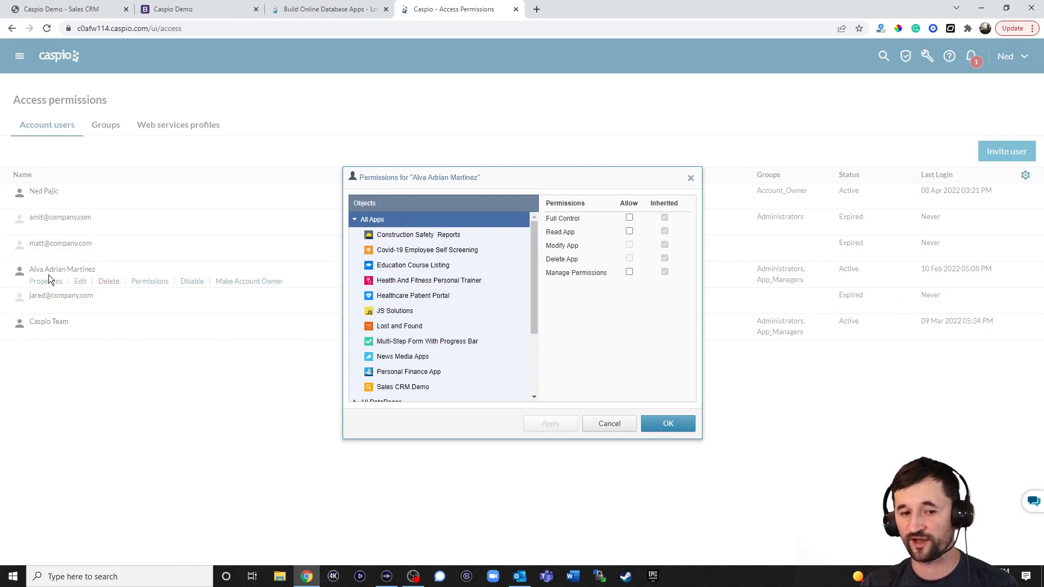
mouse_move(384, 283)
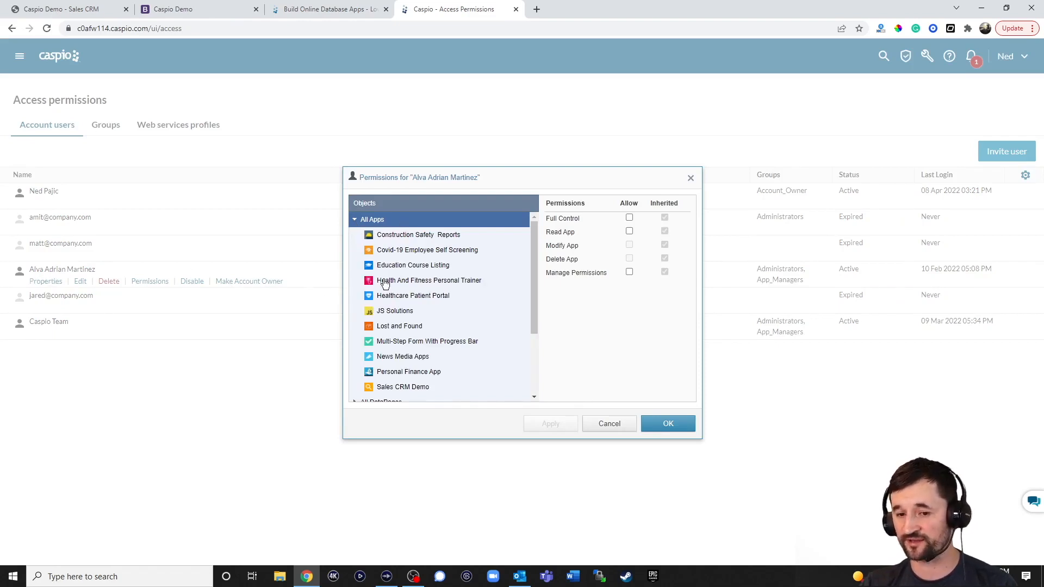
click(429, 281)
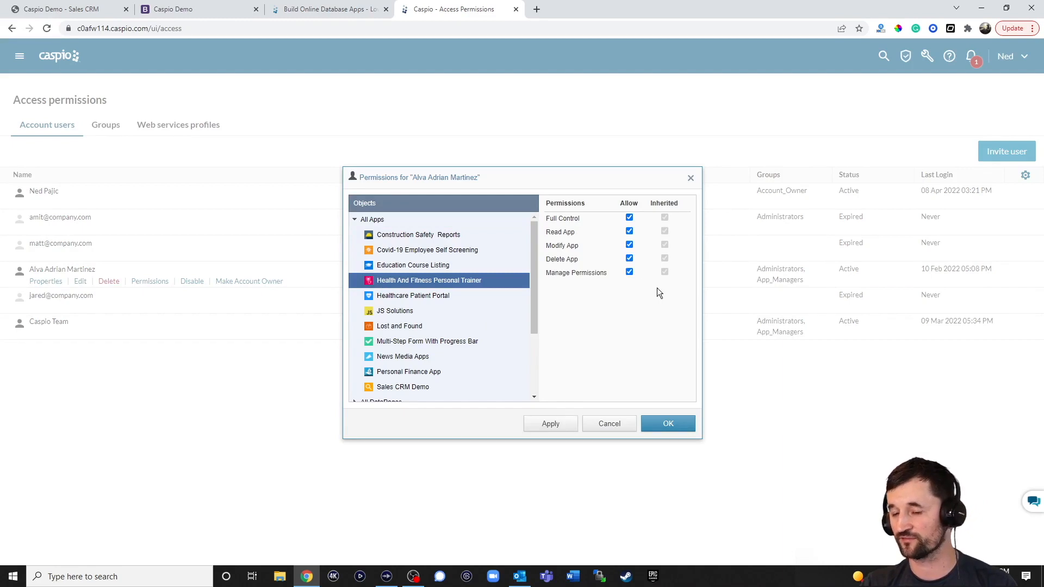